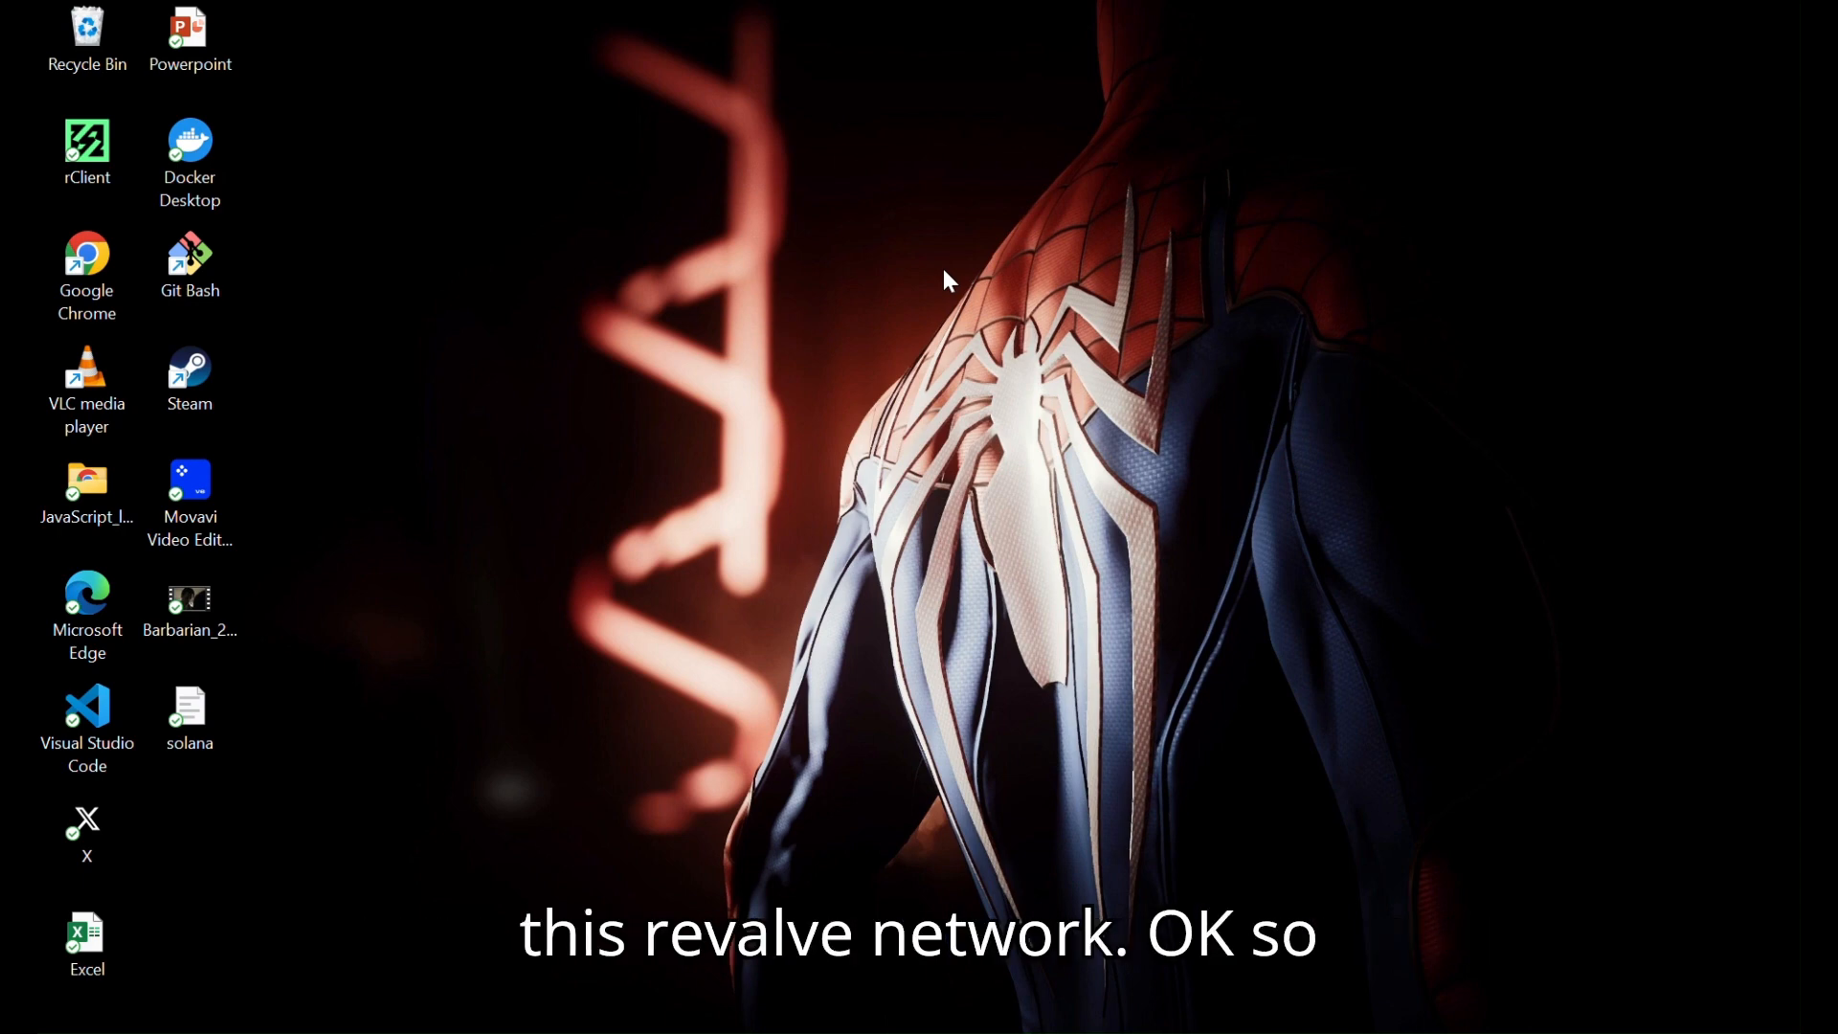
mouse_move(510, 343)
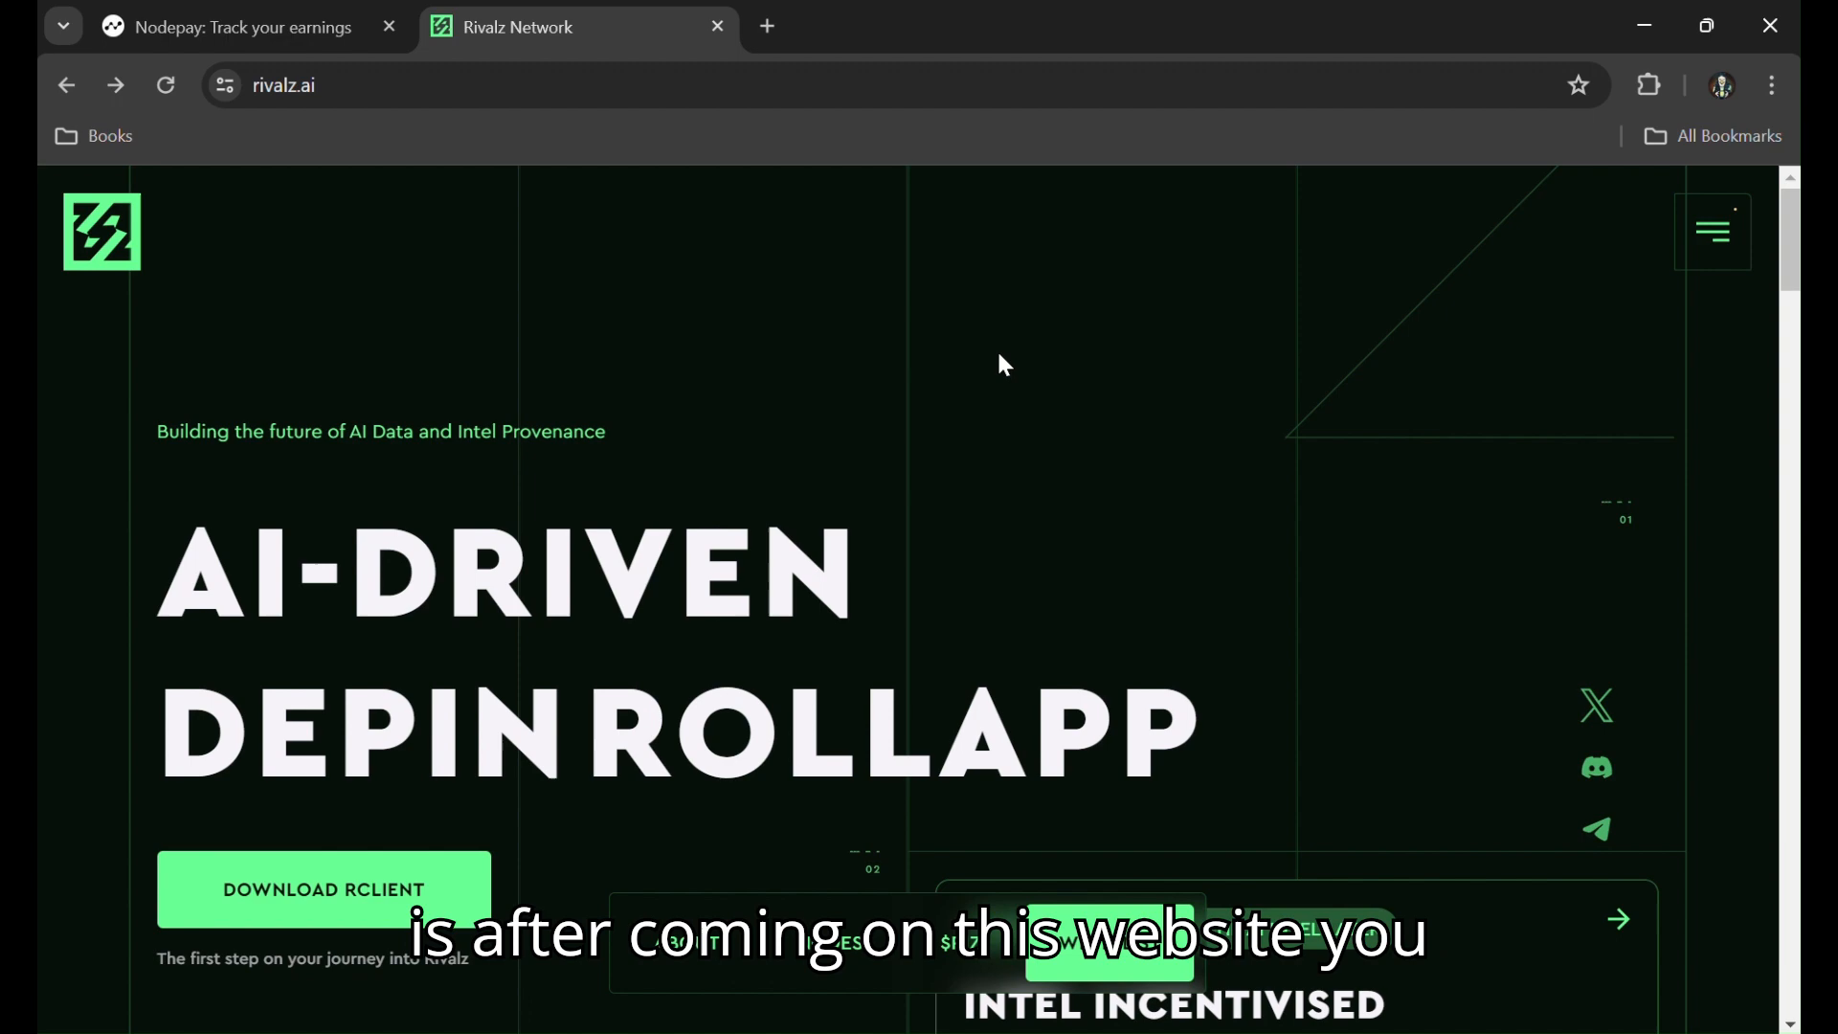
mouse_move(817, 490)
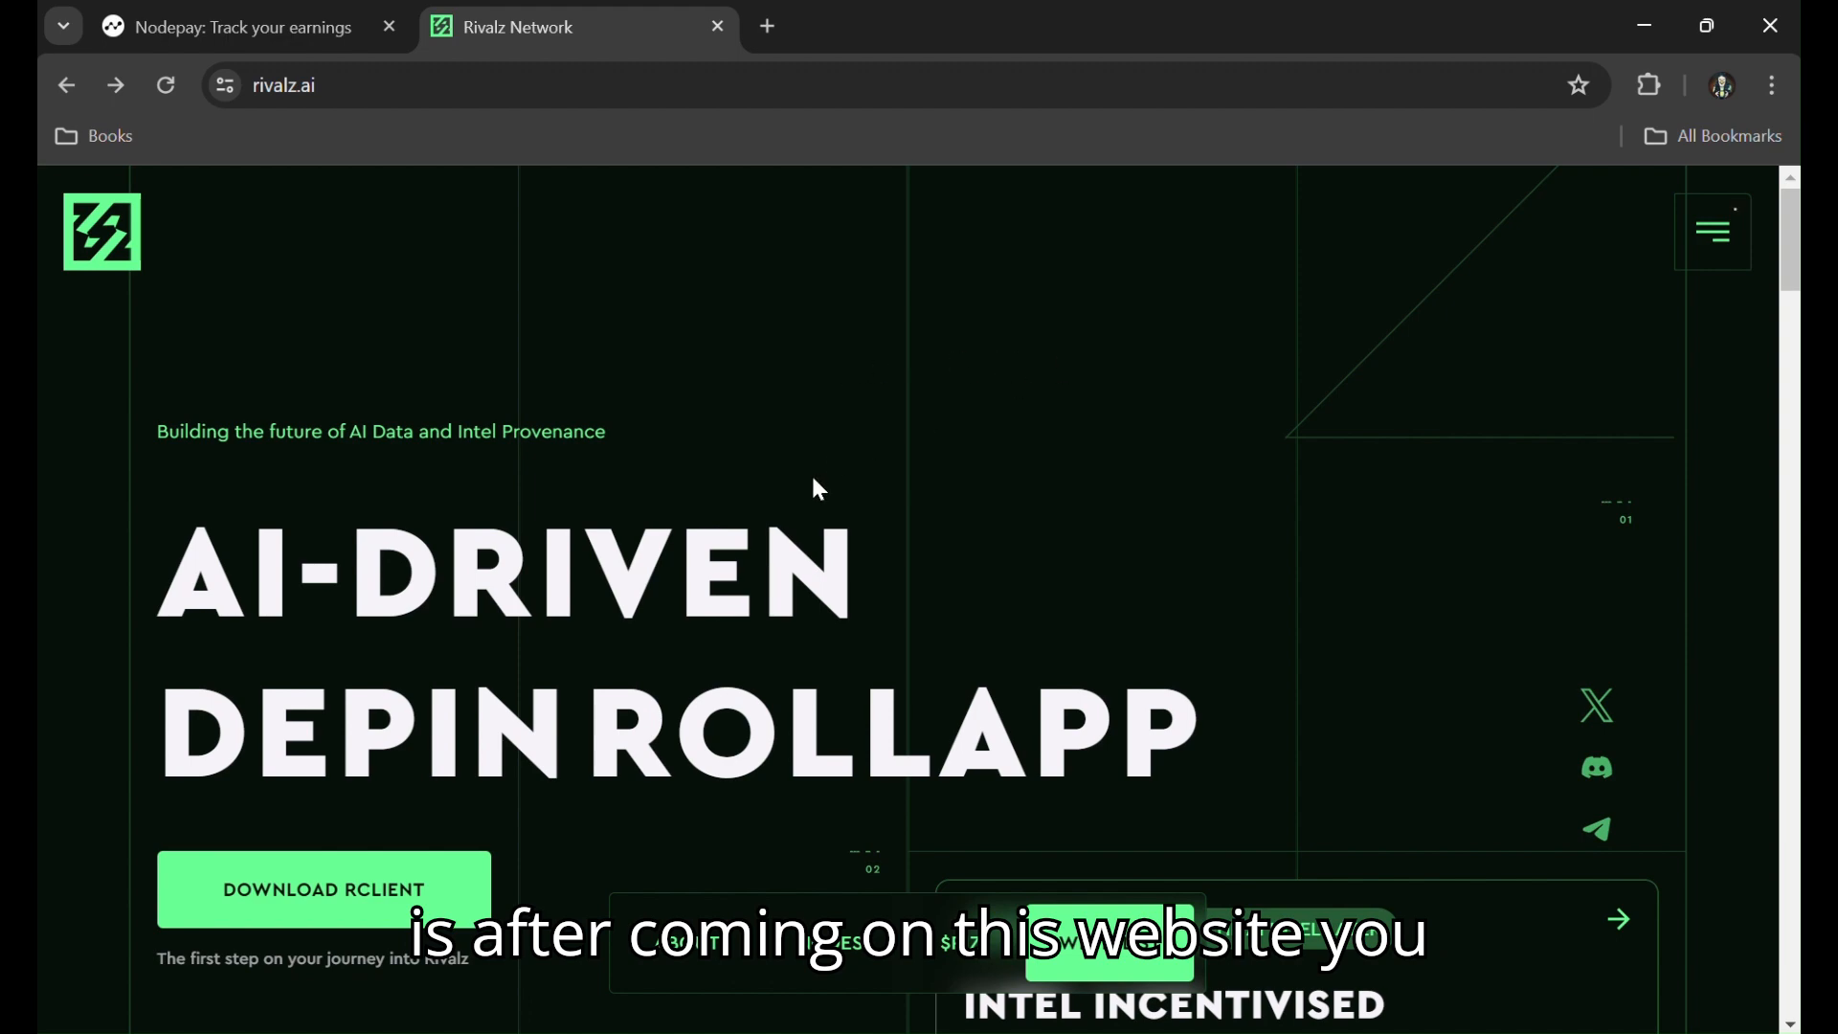
- Begin connecting a MetaMask wallet from the rivalz.ai dashboard's Connect Wallet button
scroll("down", 3)
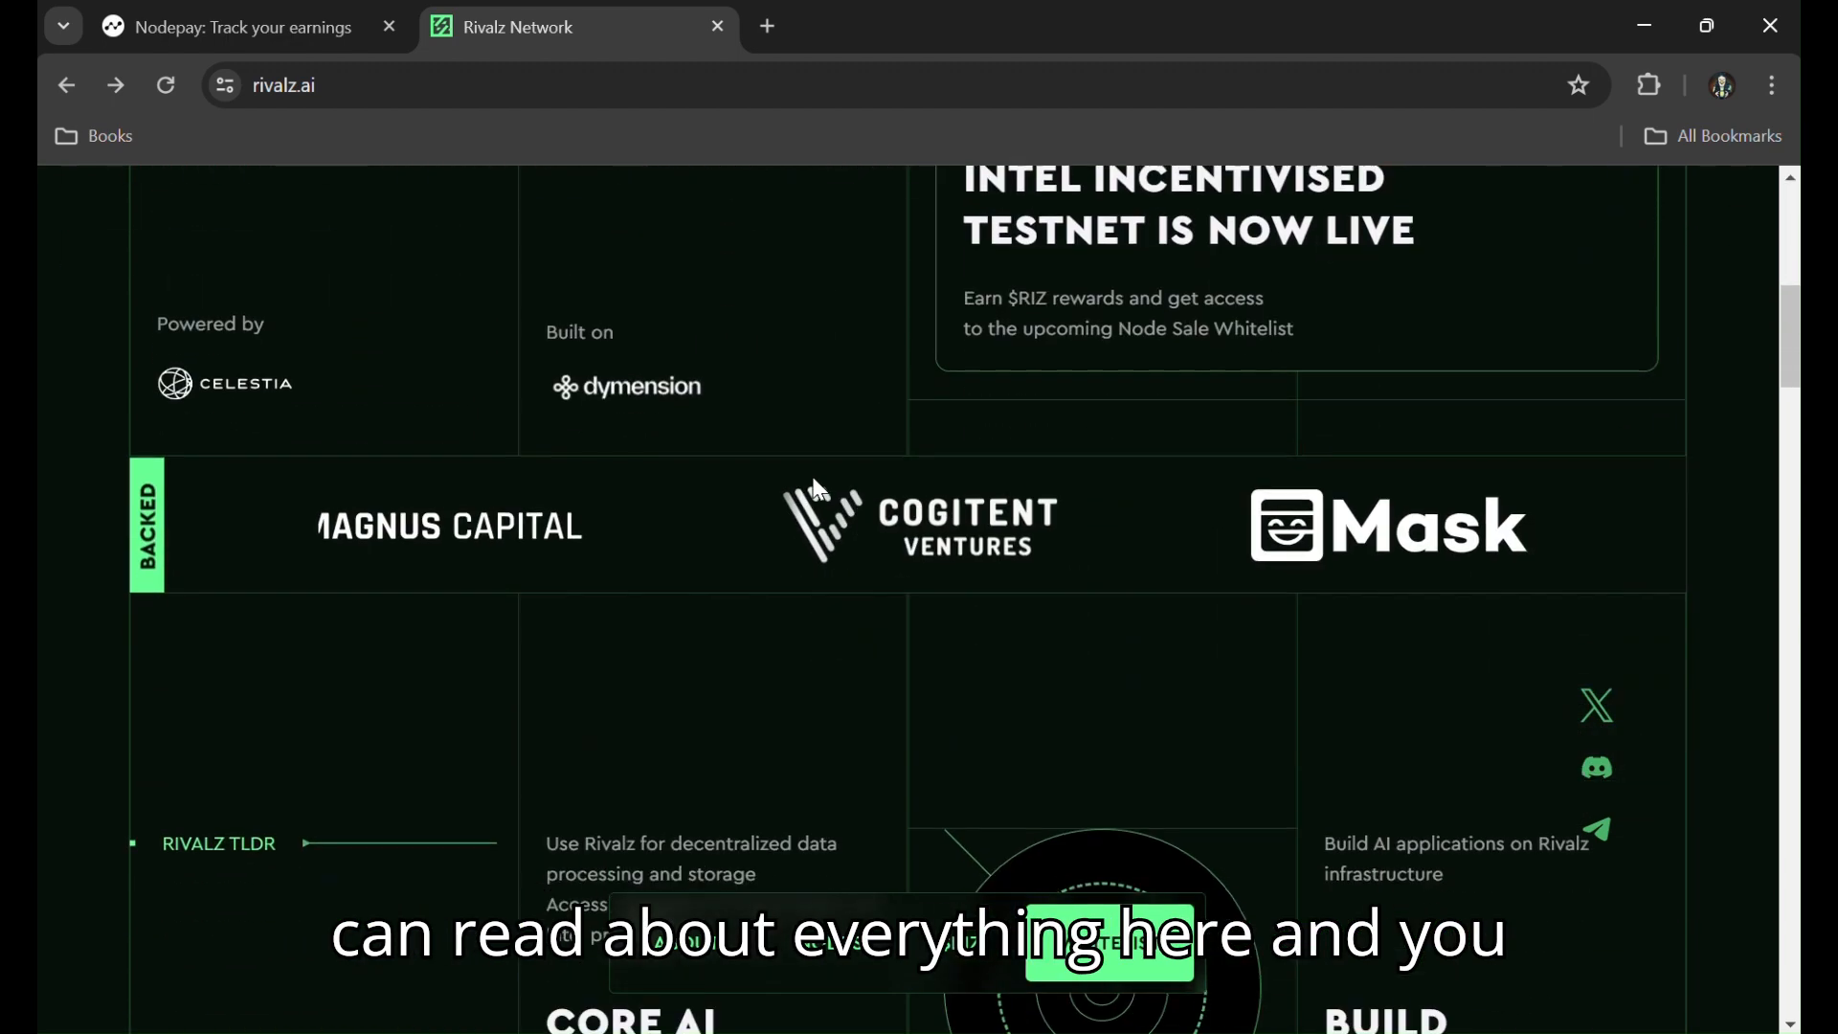
scroll("up", 3)
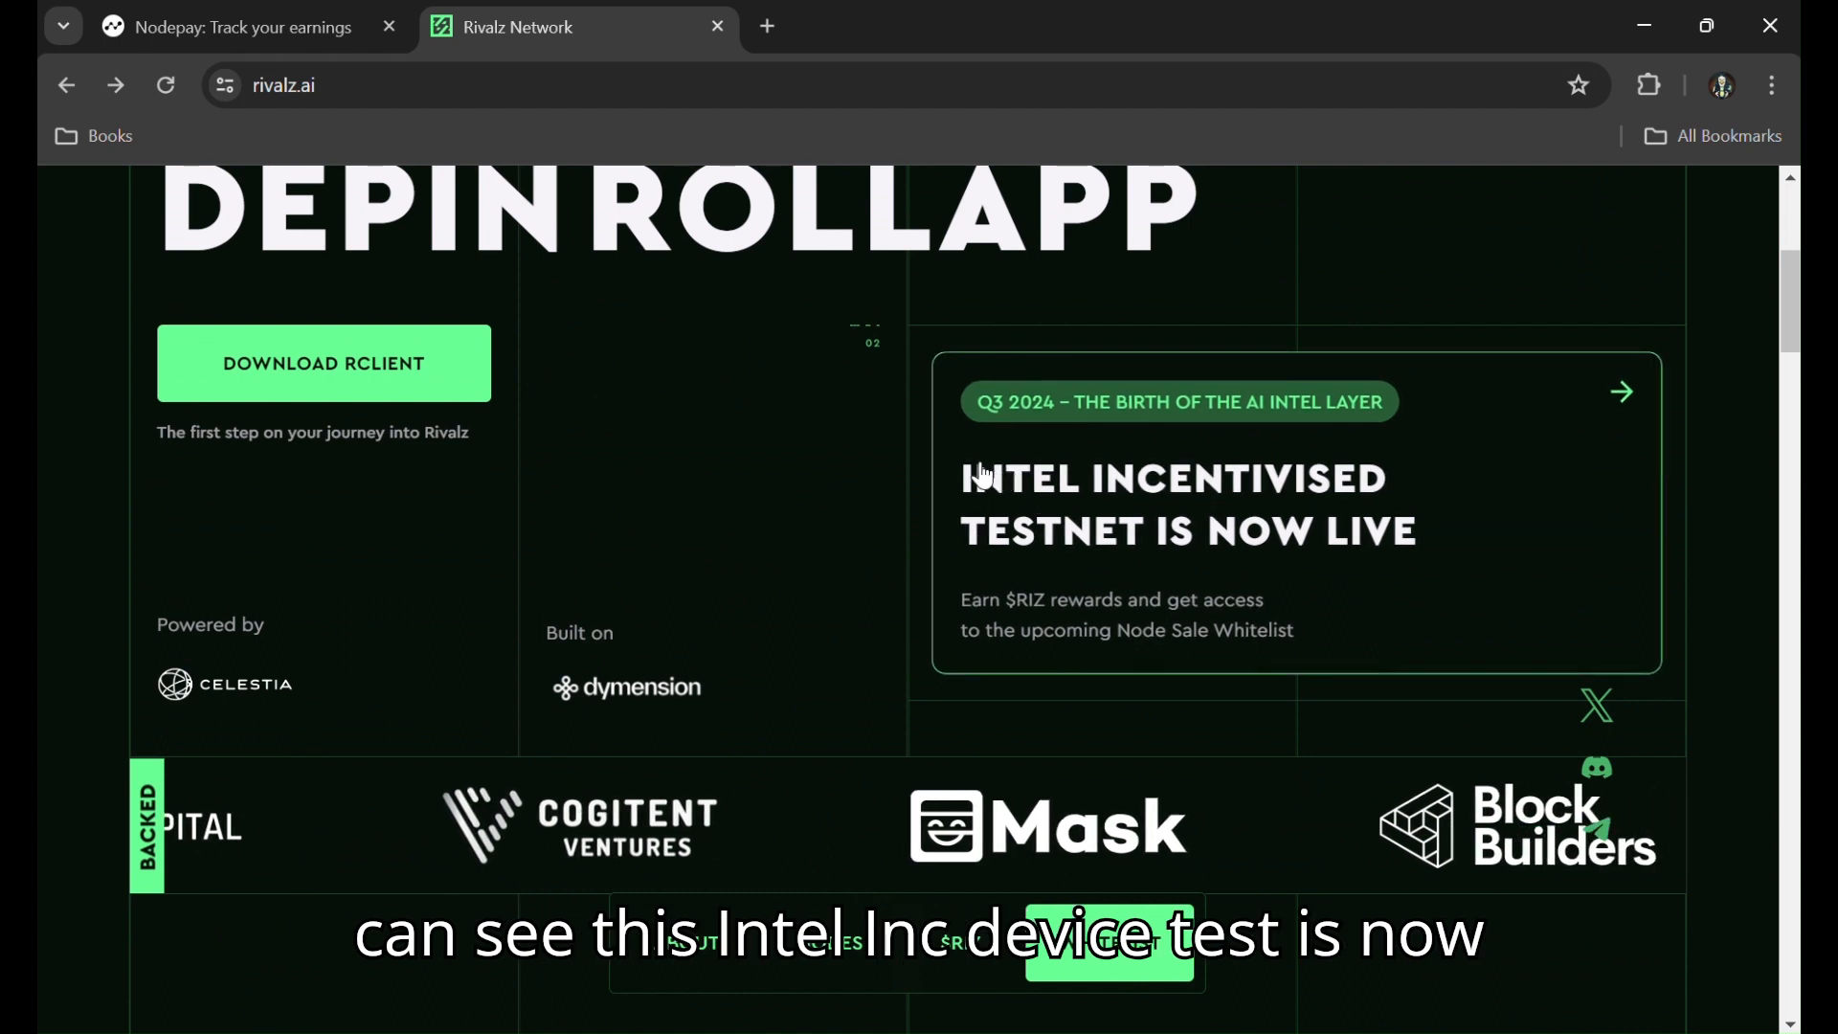
left_click_drag(961, 479, 1406, 539)
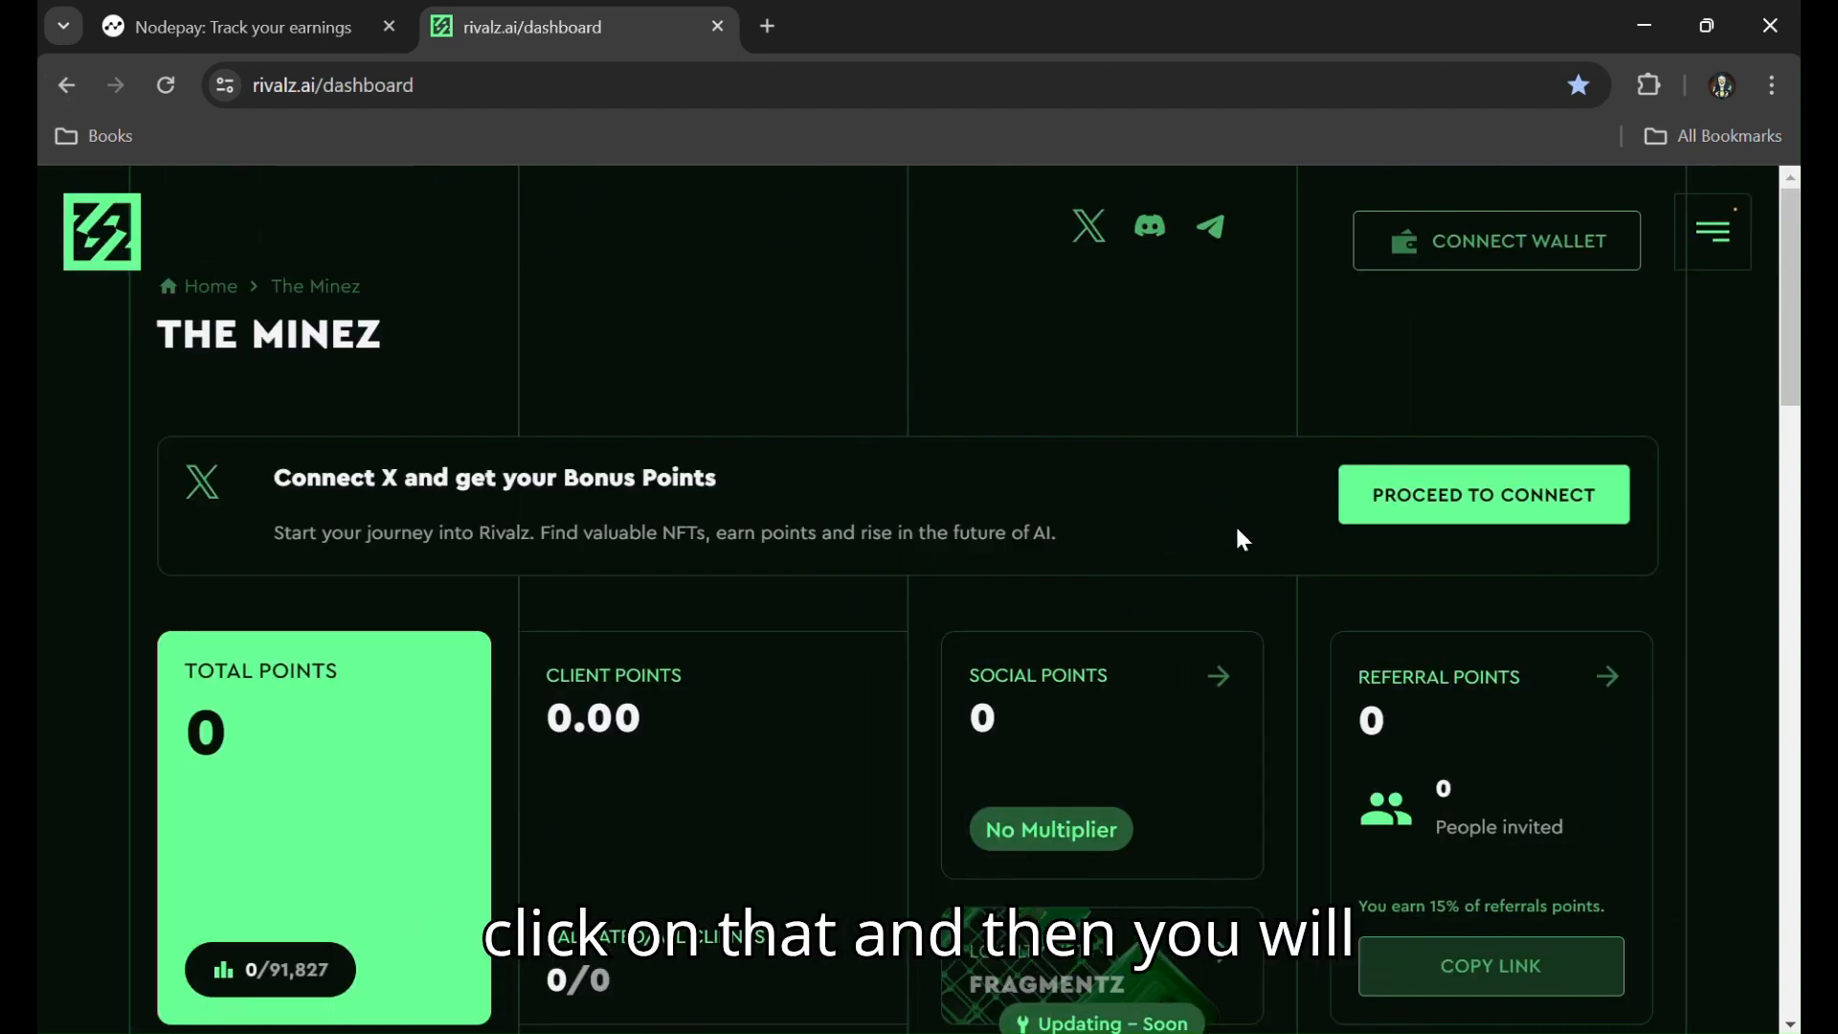
mouse_move(1002, 372)
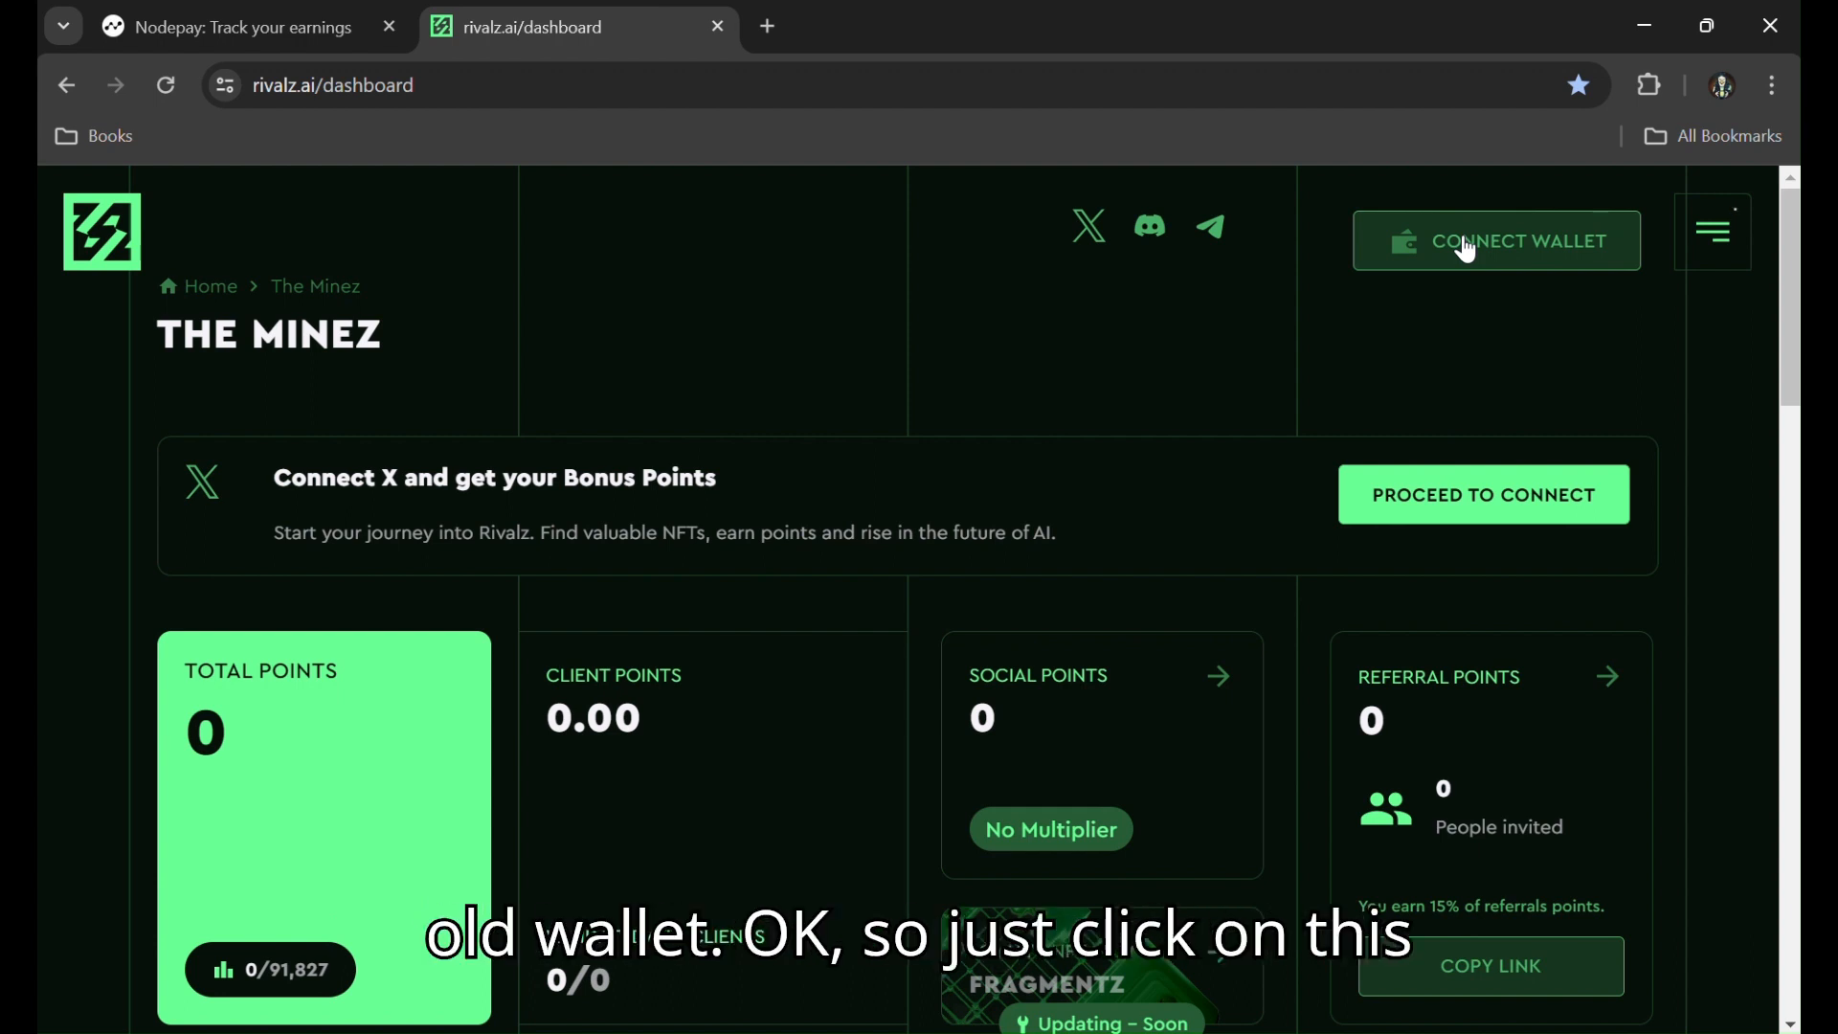
left_click(1495, 241)
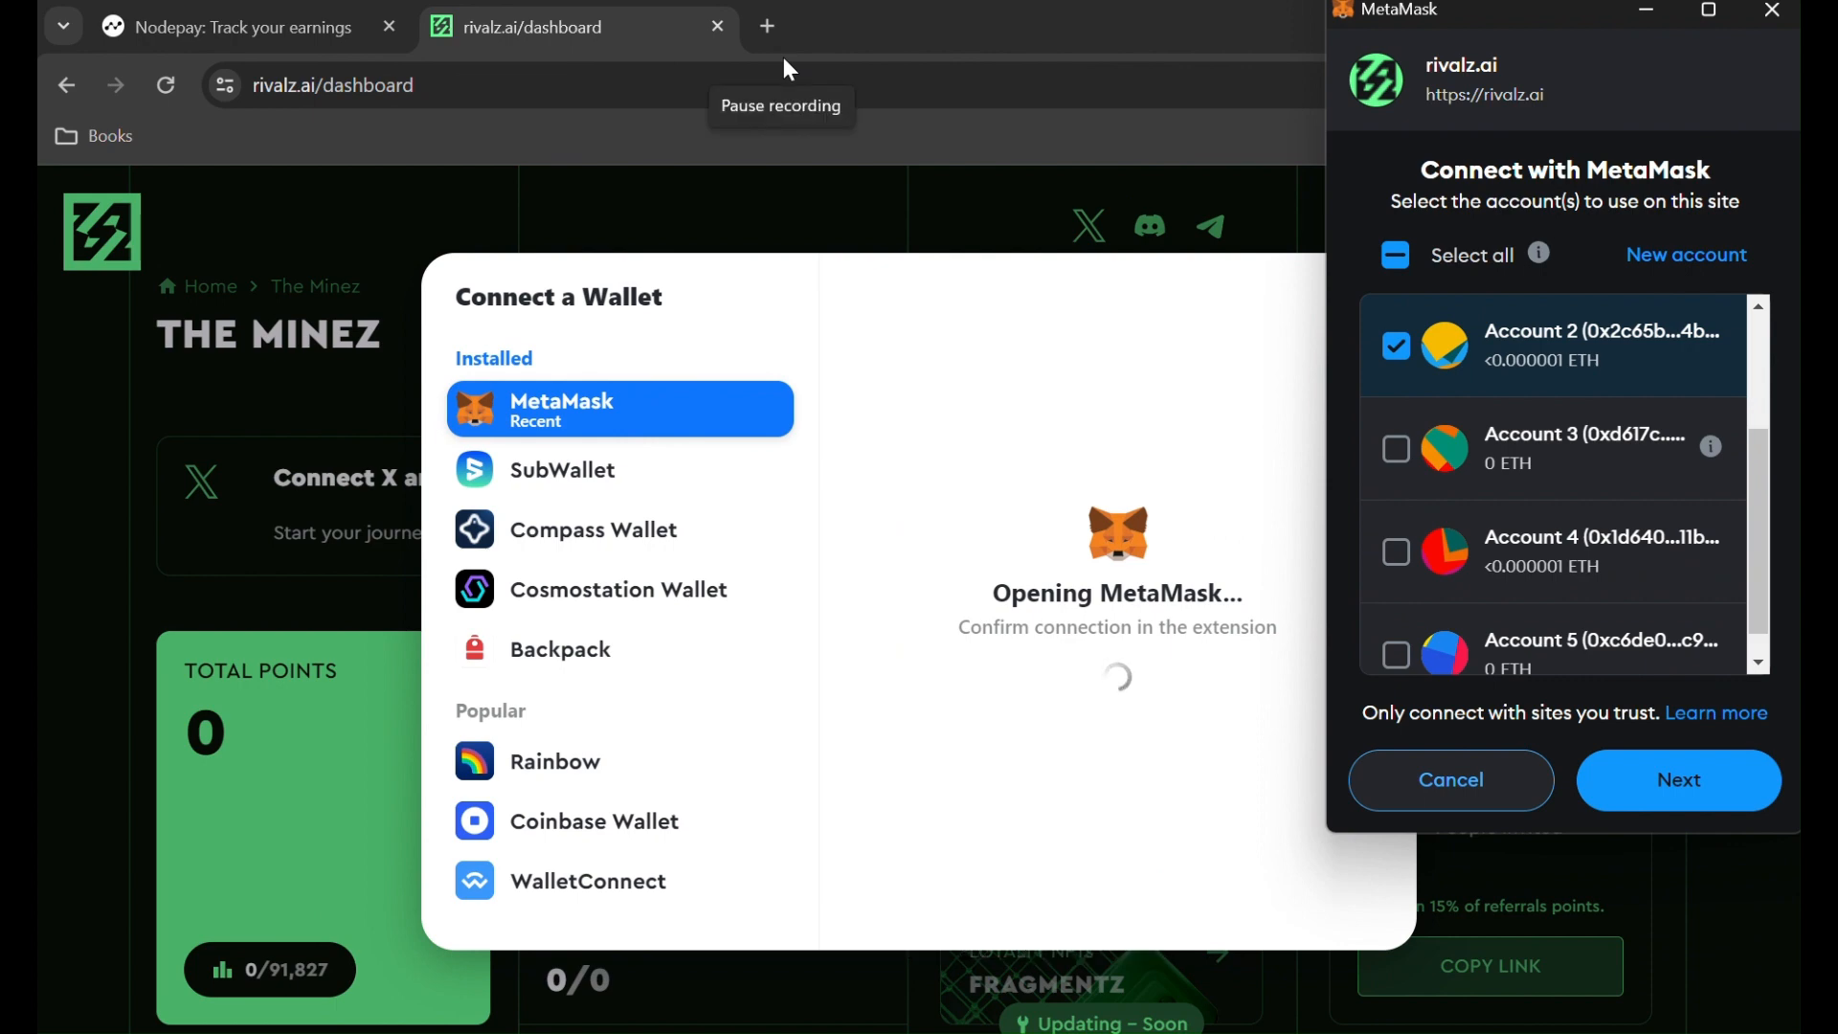
- Connect Account 2 in MetaMask, switch to Rivalz Testnet, and sign the sign-in message
left_click(1677, 779)
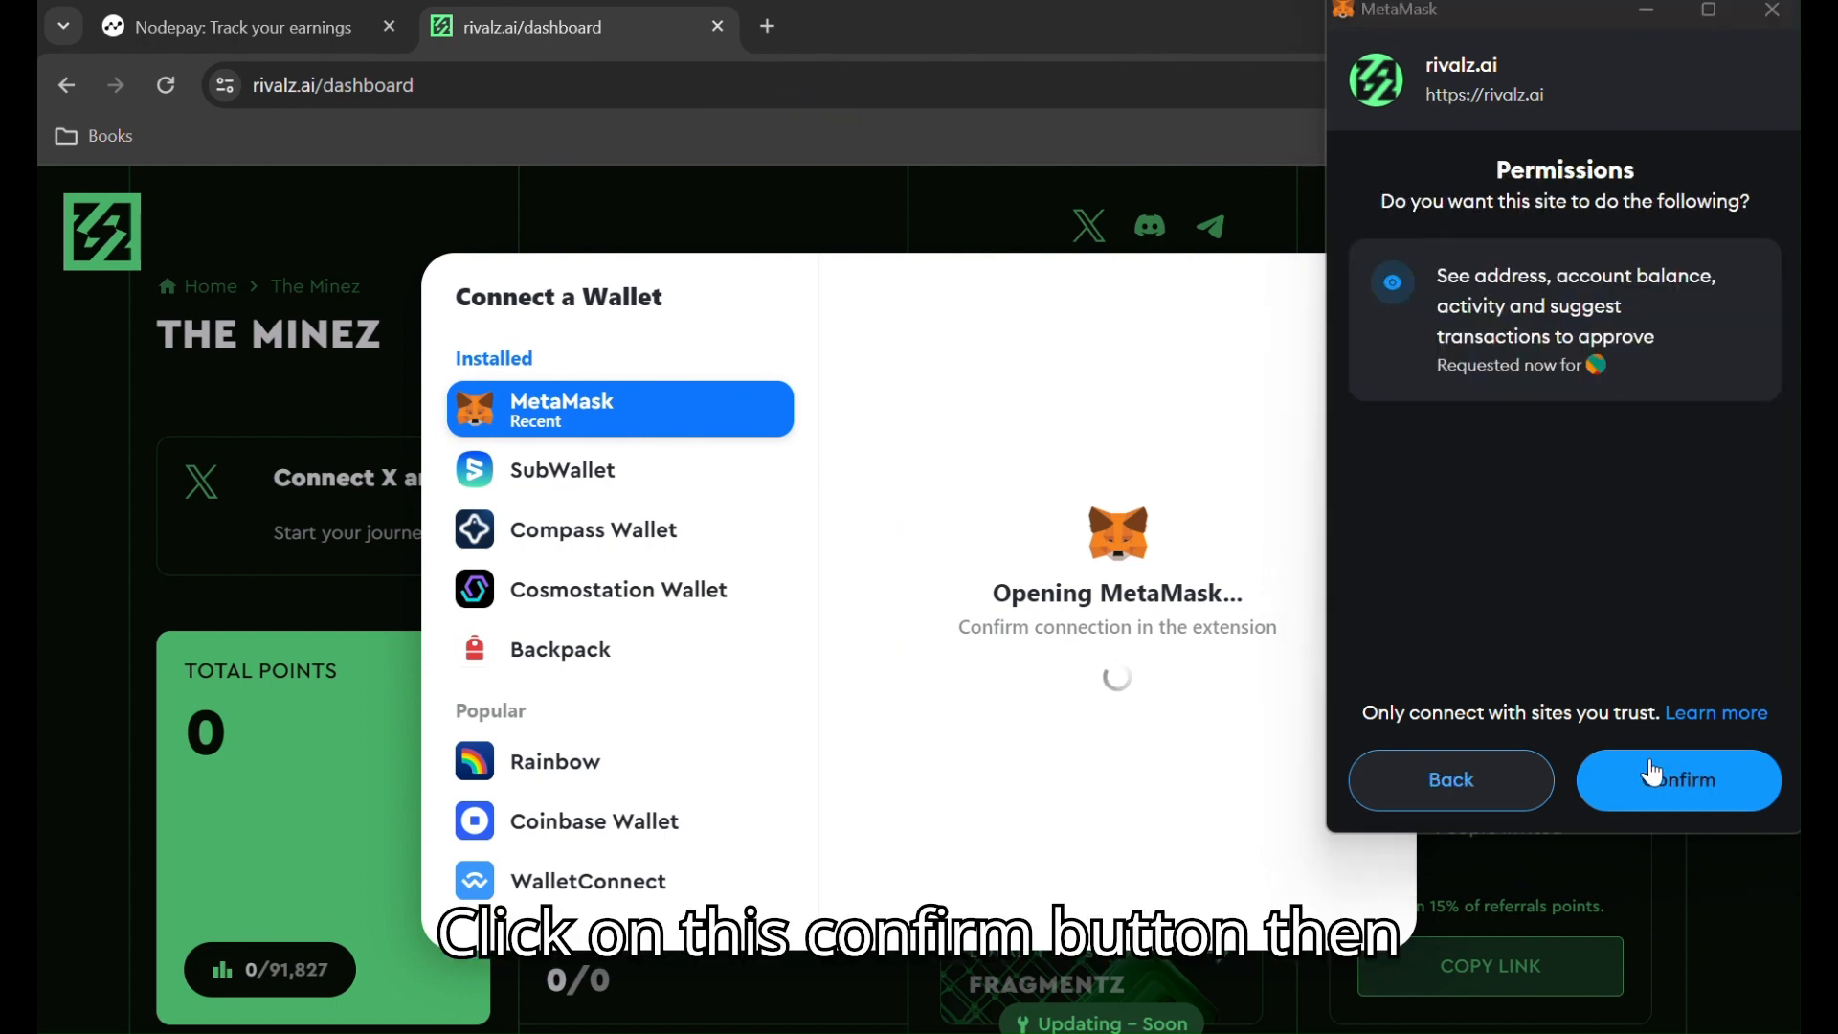
left_click(1677, 779)
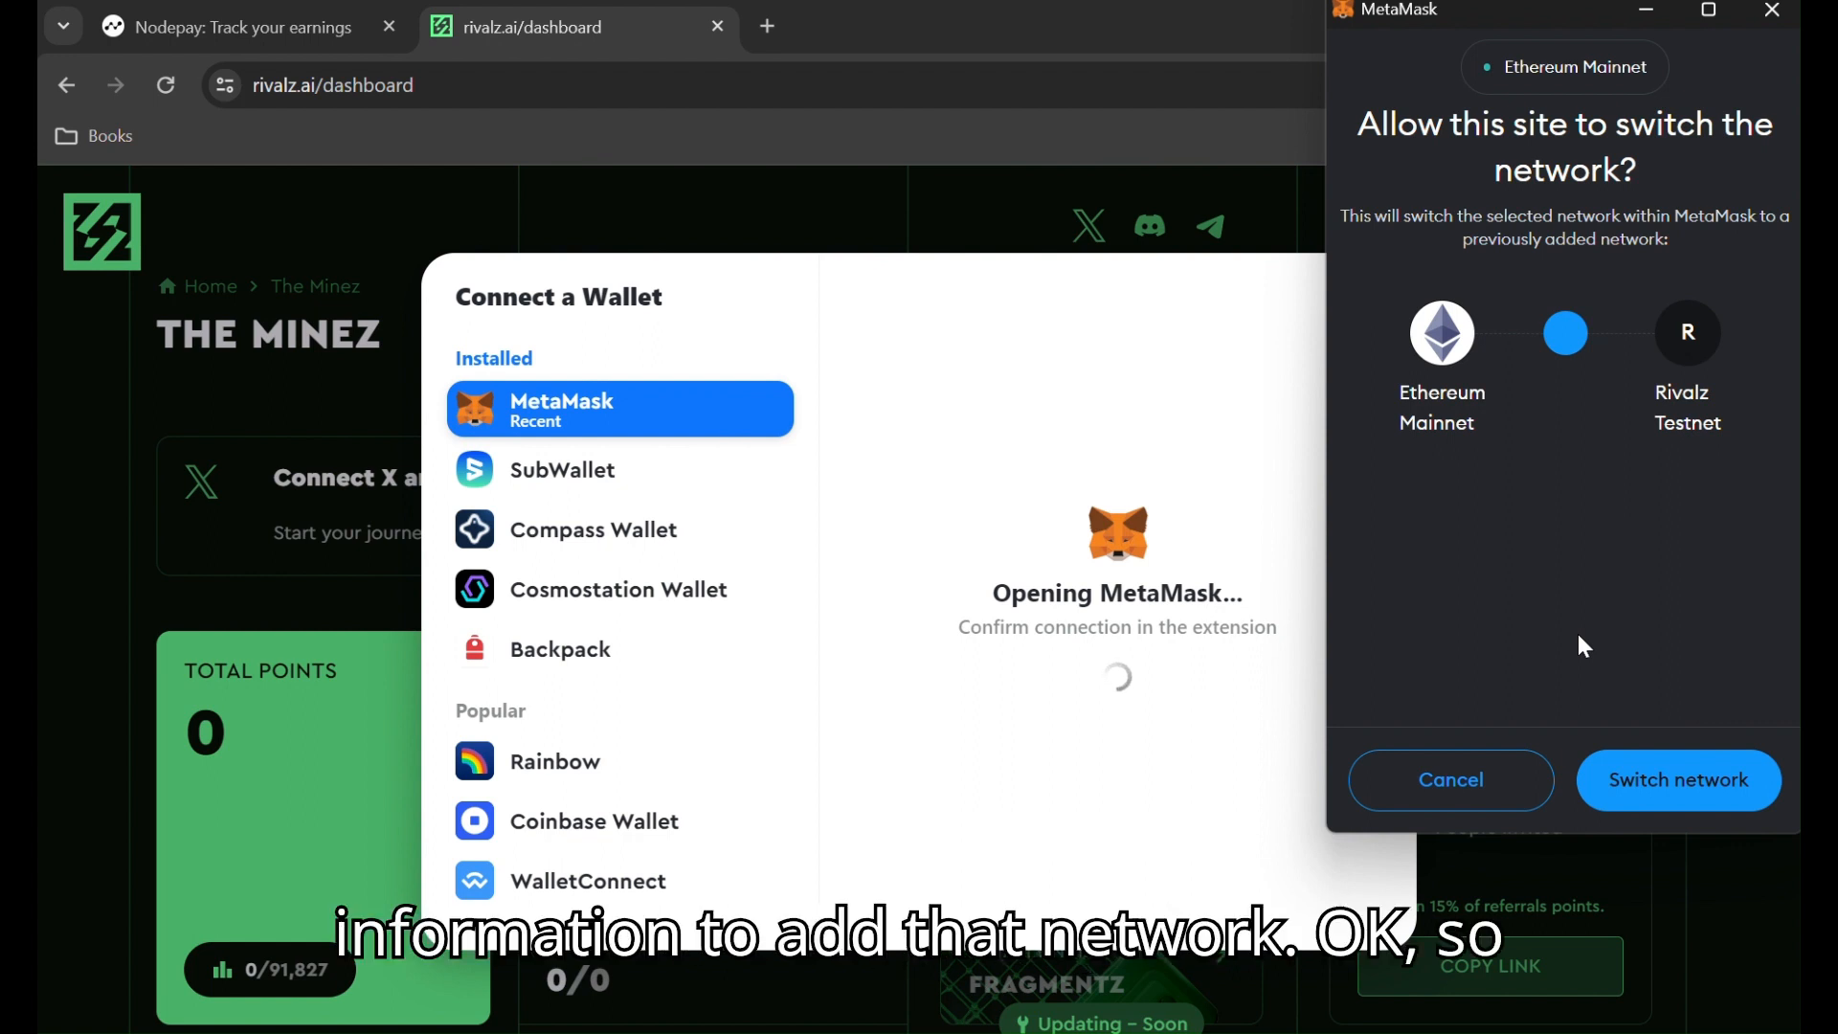
mouse_move(1635, 780)
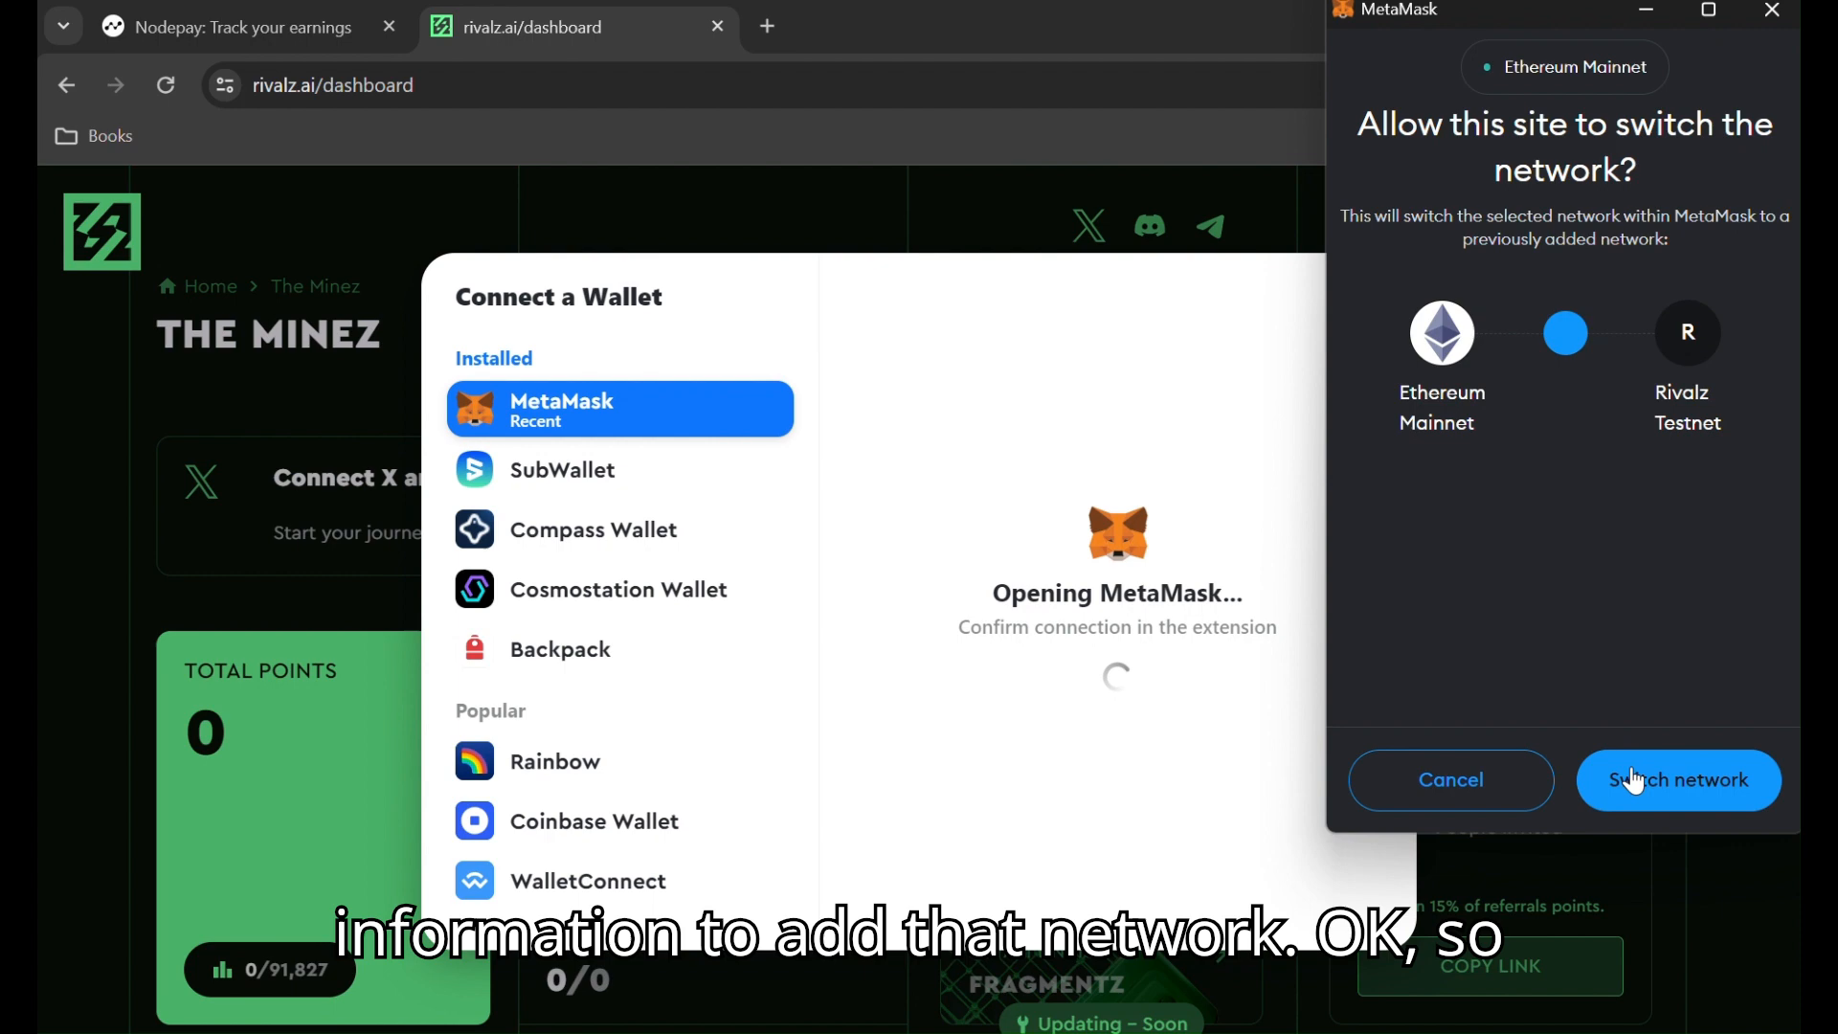
left_click(1677, 779)
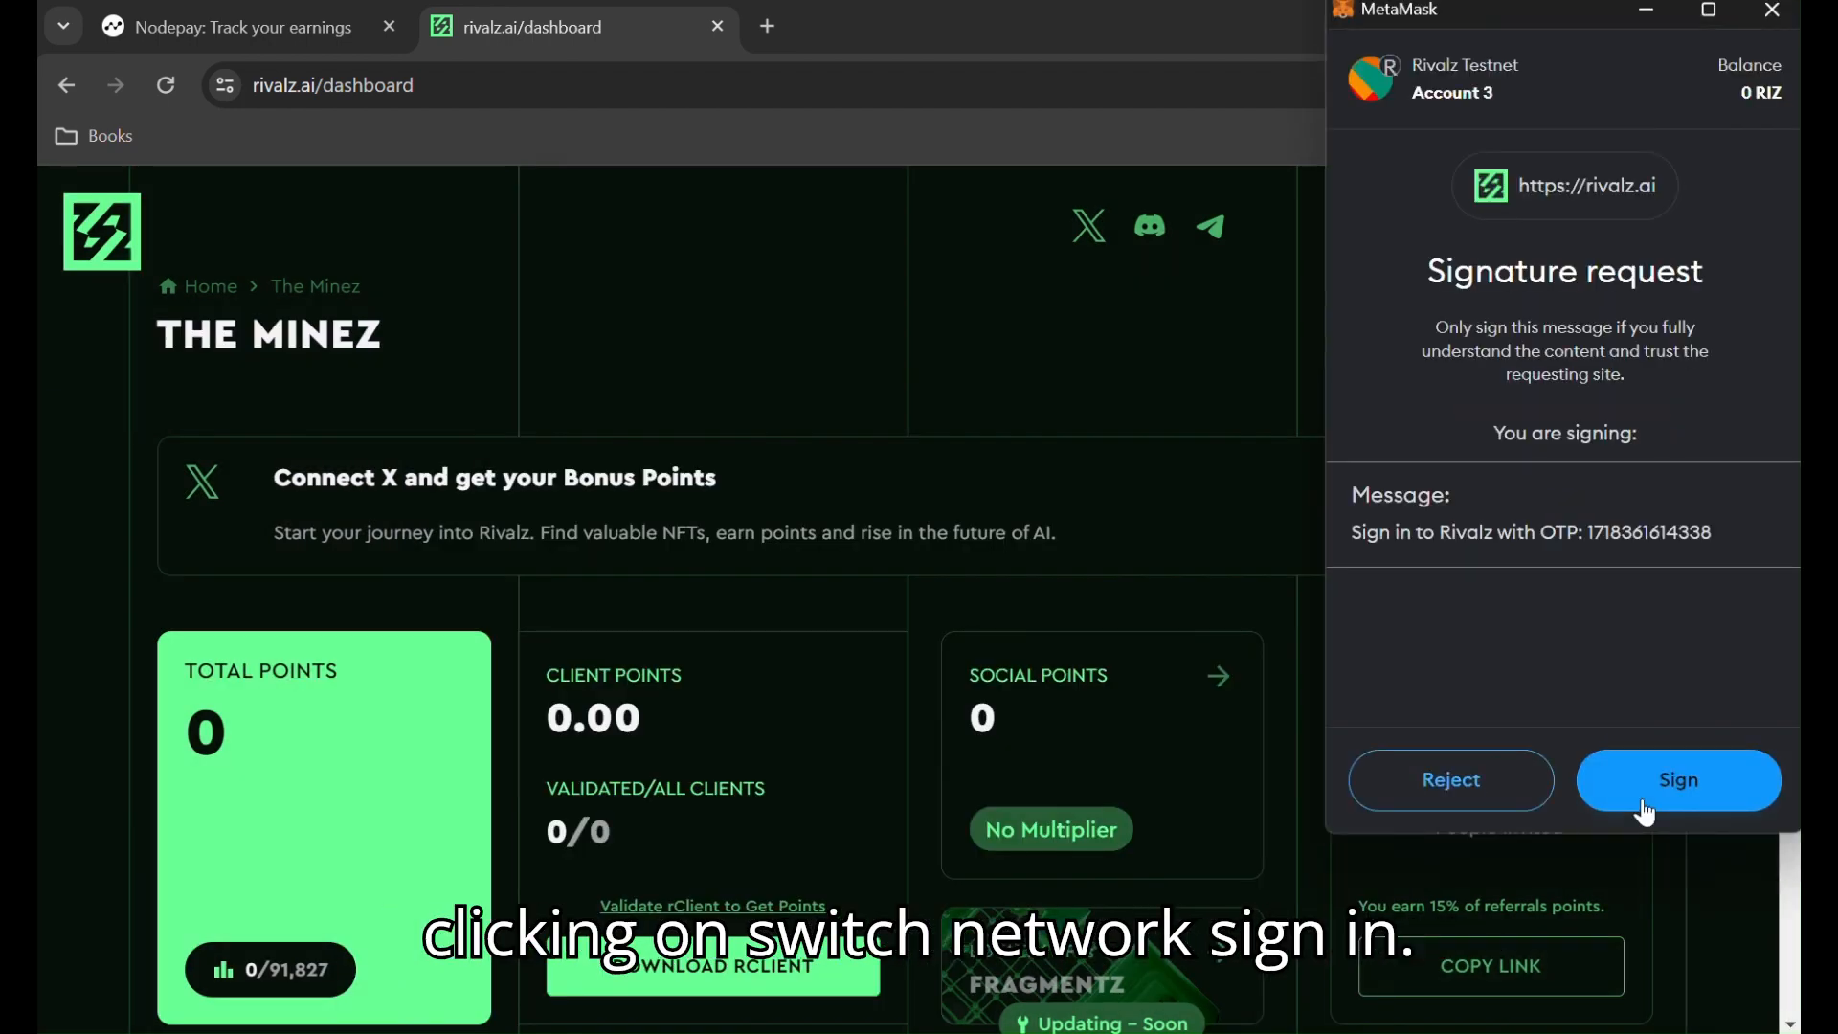
left_click(1678, 779)
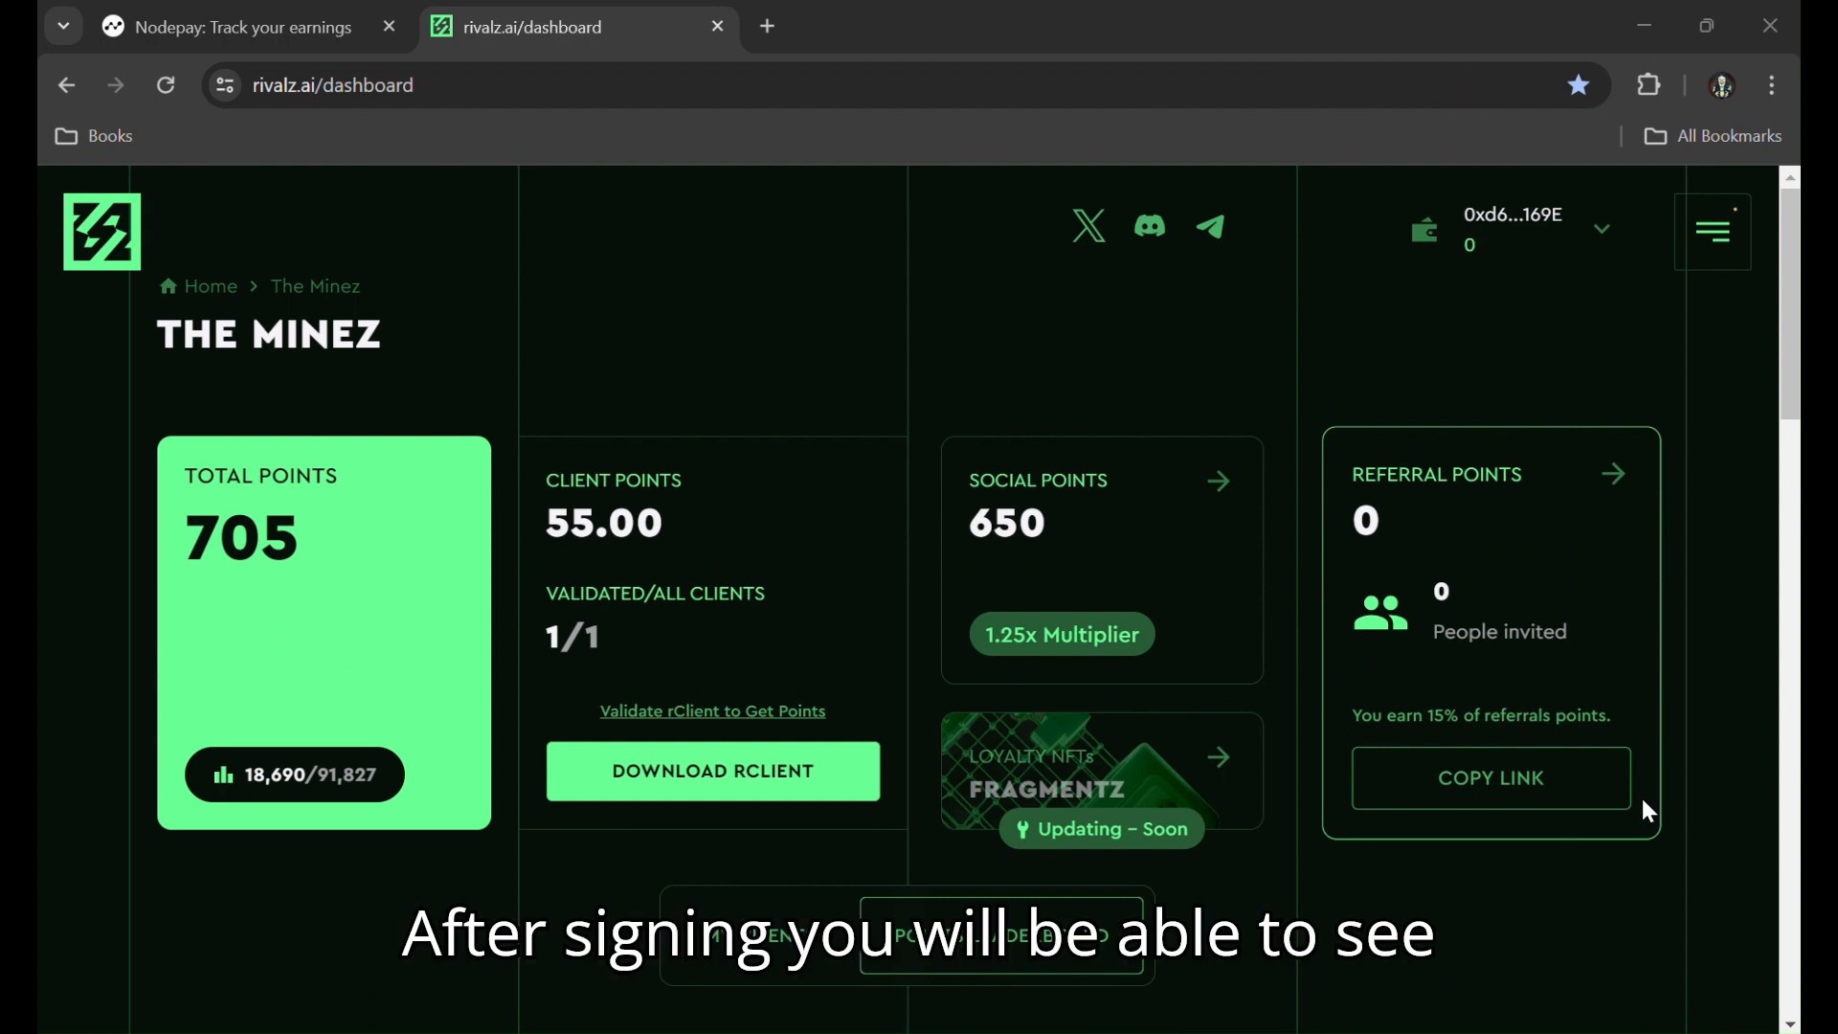
left_click(711, 772)
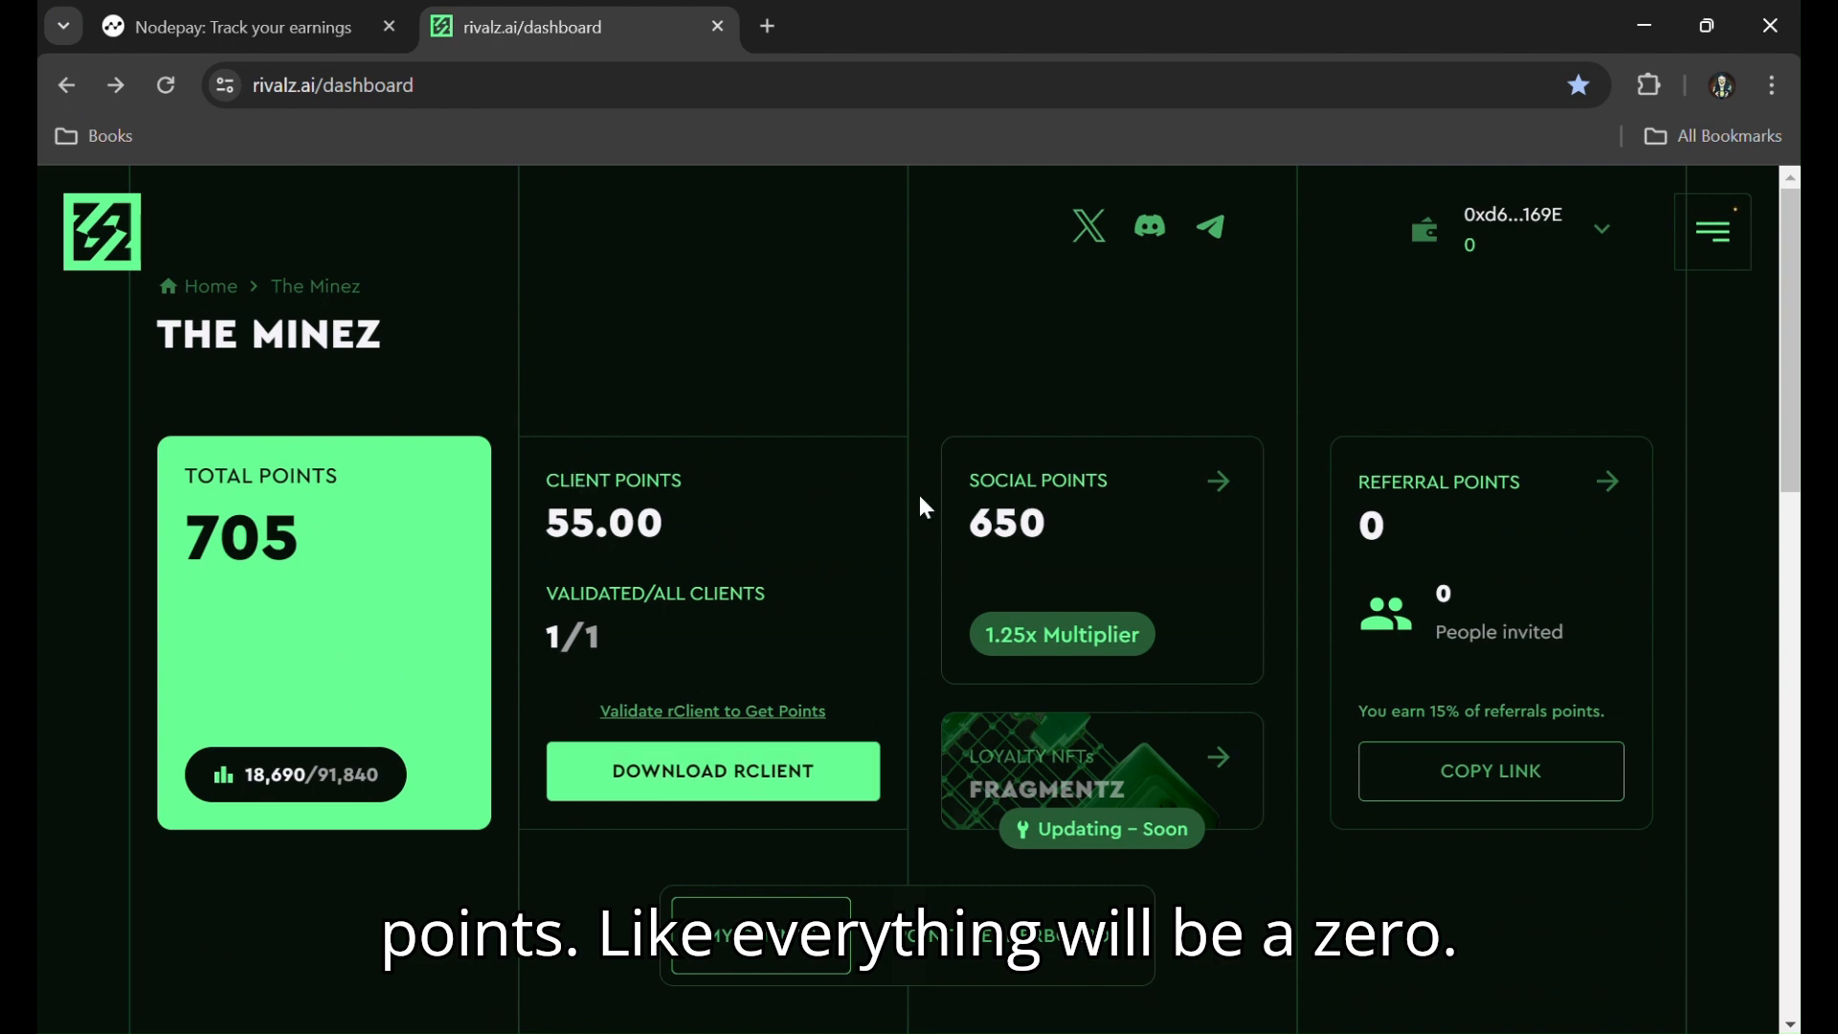
mouse_move(1000, 481)
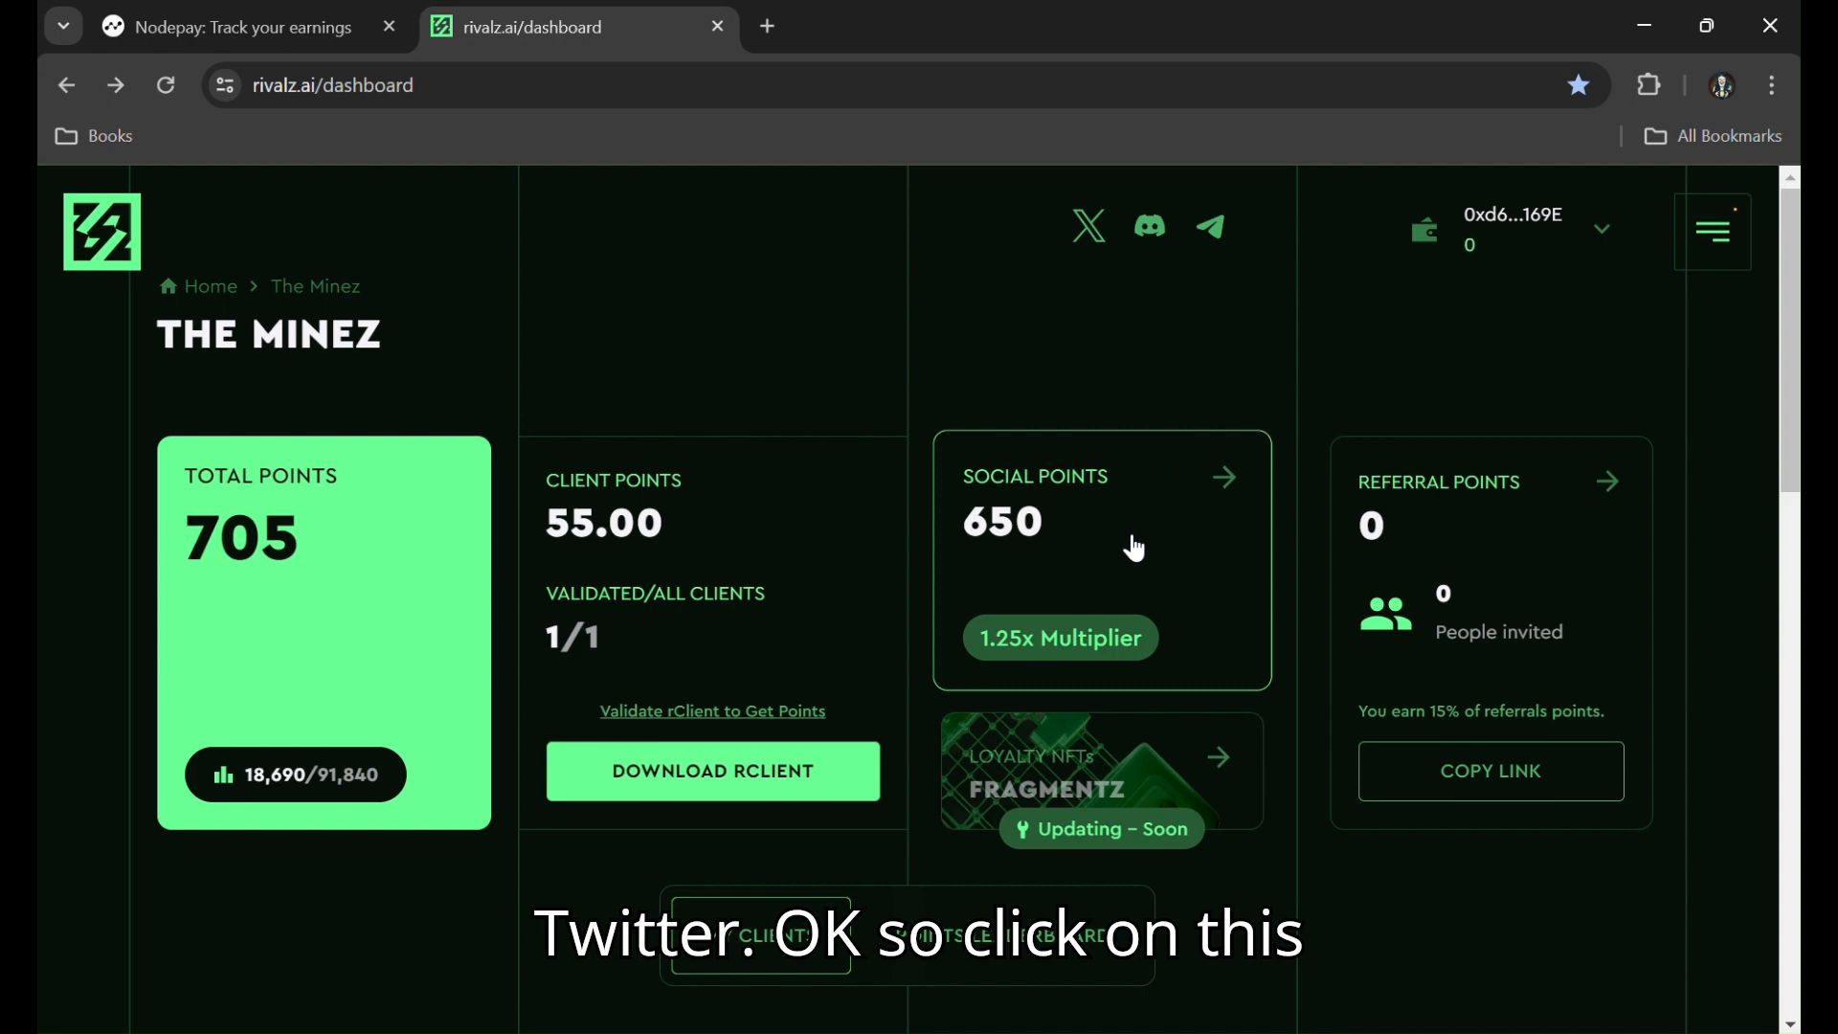
left_click(1222, 479)
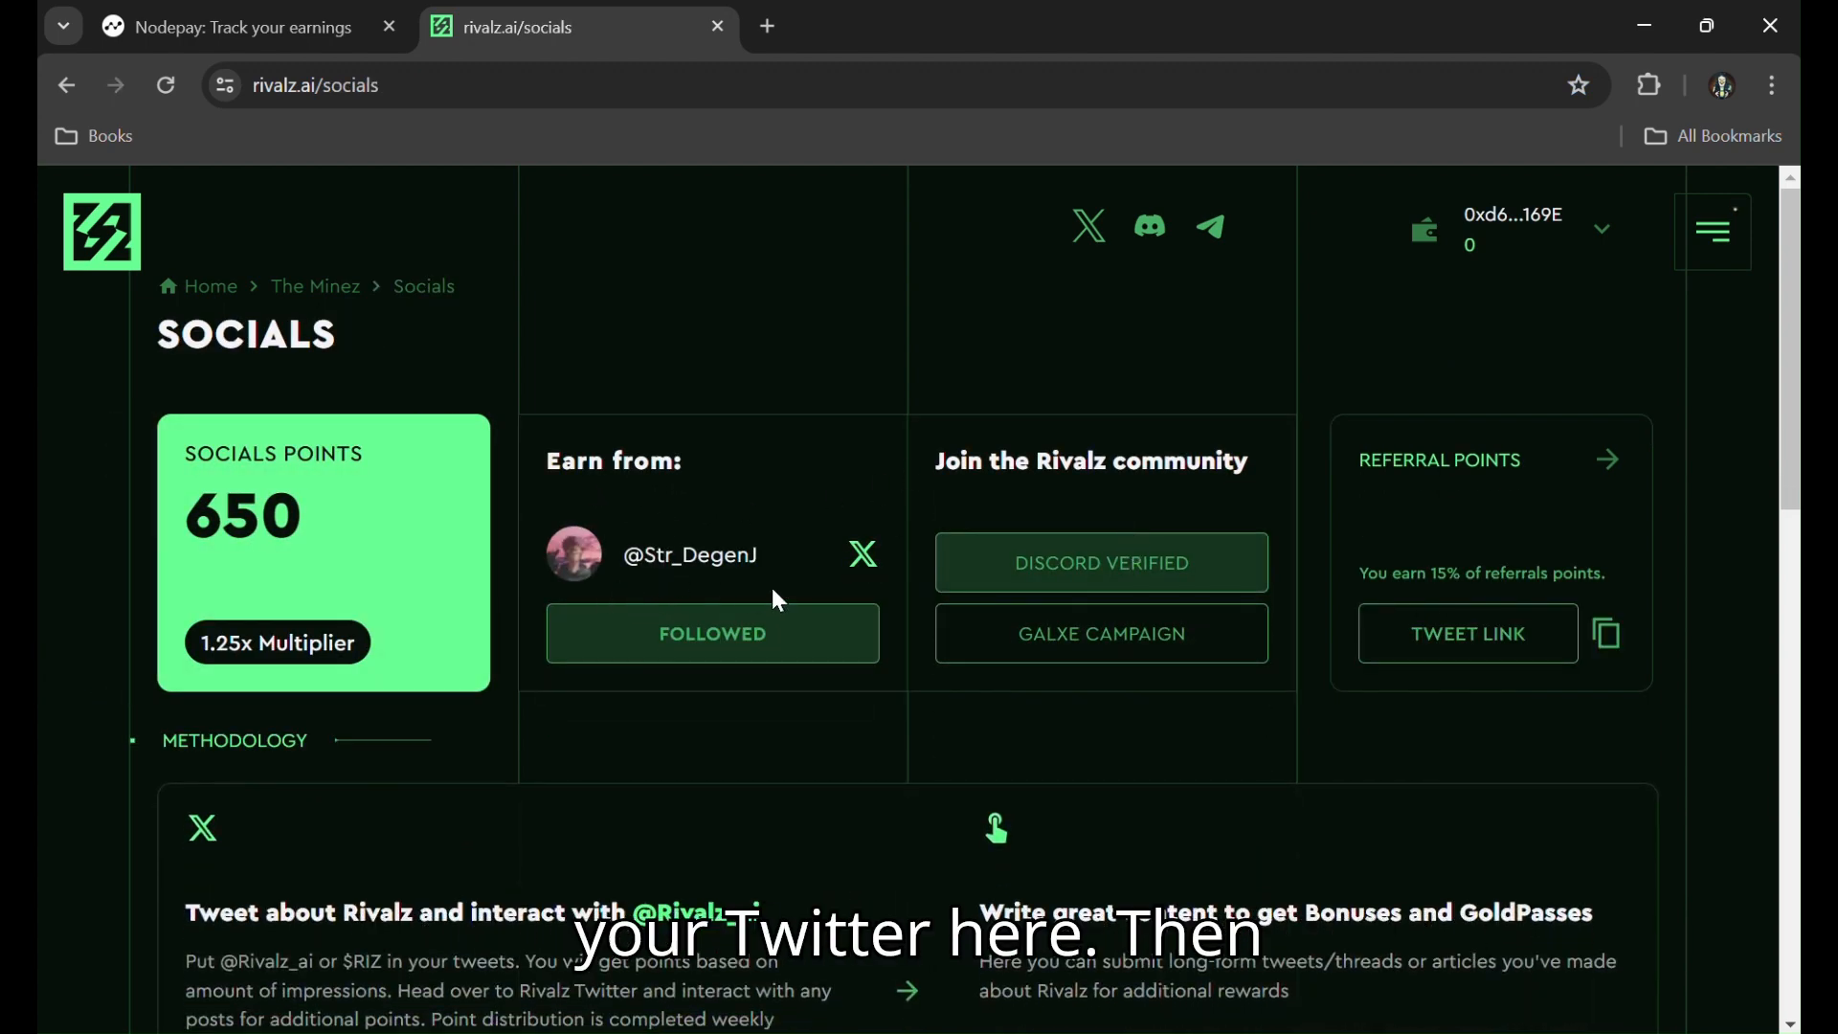
mouse_move(884, 533)
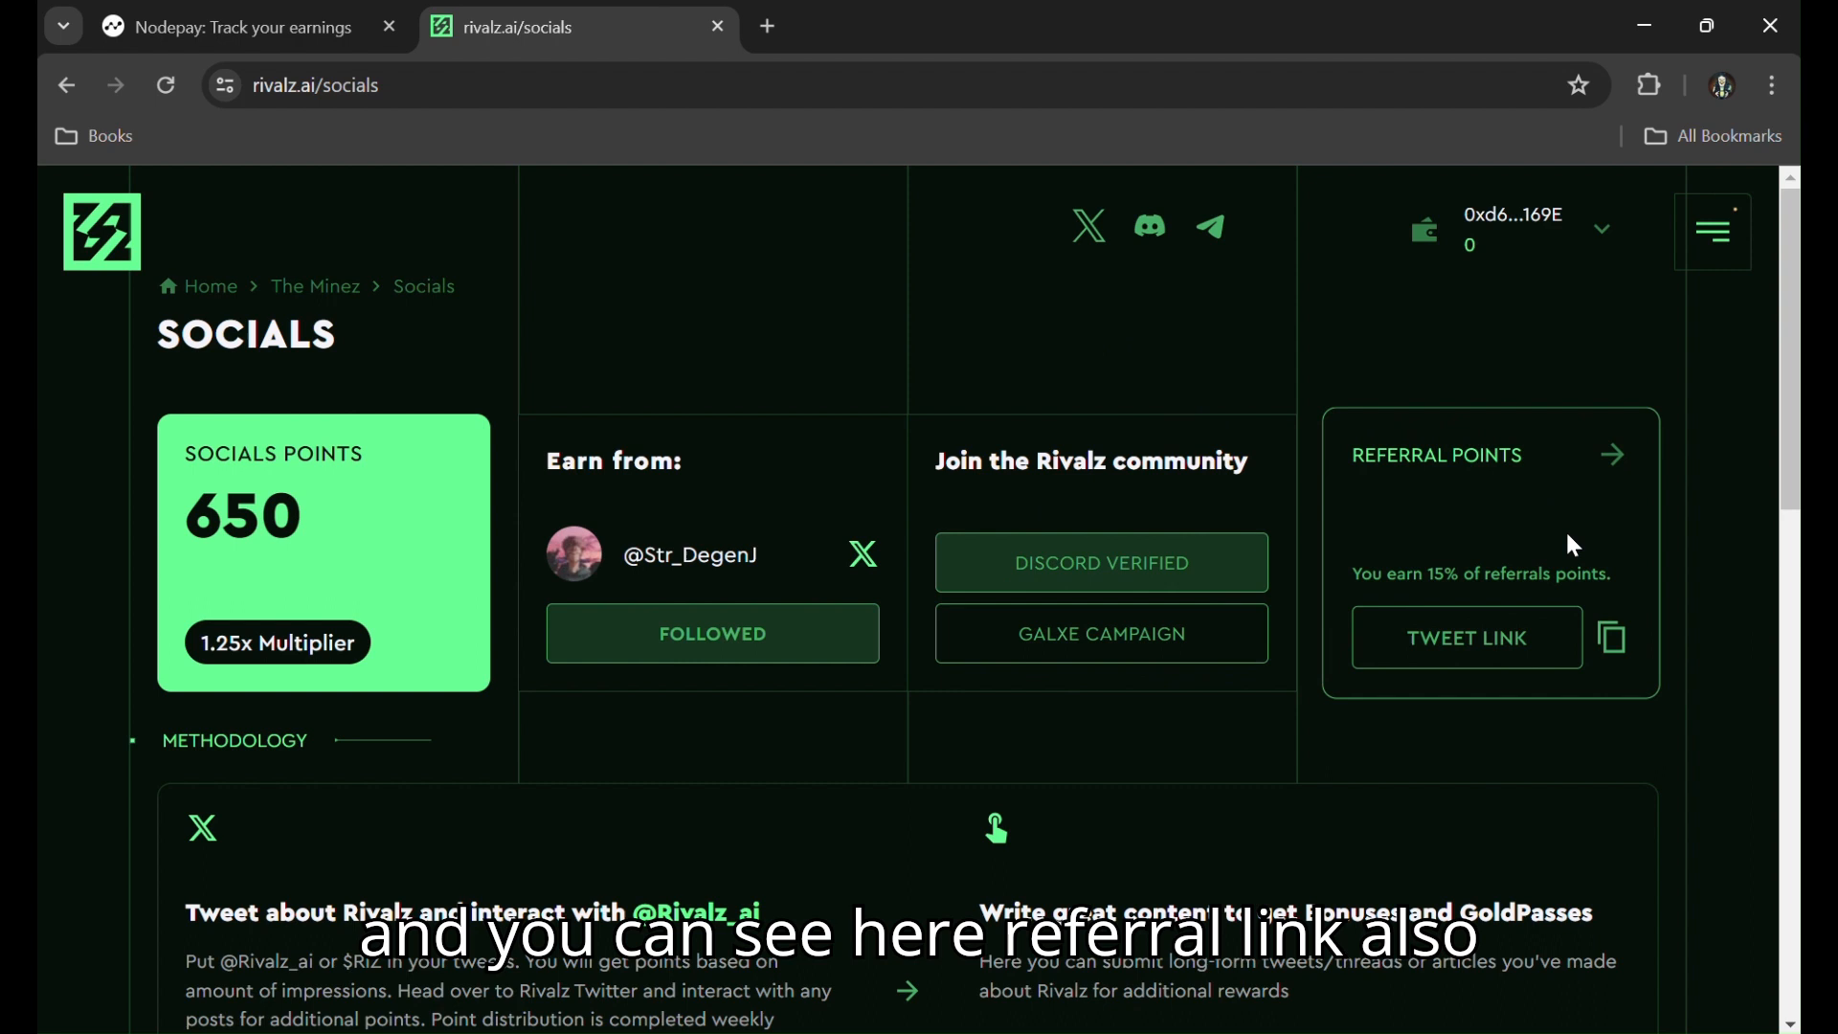
mouse_move(1043, 500)
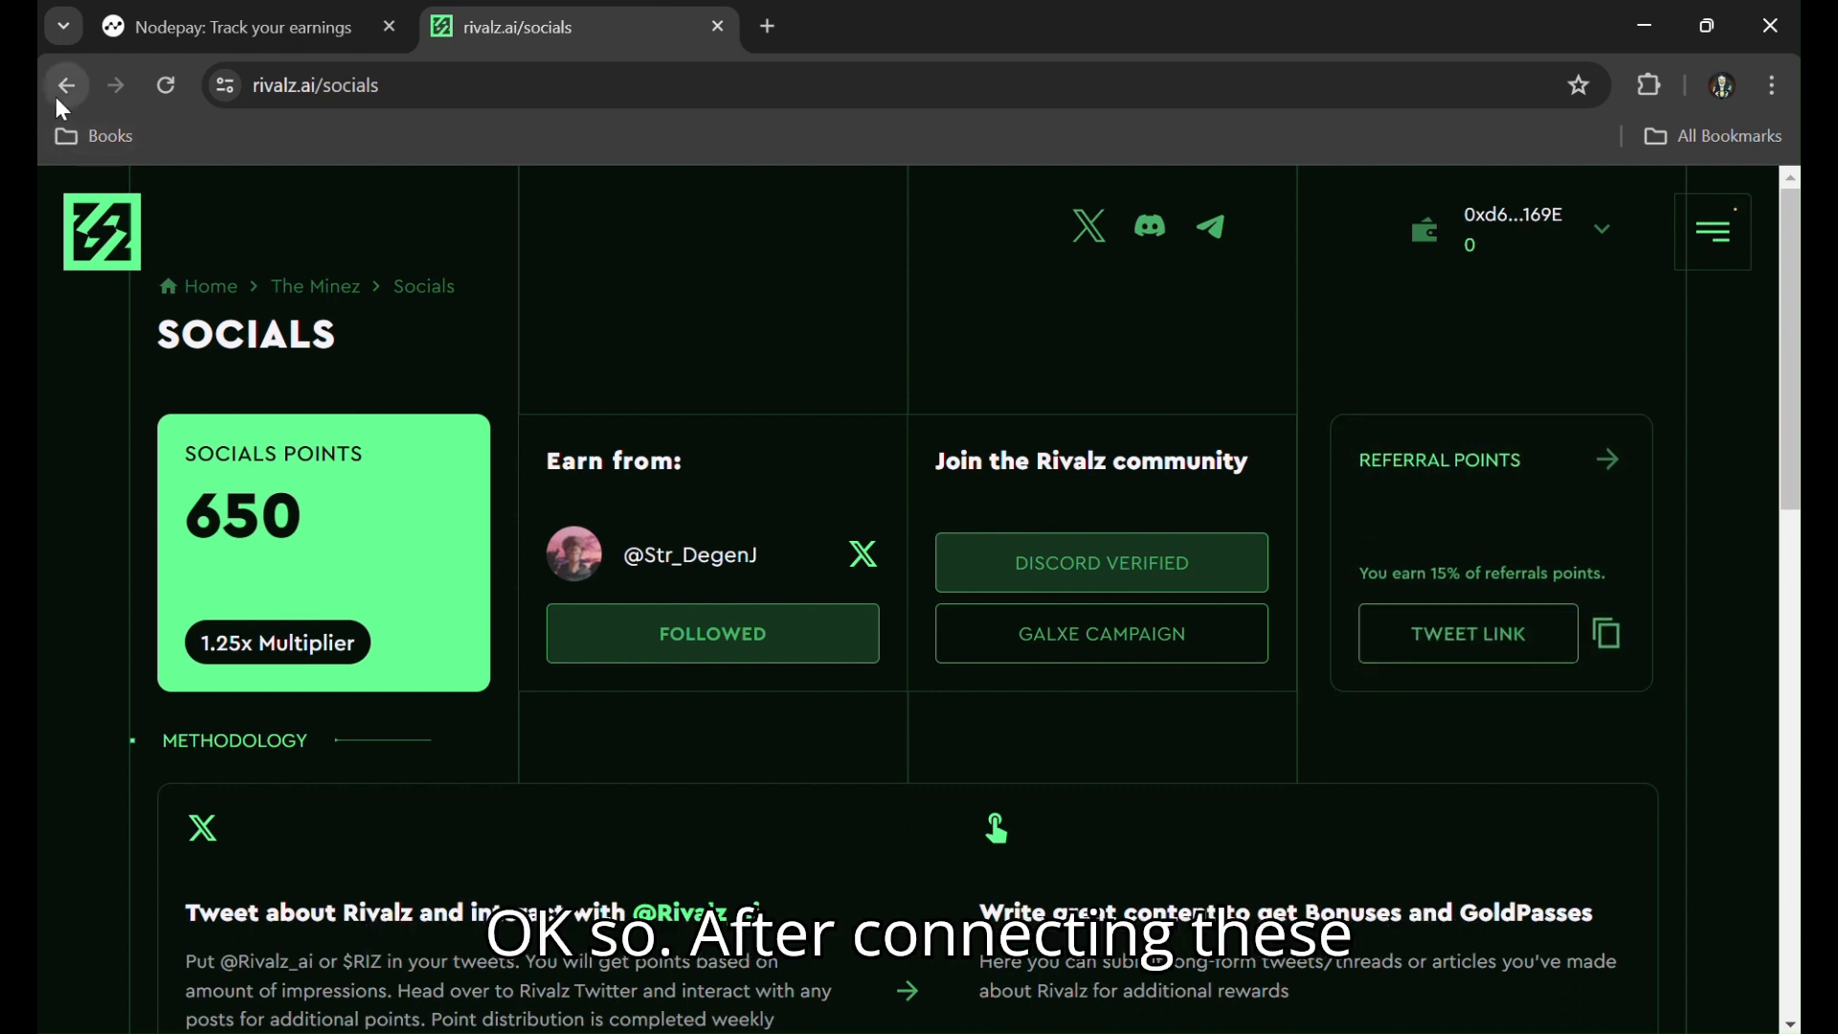
left_click(66, 84)
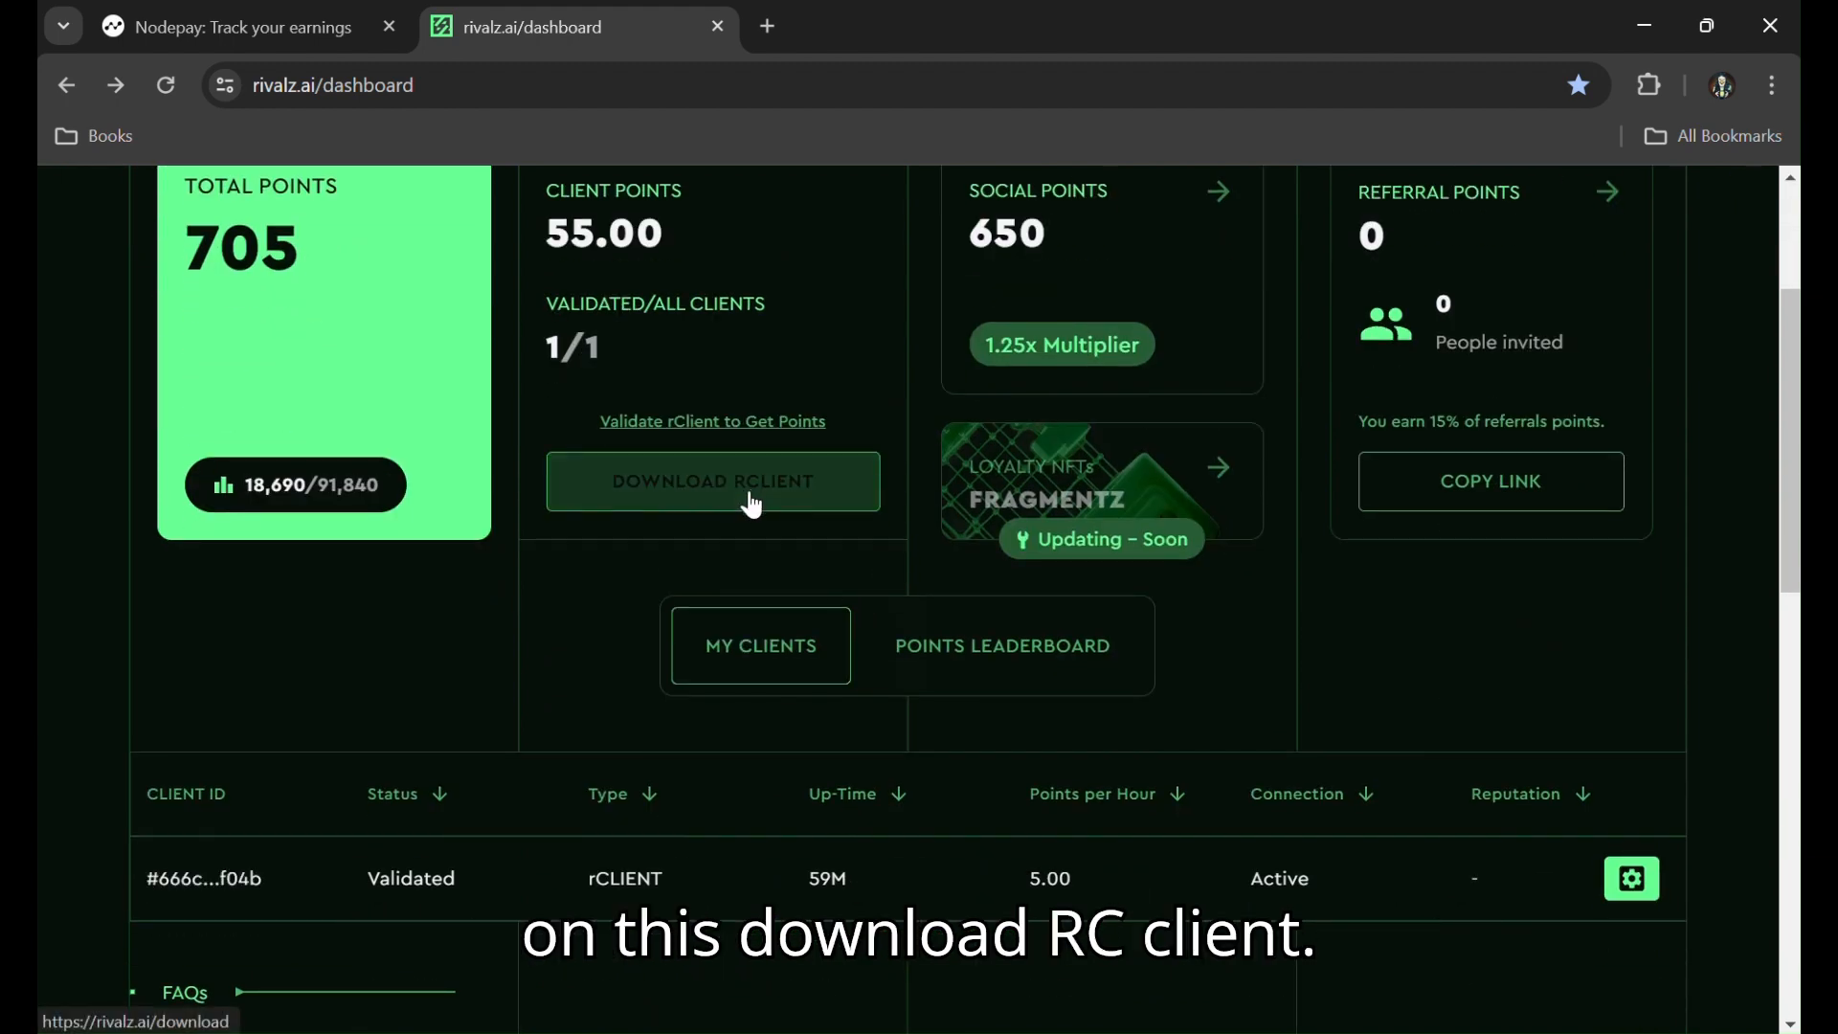
- Download the Windows rClient installer and cancel the duplicate rClient.Setup.latest (1).exe download
left_click(711, 481)
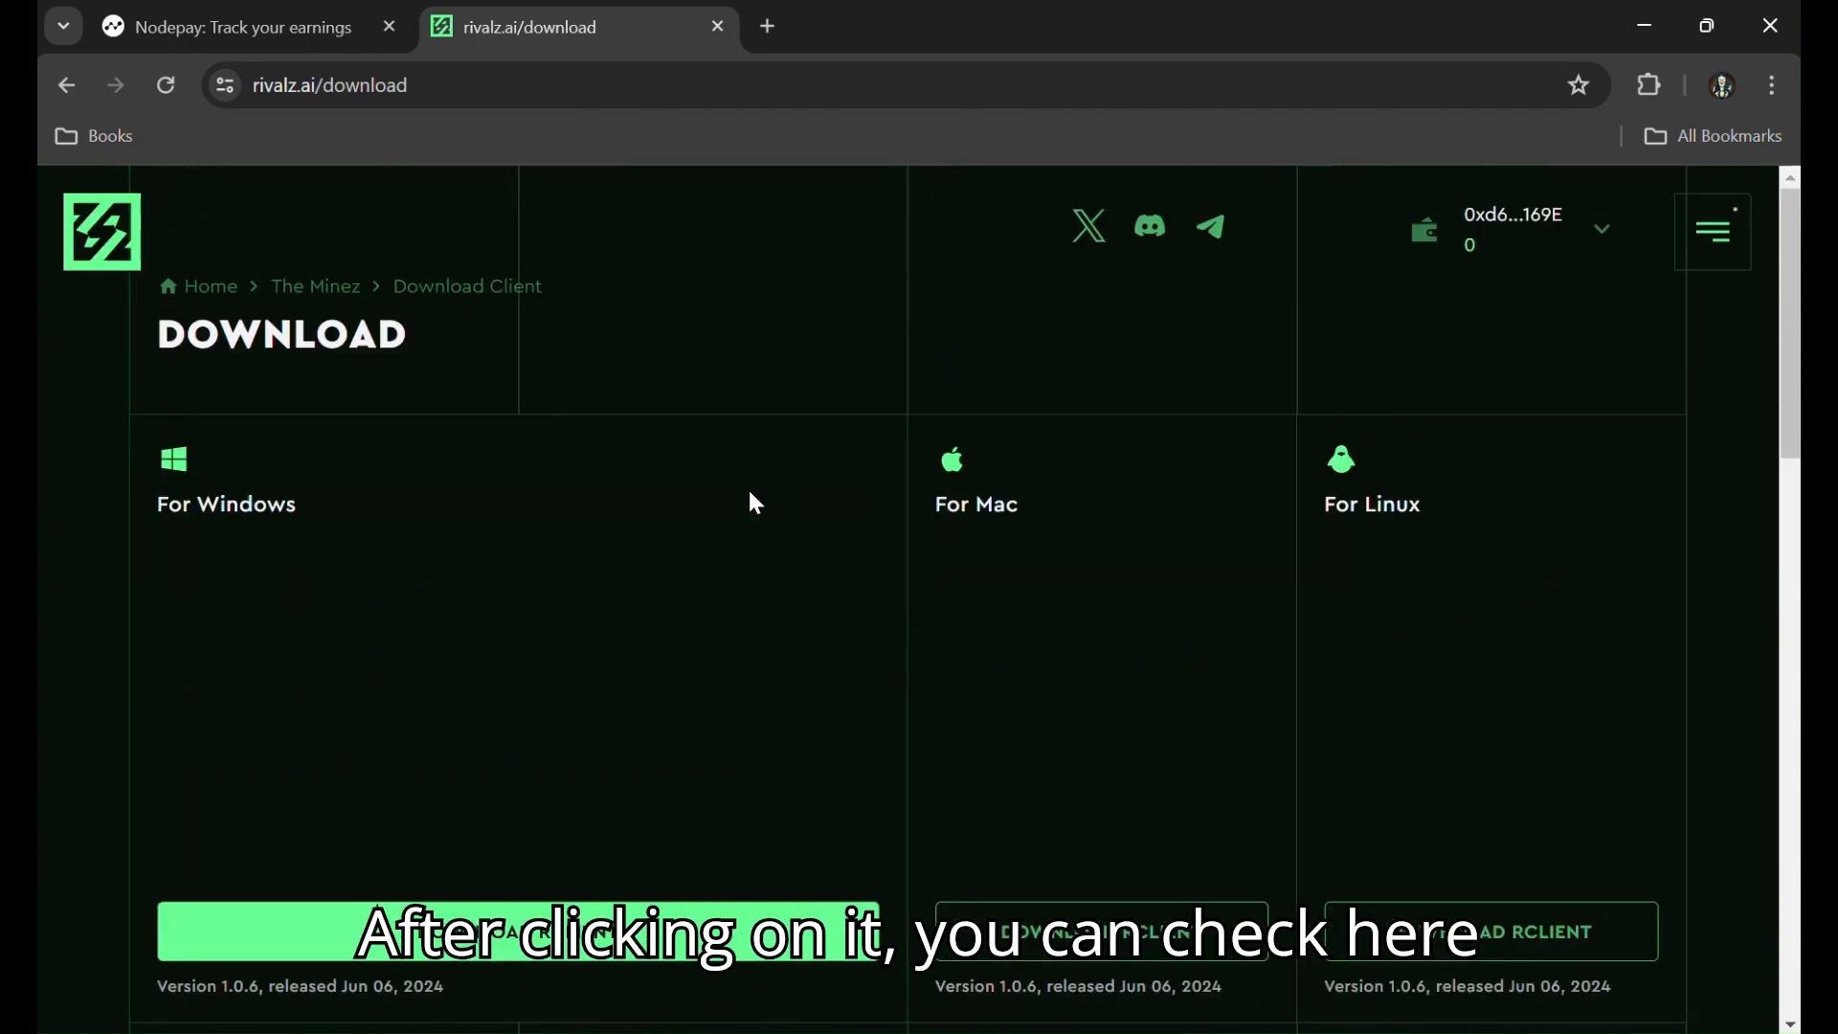
mouse_move(1411, 597)
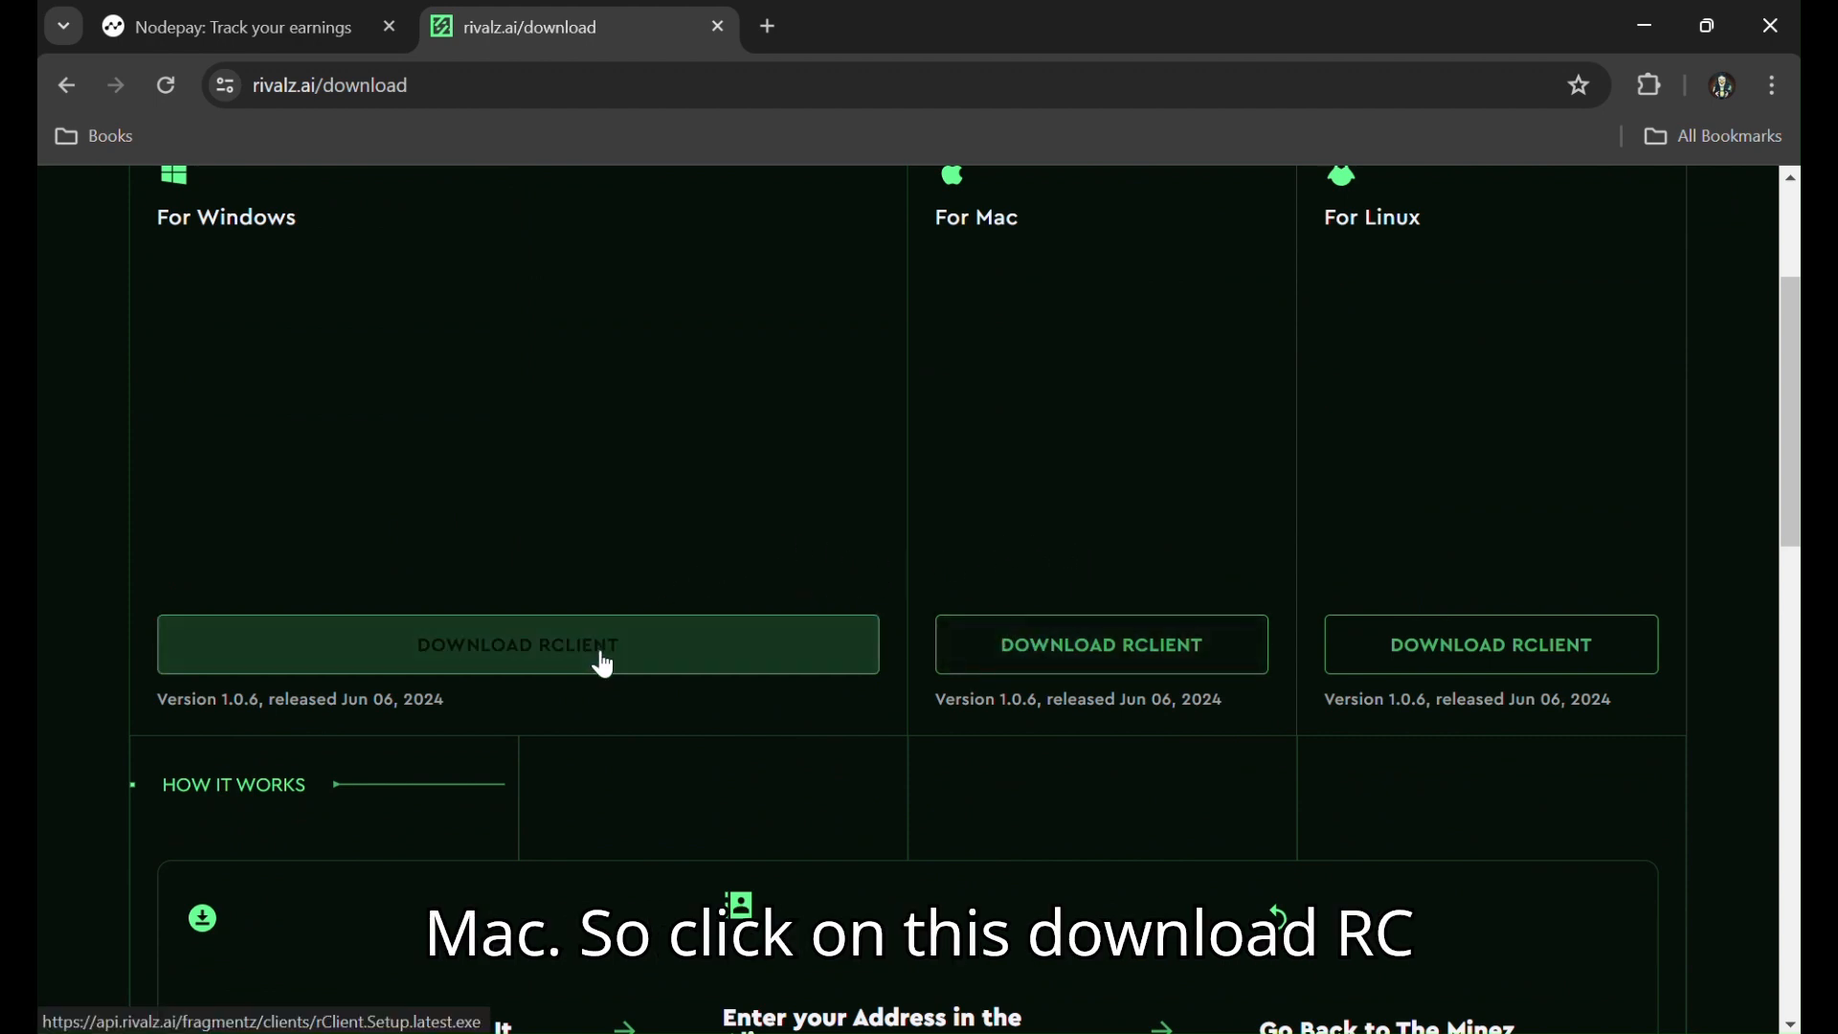
left_click(516, 645)
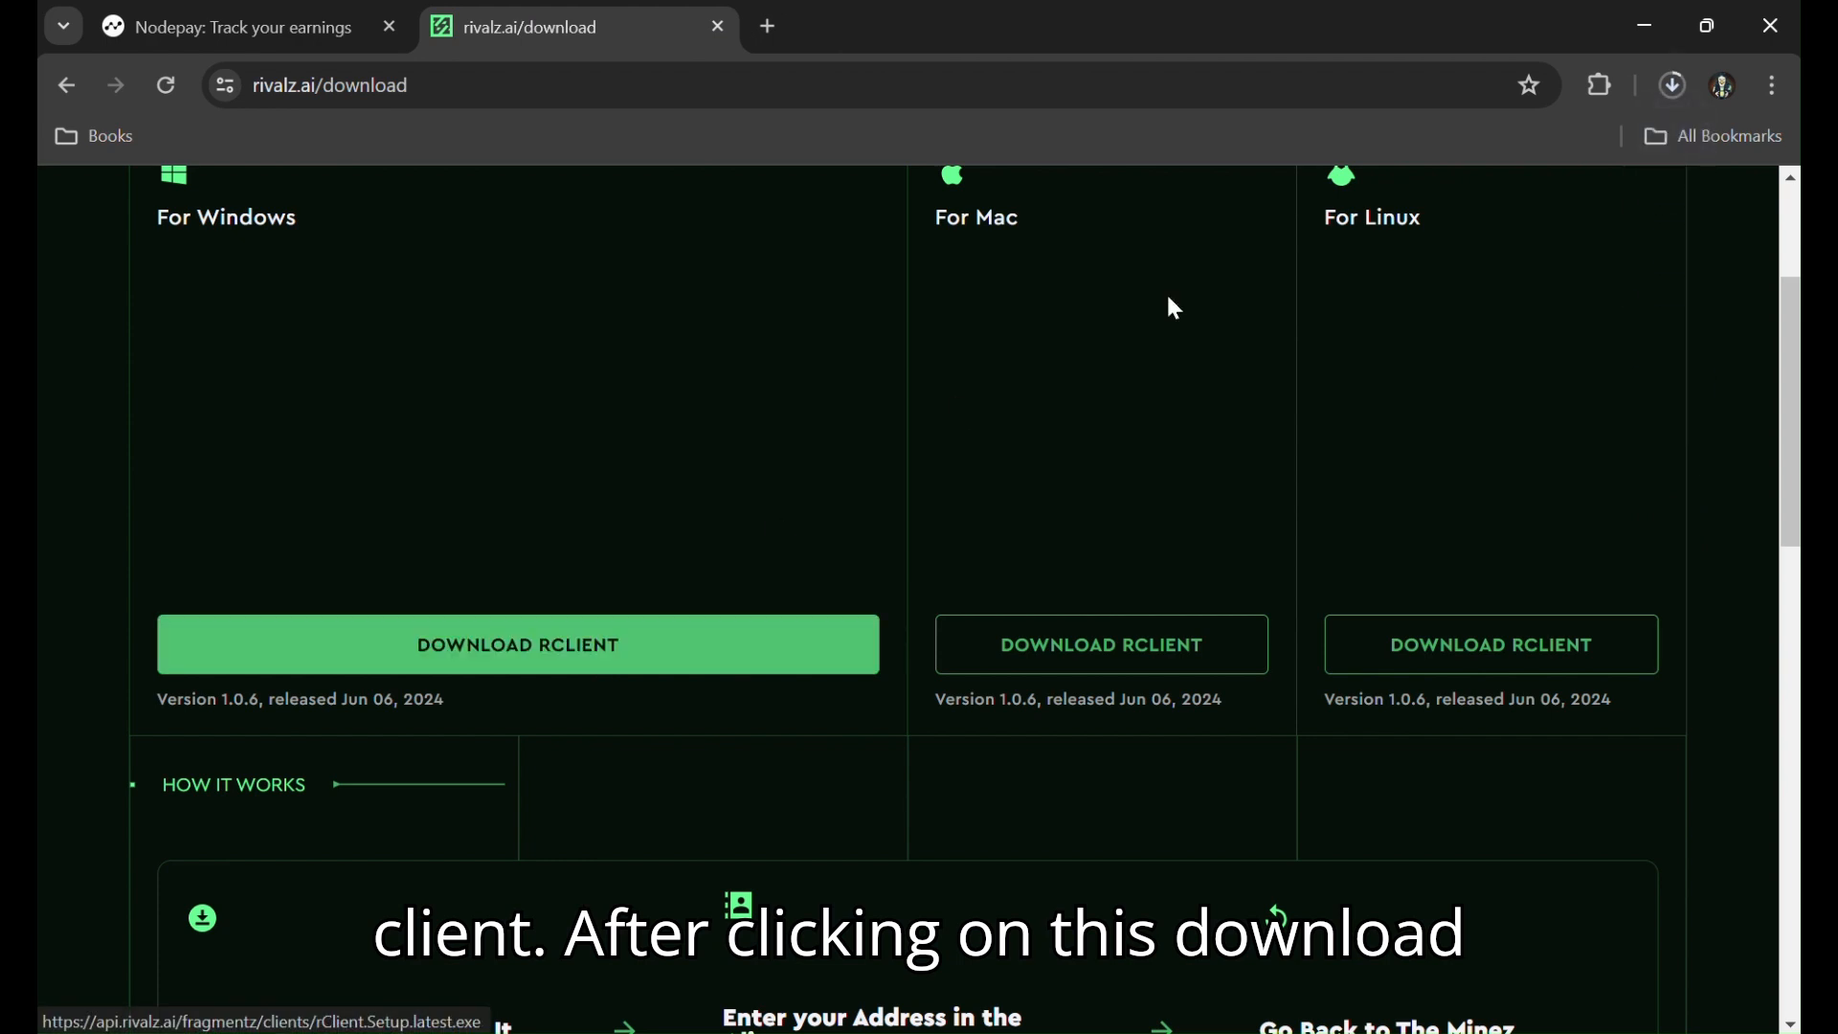
left_click(1671, 84)
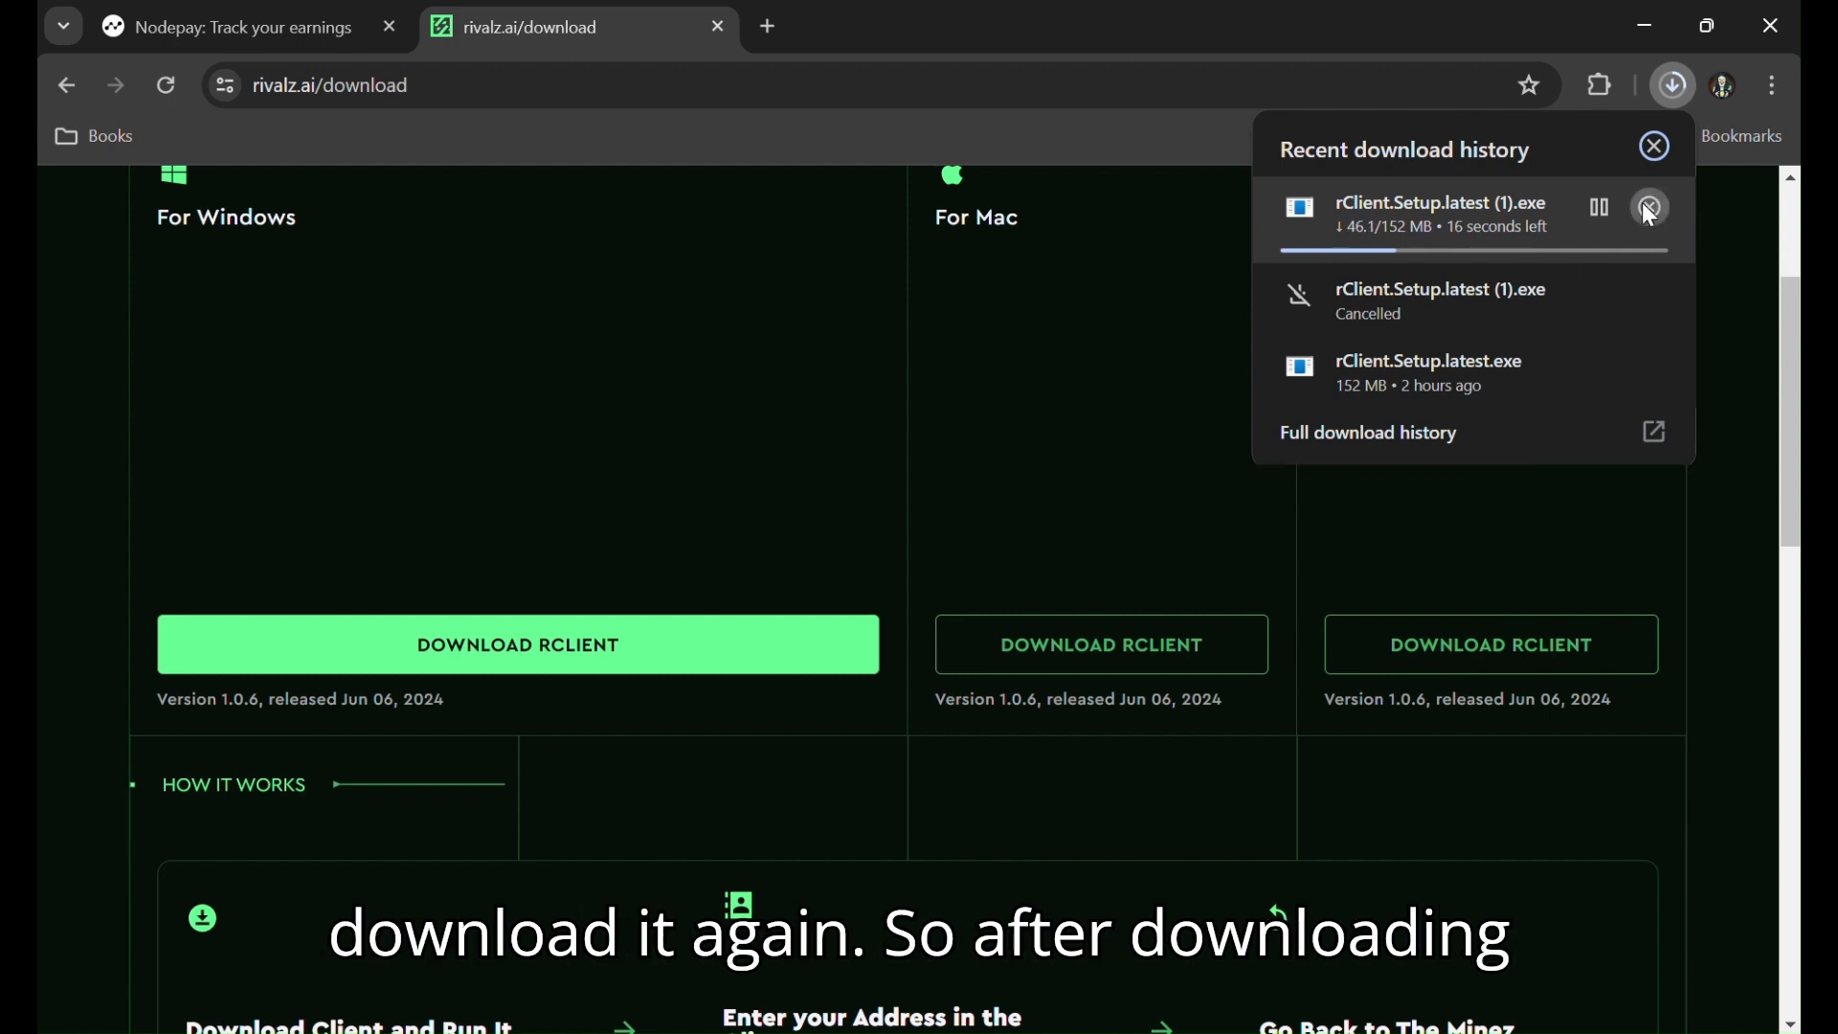
left_click(1648, 208)
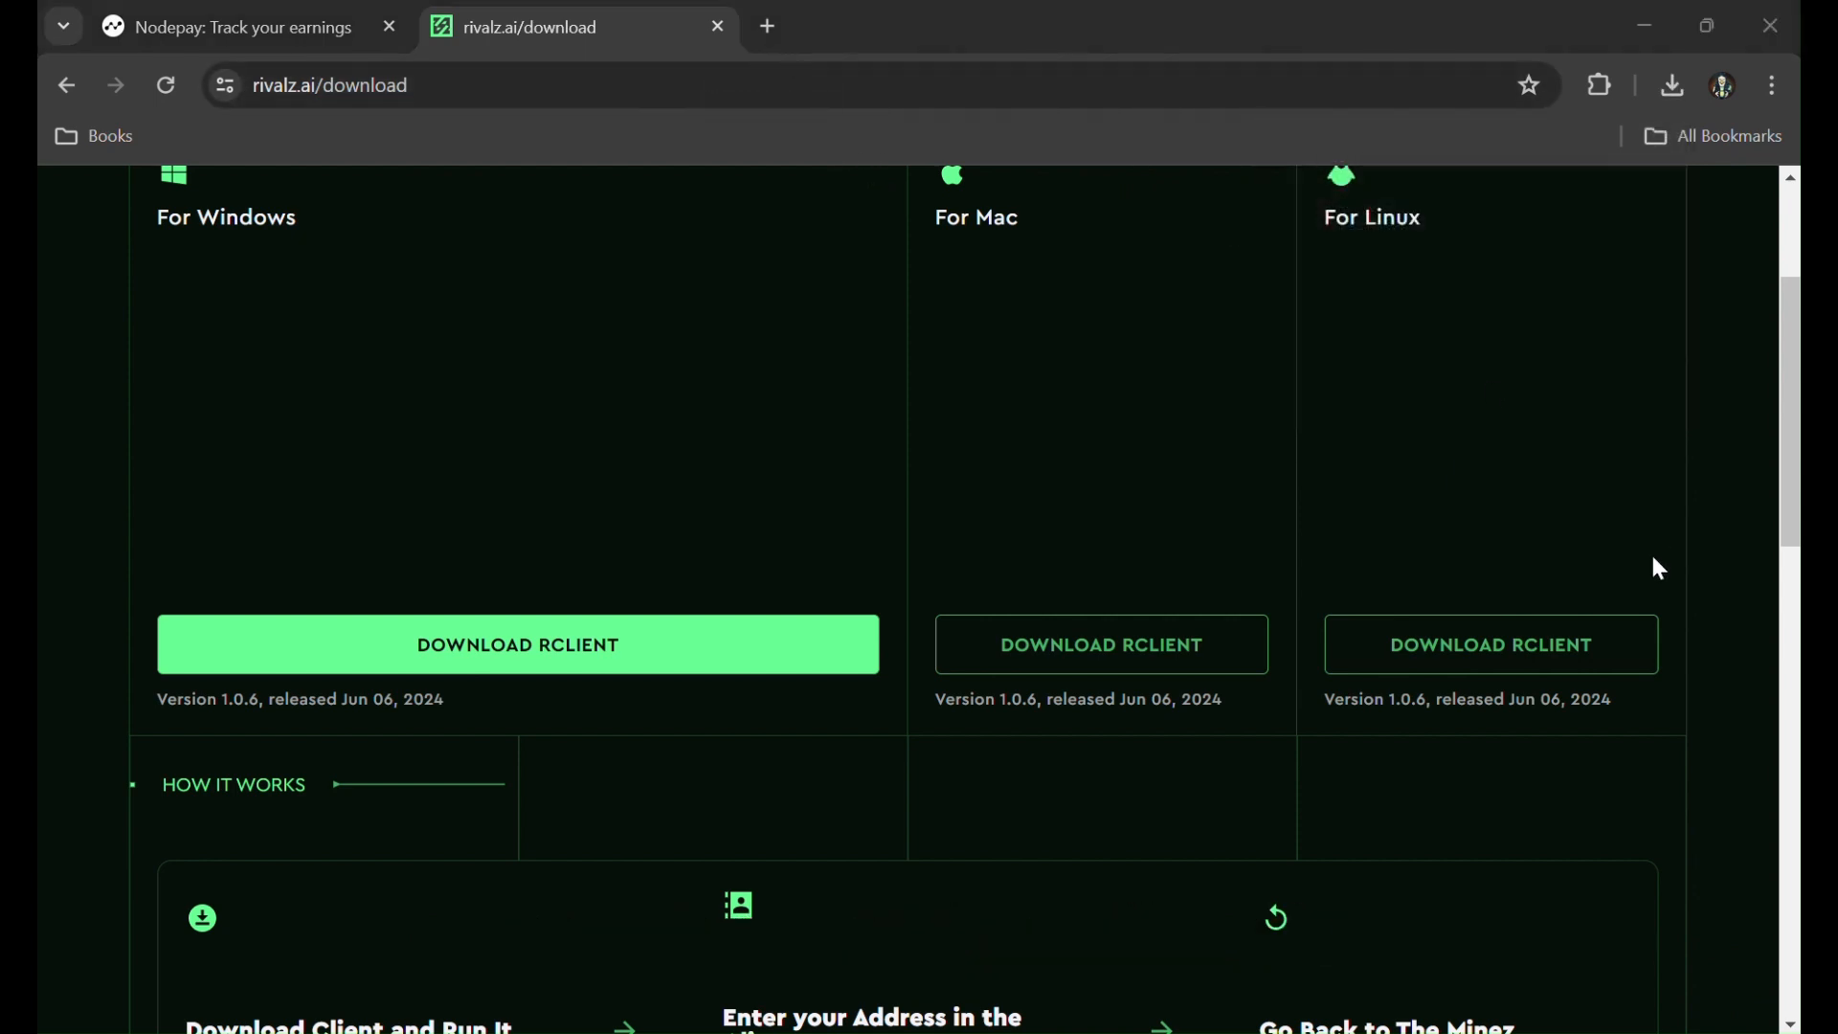
left_click(517, 643)
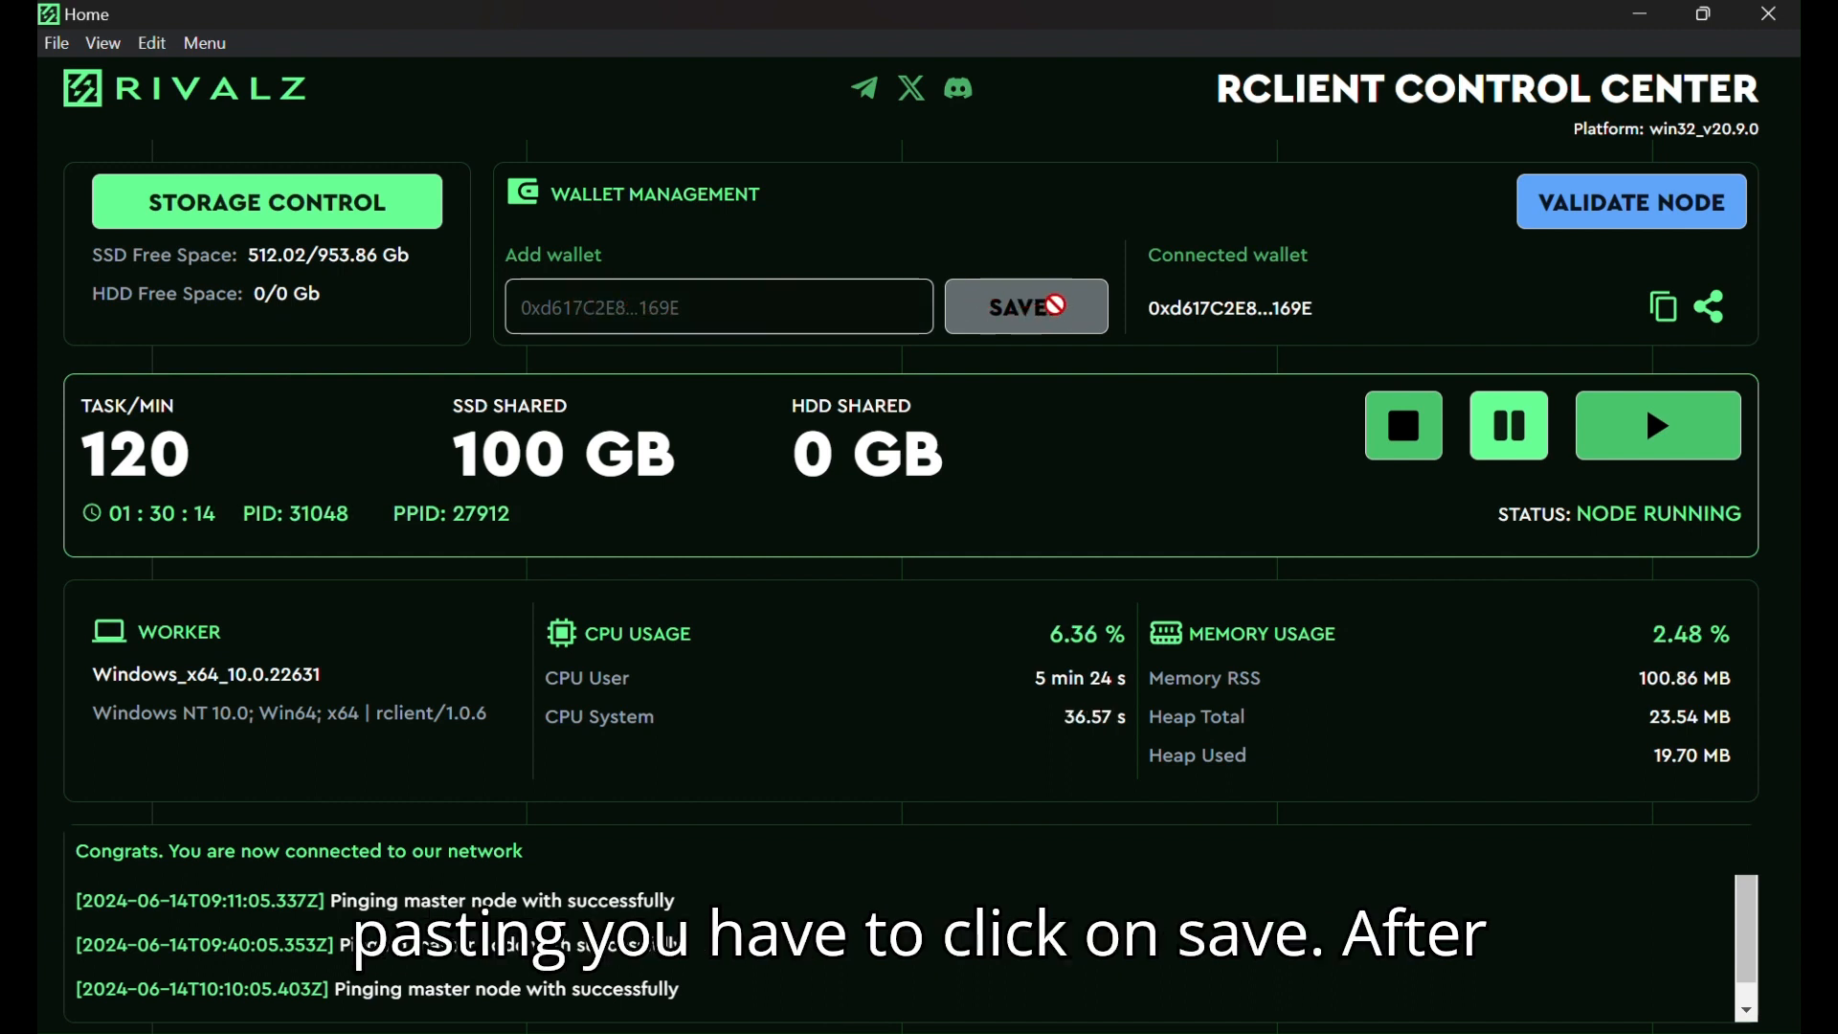
- Save the pasted wallet address and open the Storage Control SSD/HDD allocation dialog
left_click(1026, 307)
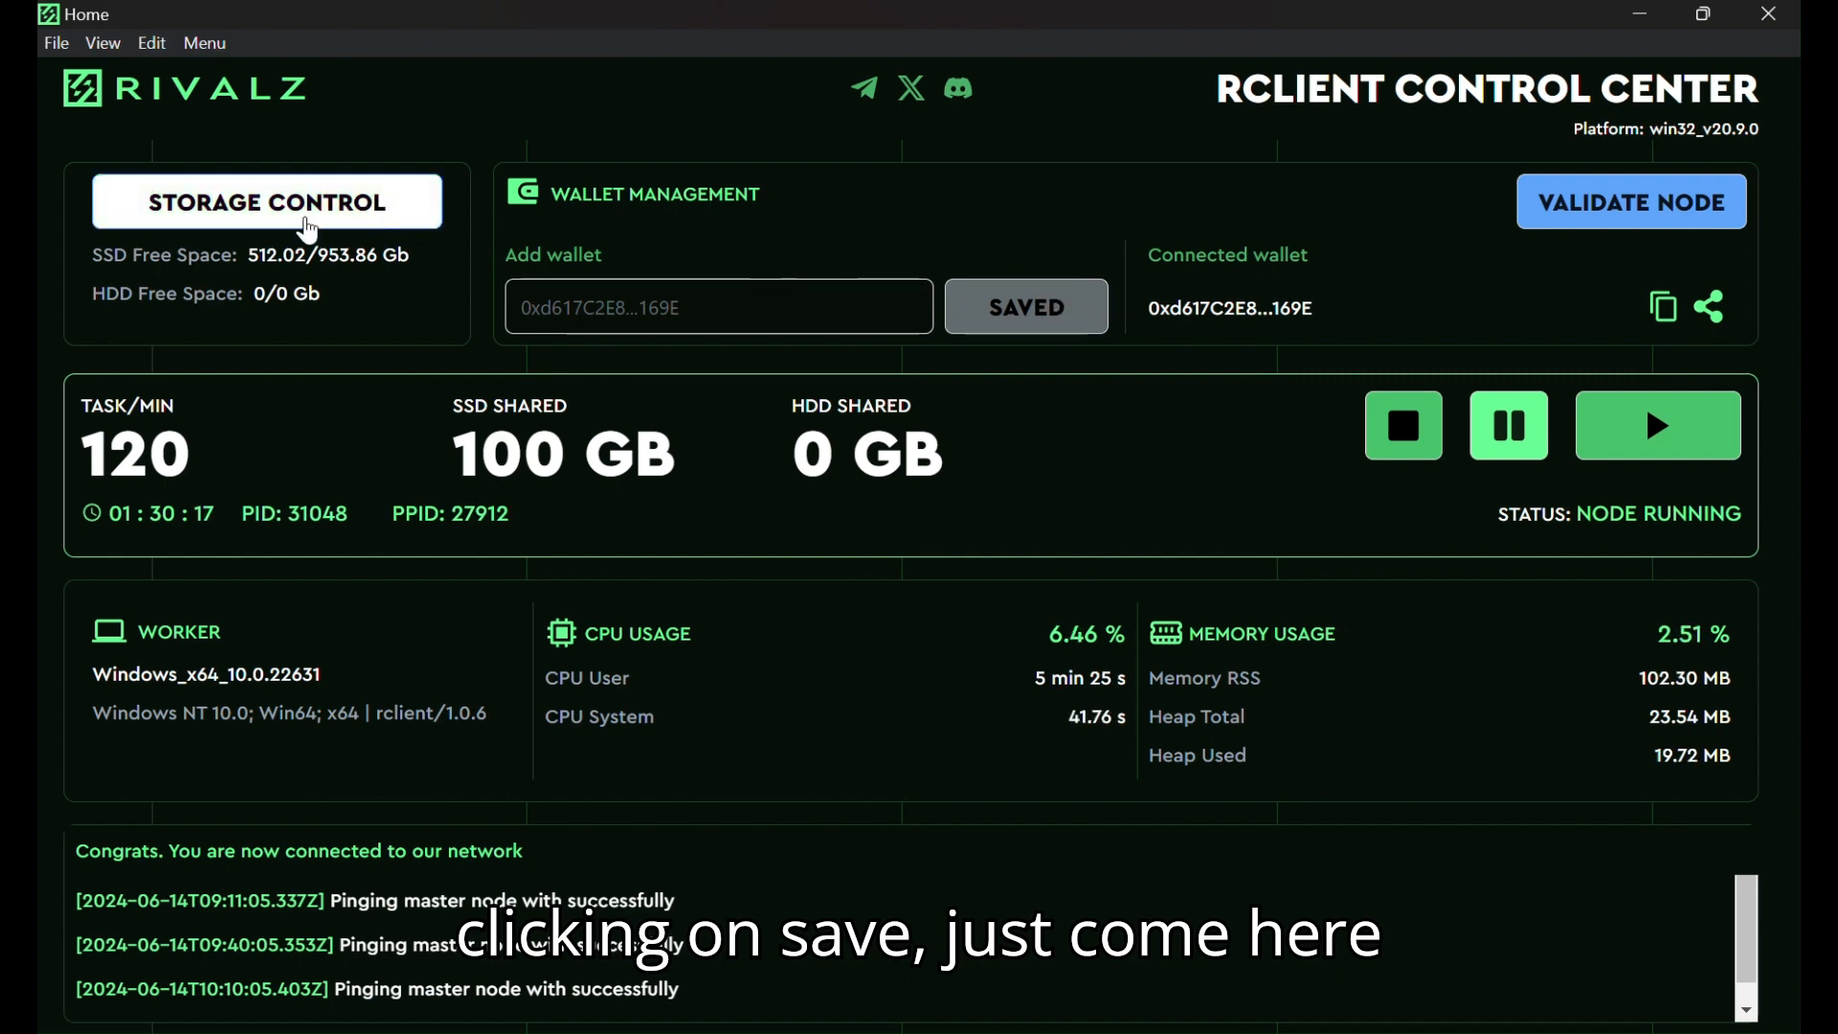
left_click(266, 200)
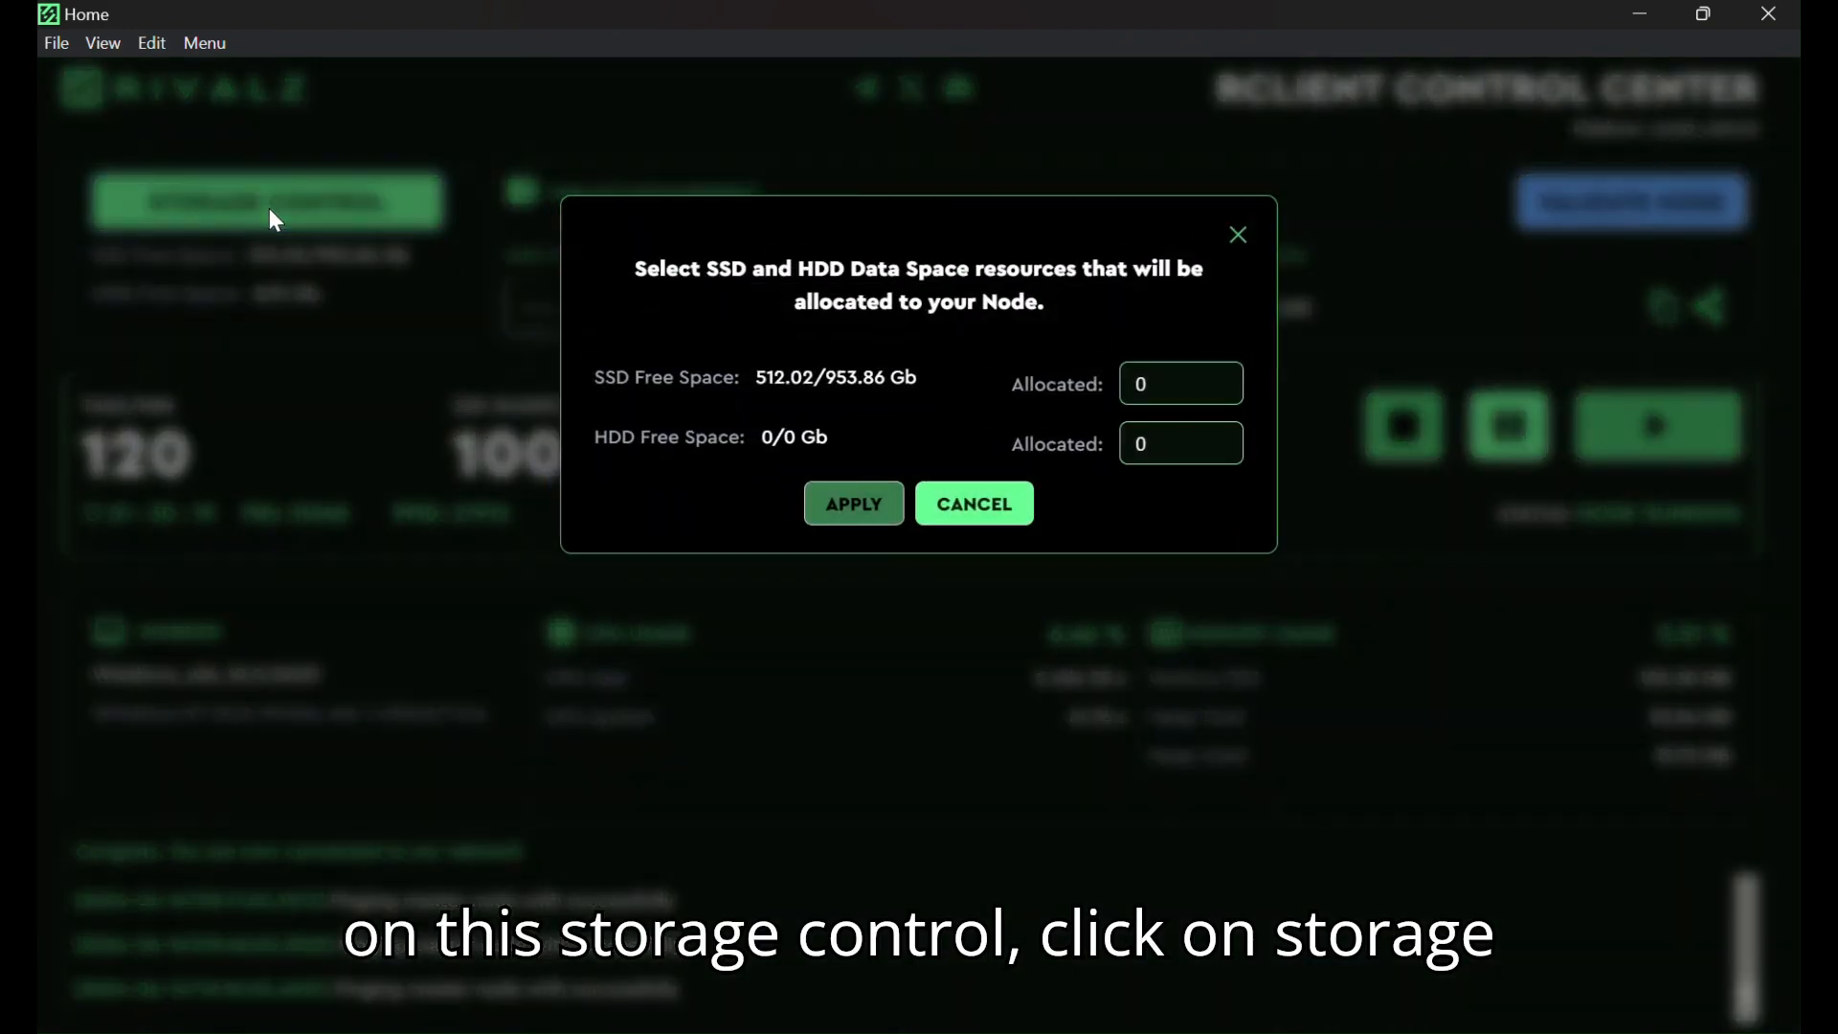
- Enter 100 as the SSD Allocated amount in the storage dialog
left_click(1178, 383)
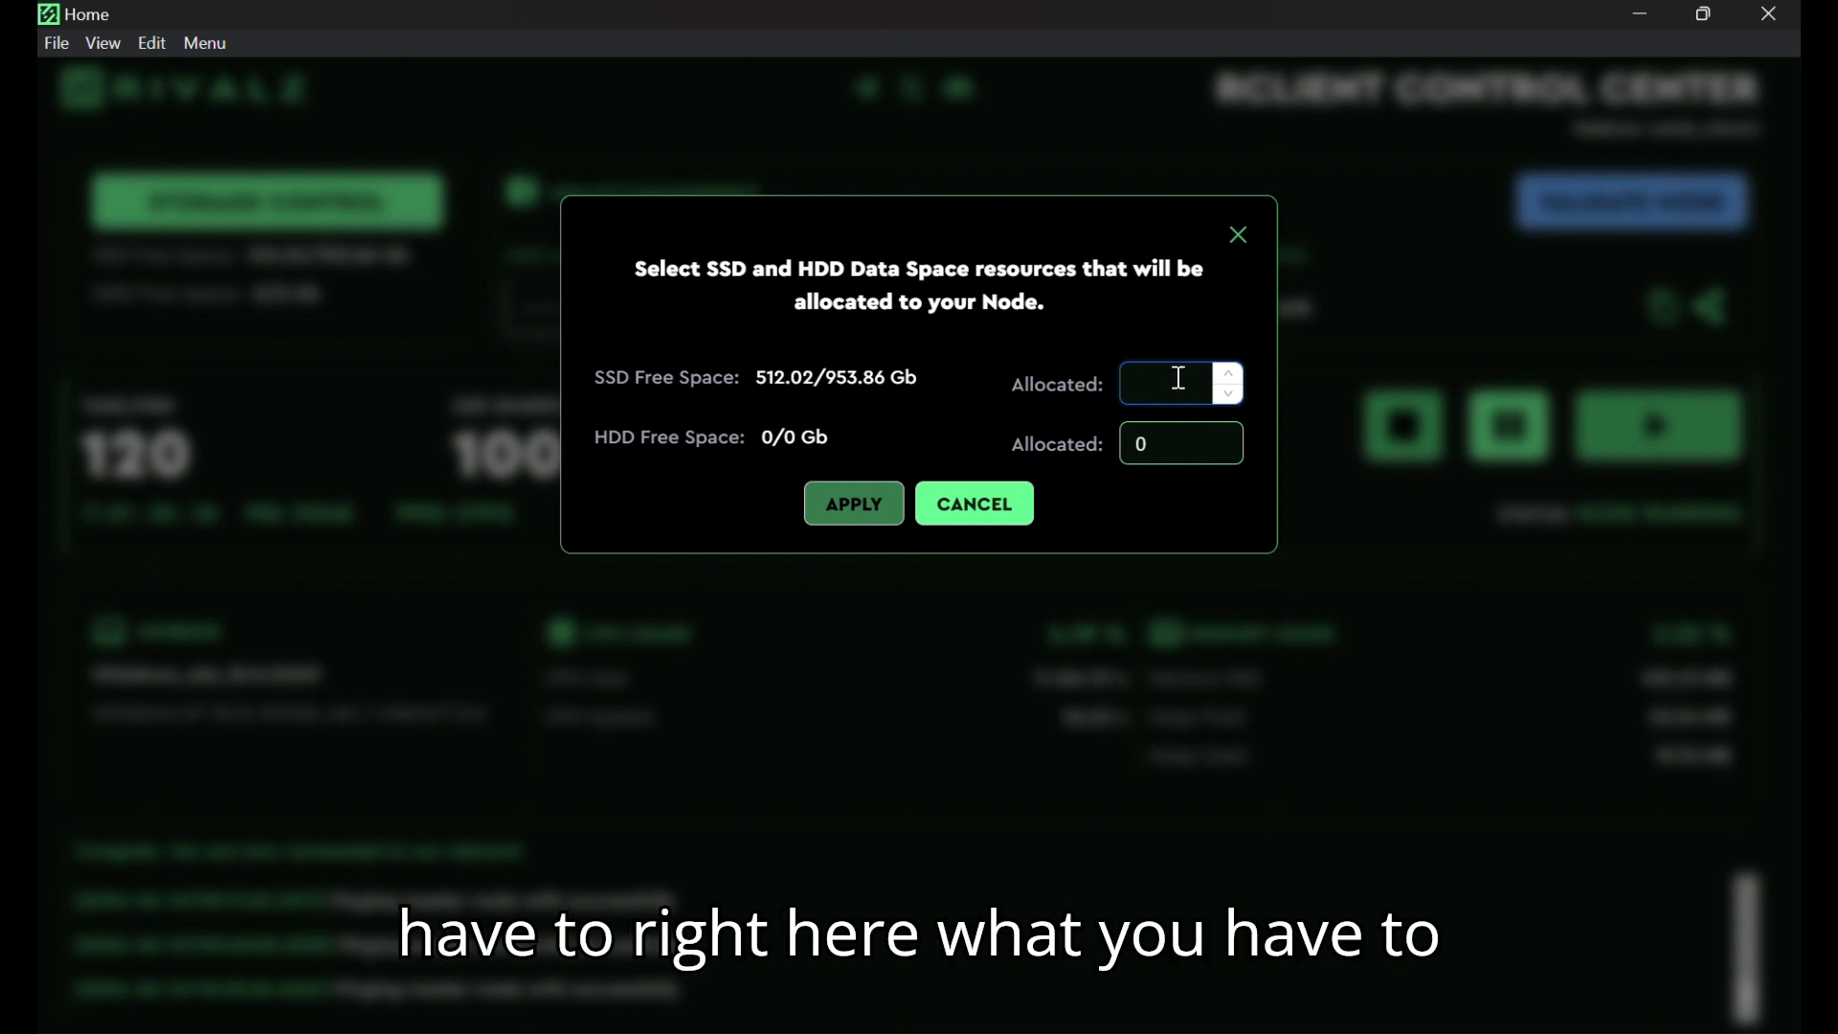
type("50")
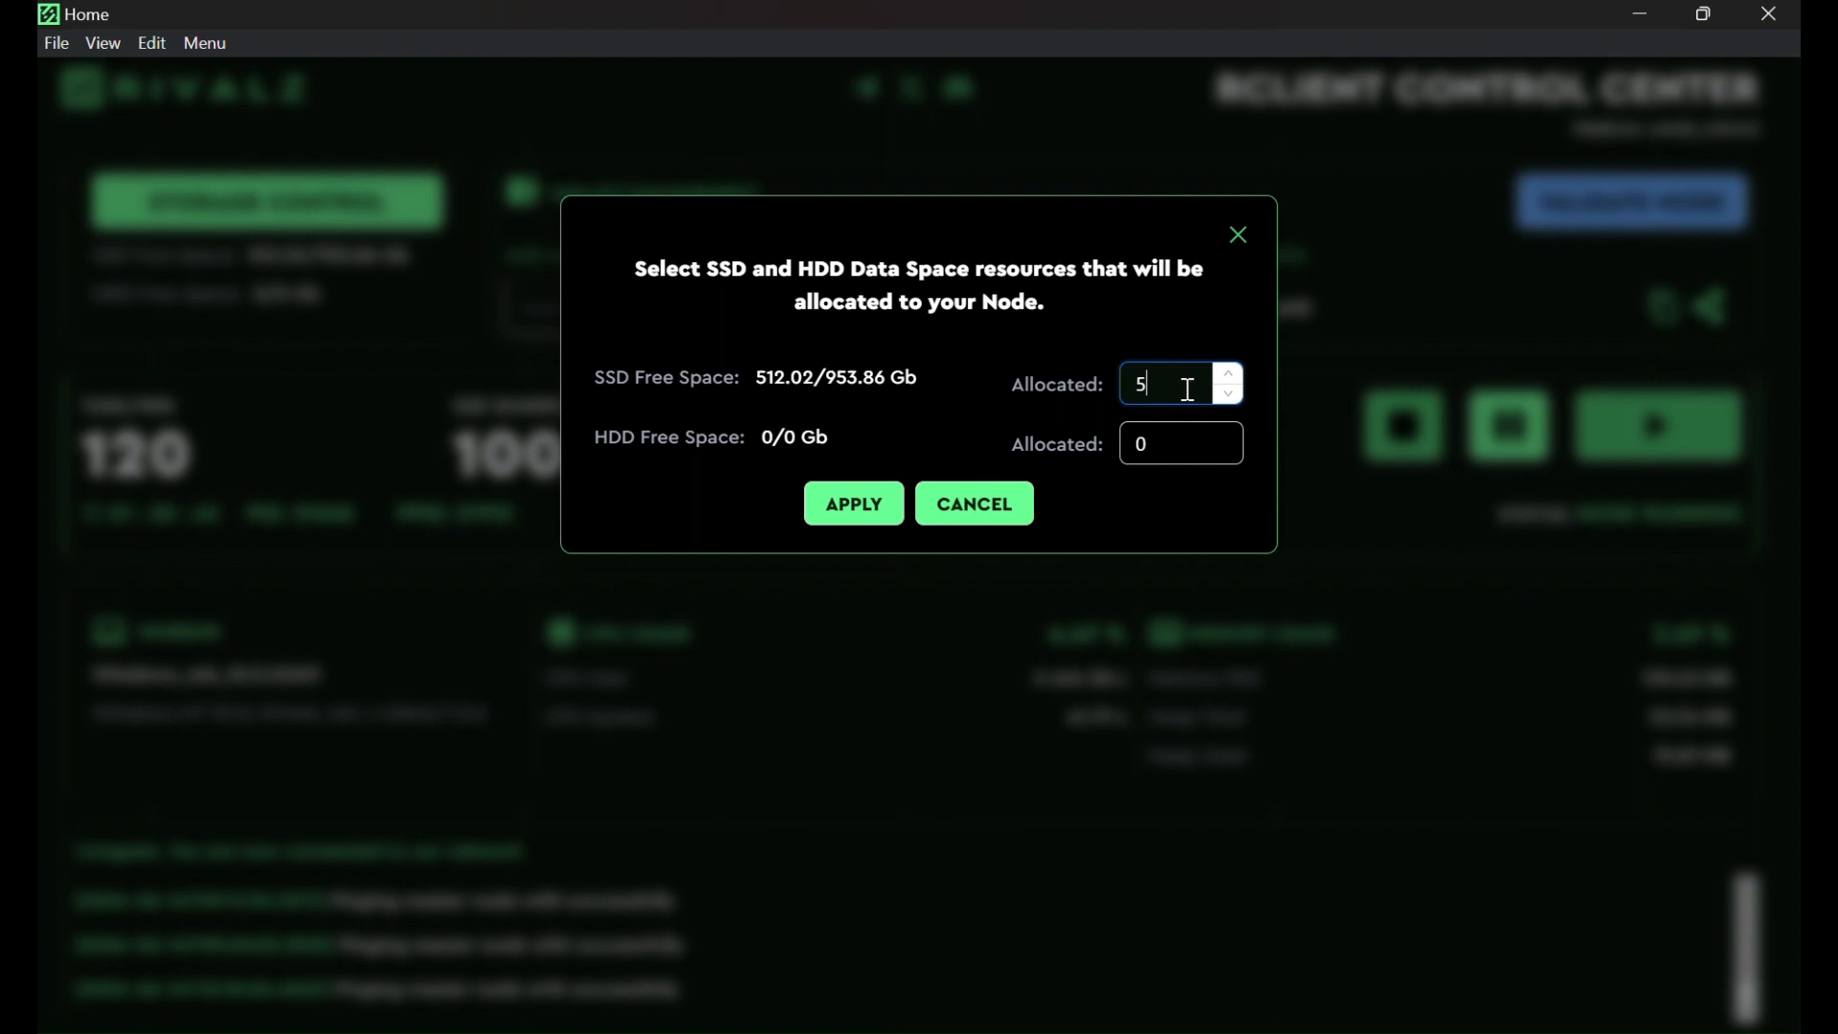
type("100")
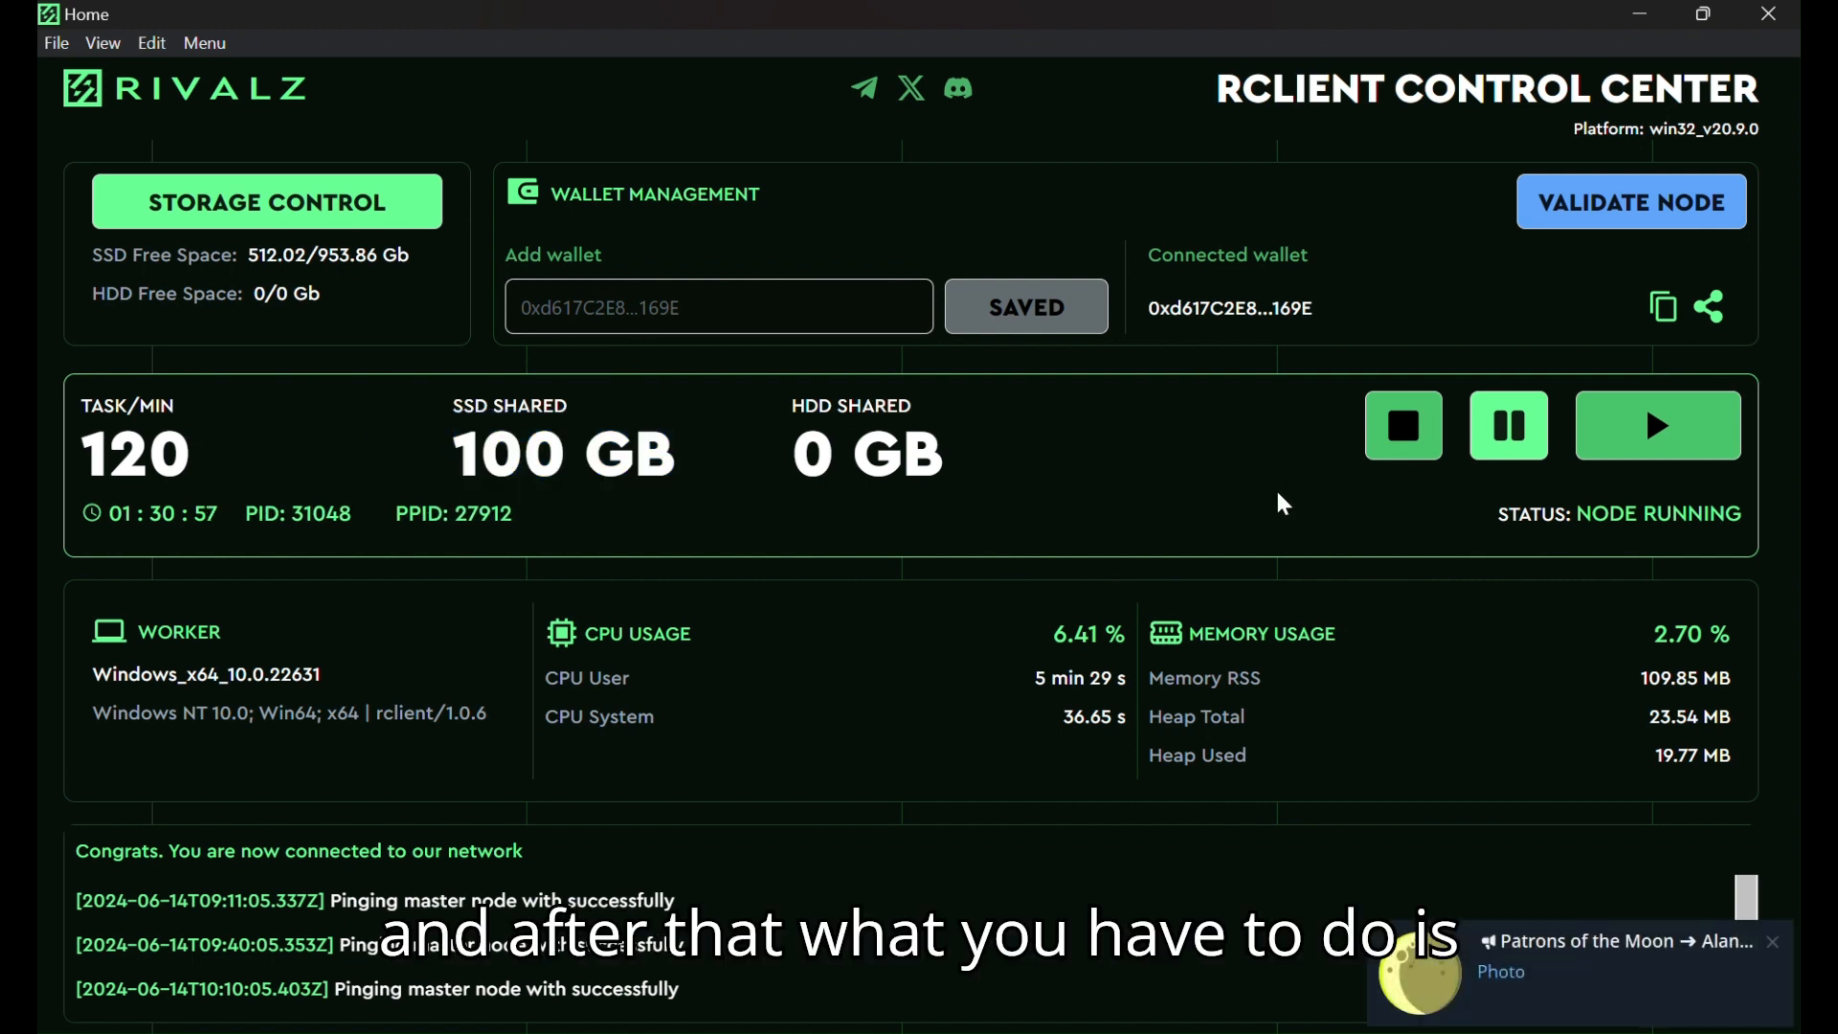
left_click(1656, 424)
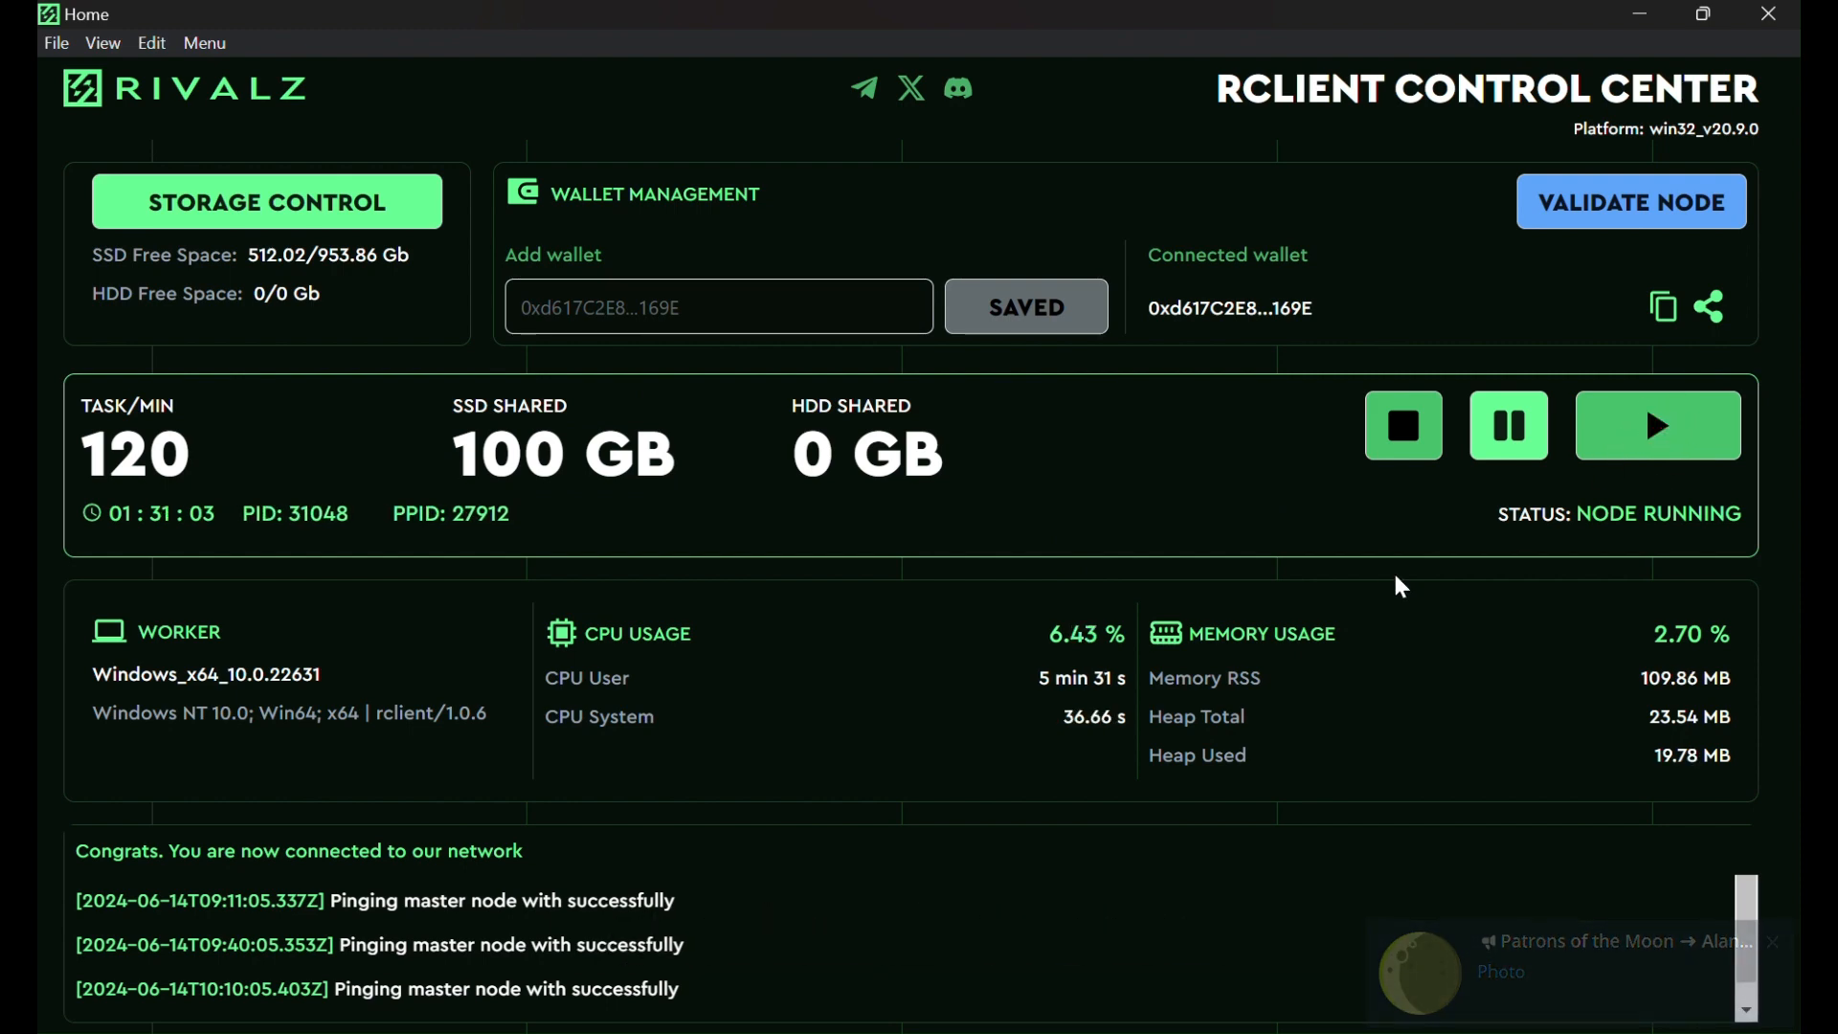
left_click(1657, 424)
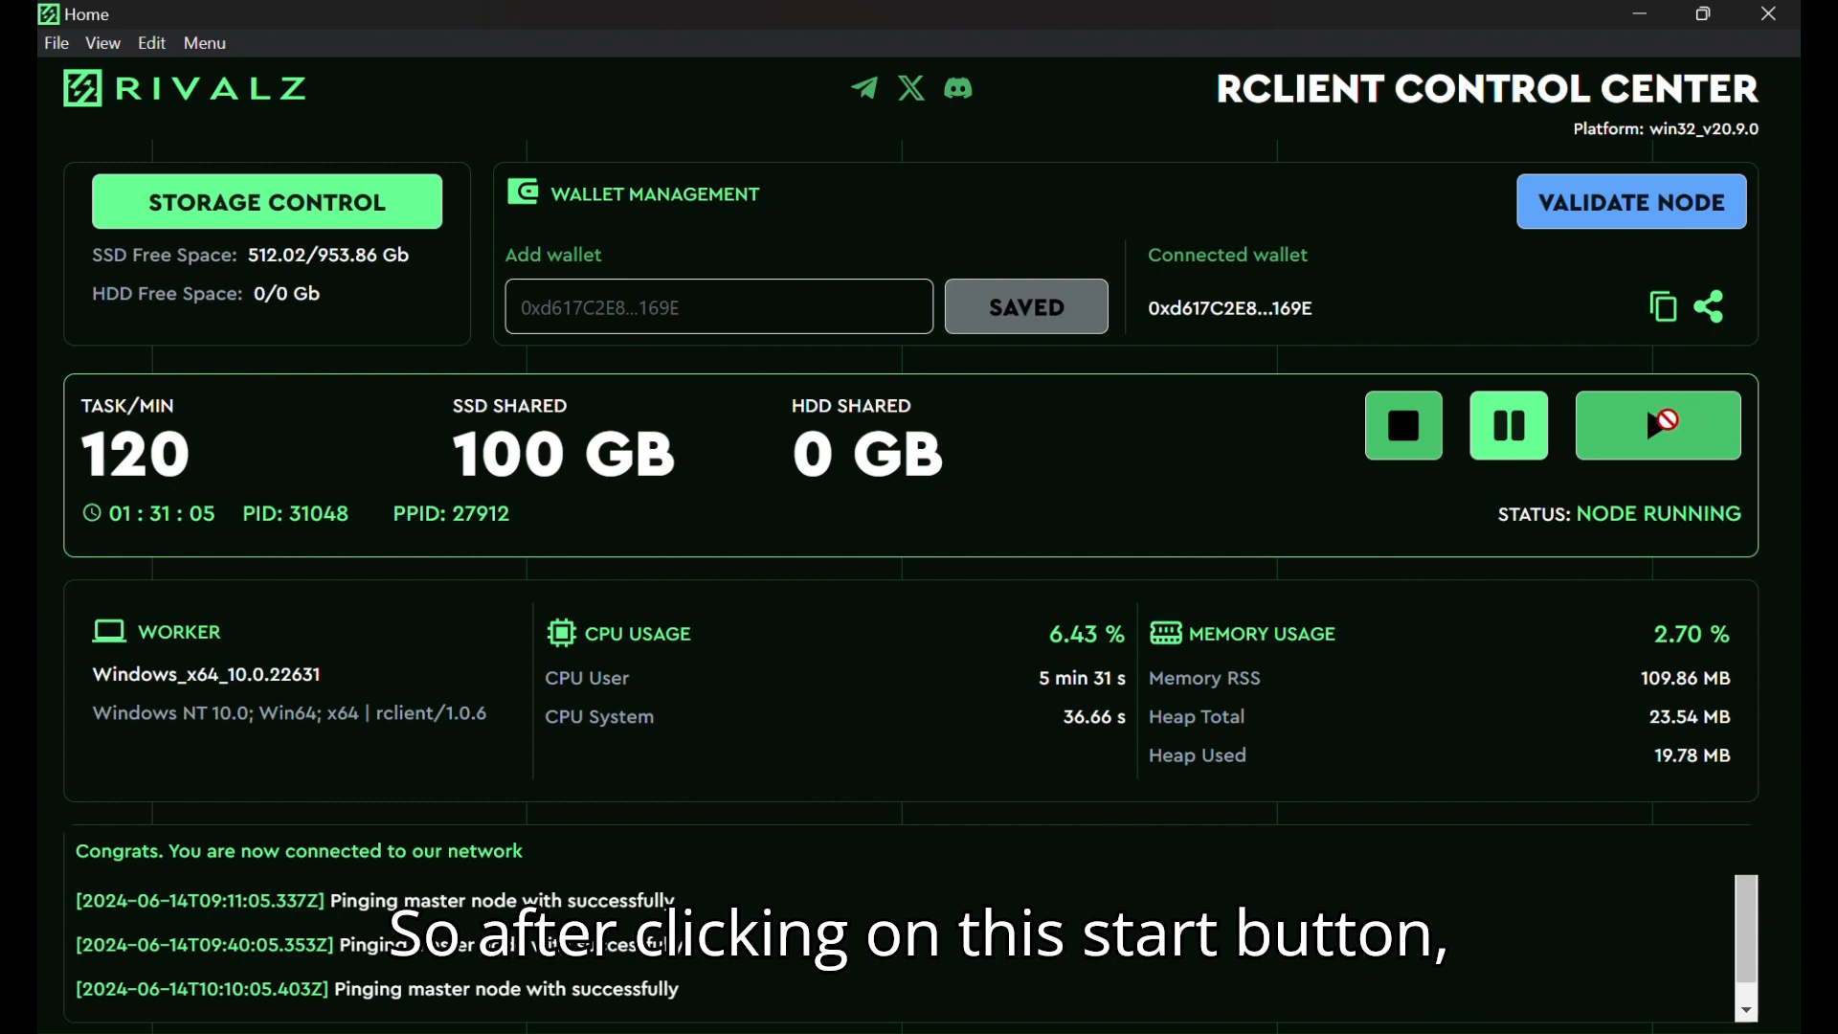
left_click(1657, 424)
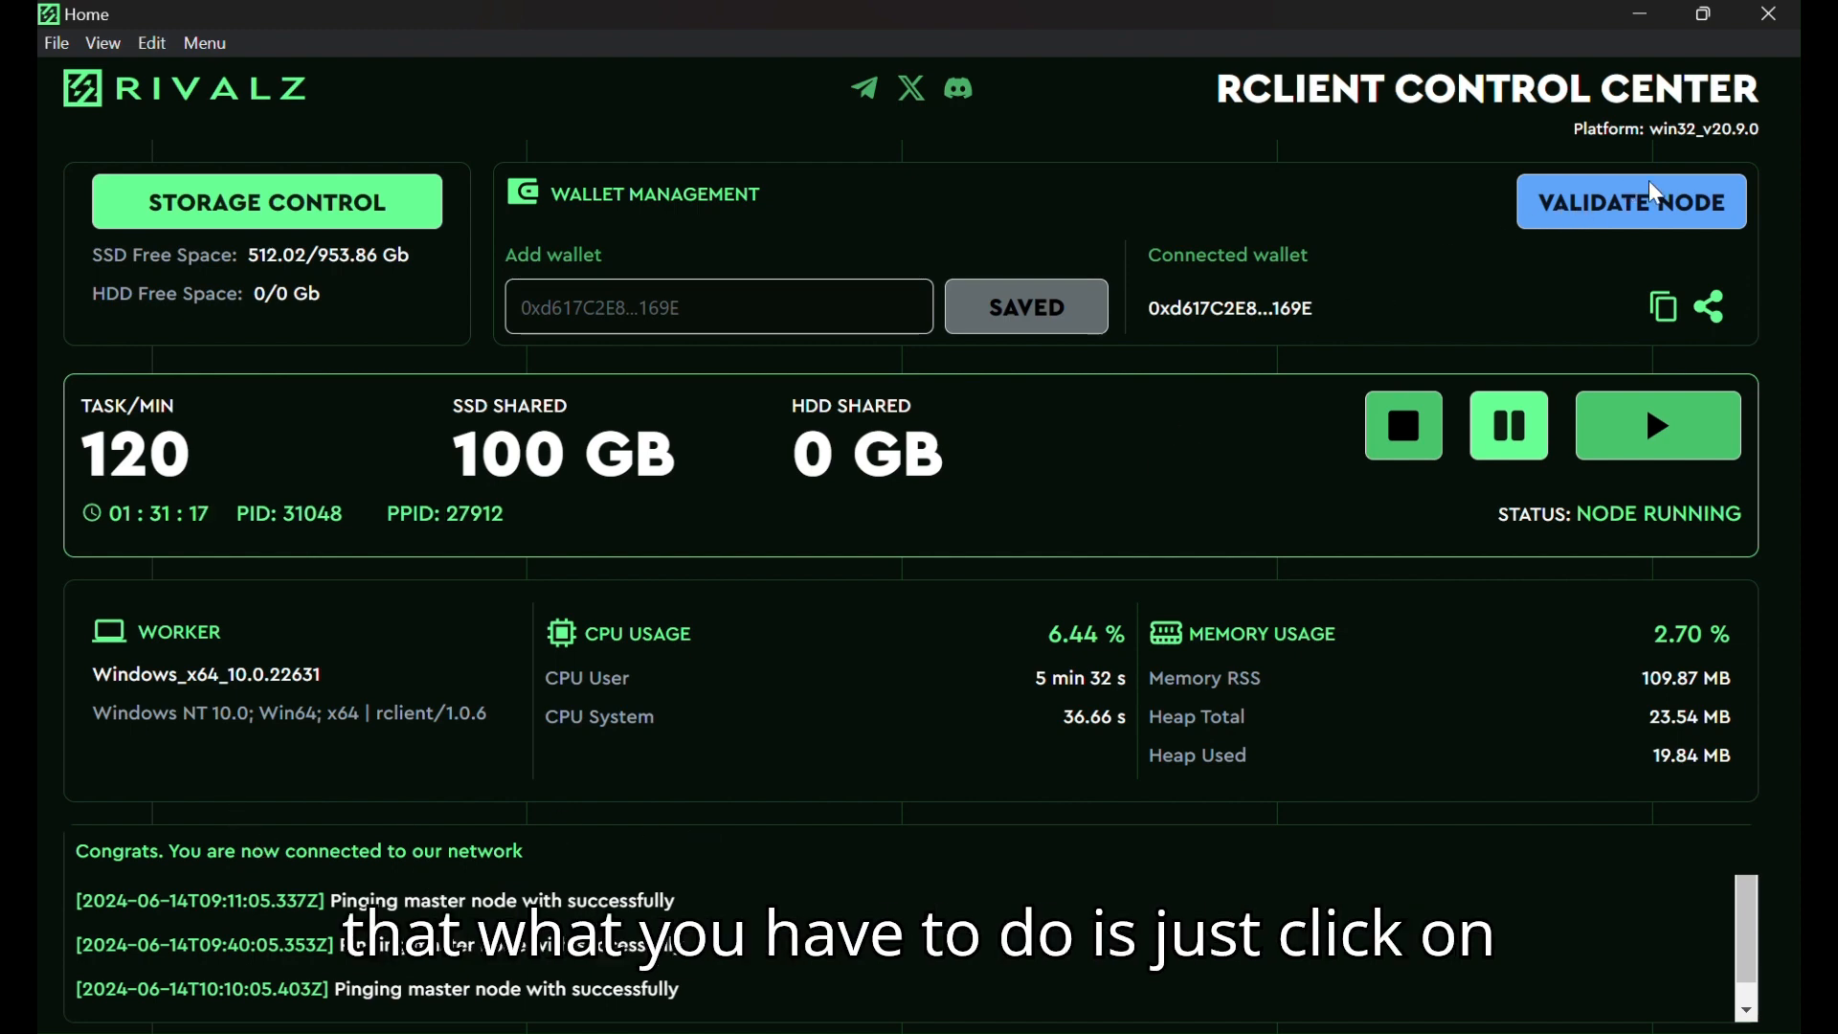
- Validate the node via VALIDATE NODE and confirm the validation page shows Validated
left_click(1630, 200)
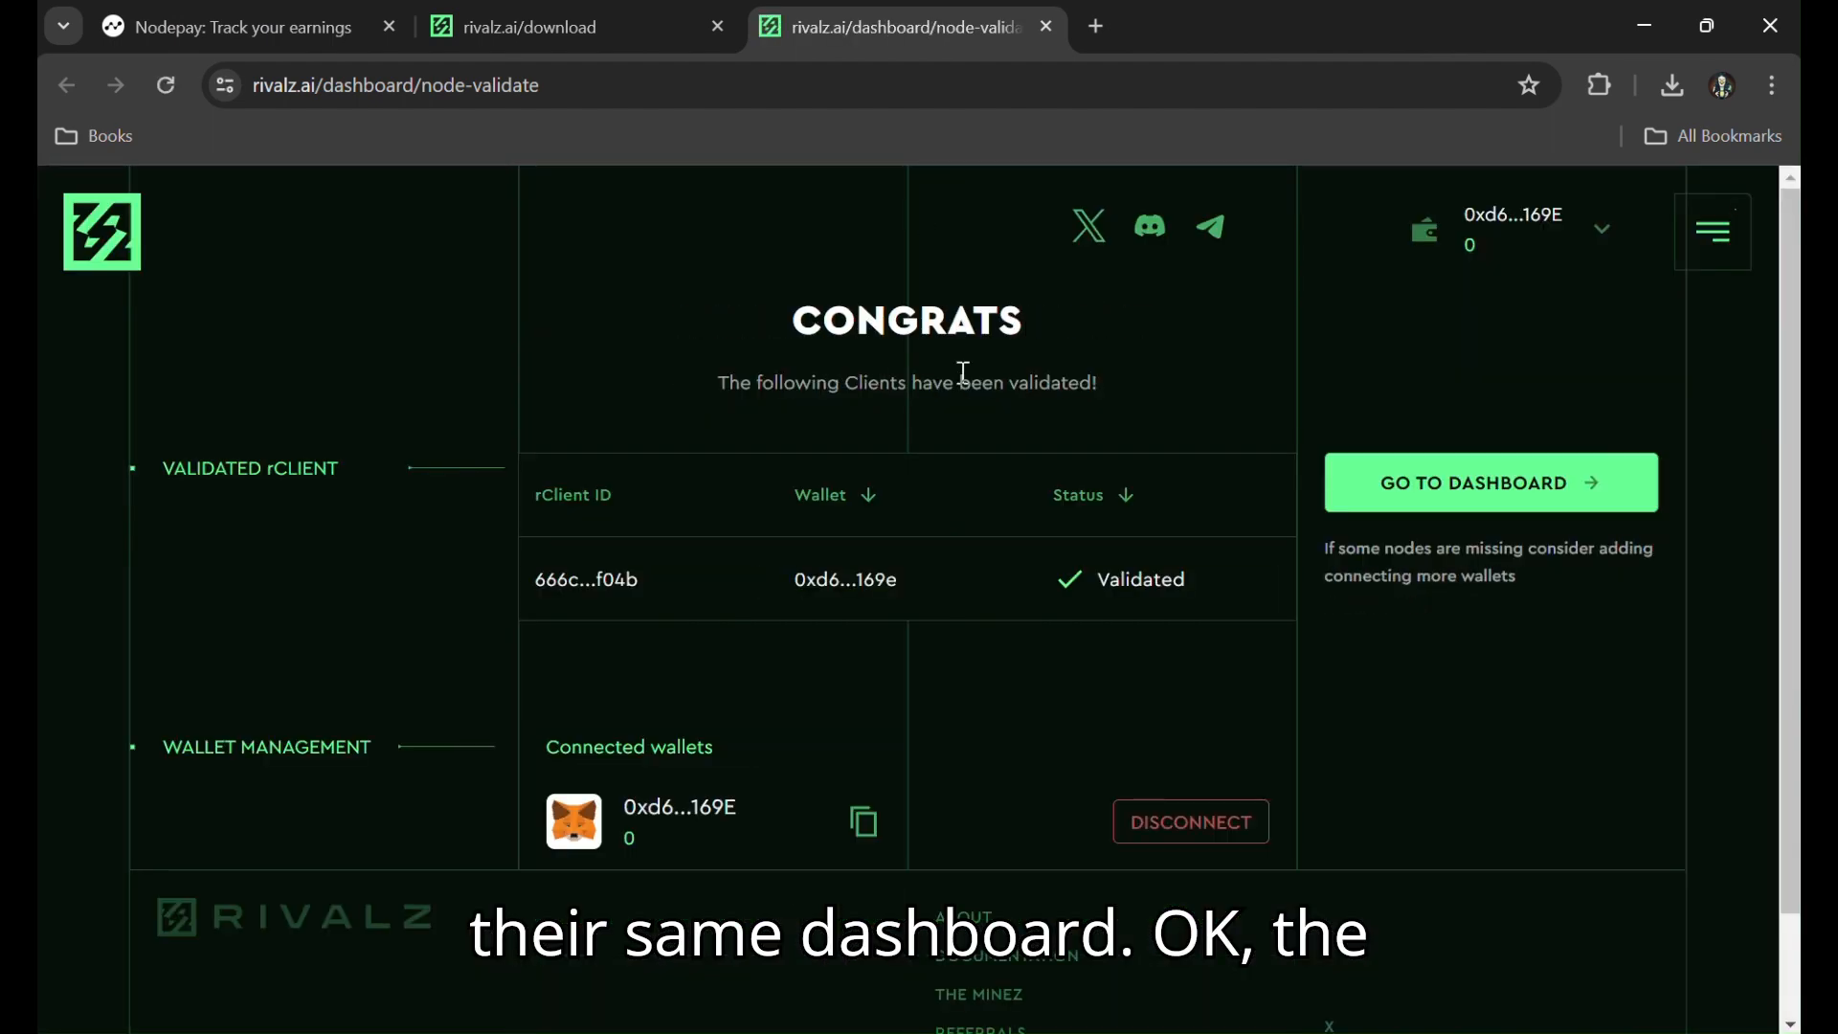
mouse_move(946, 583)
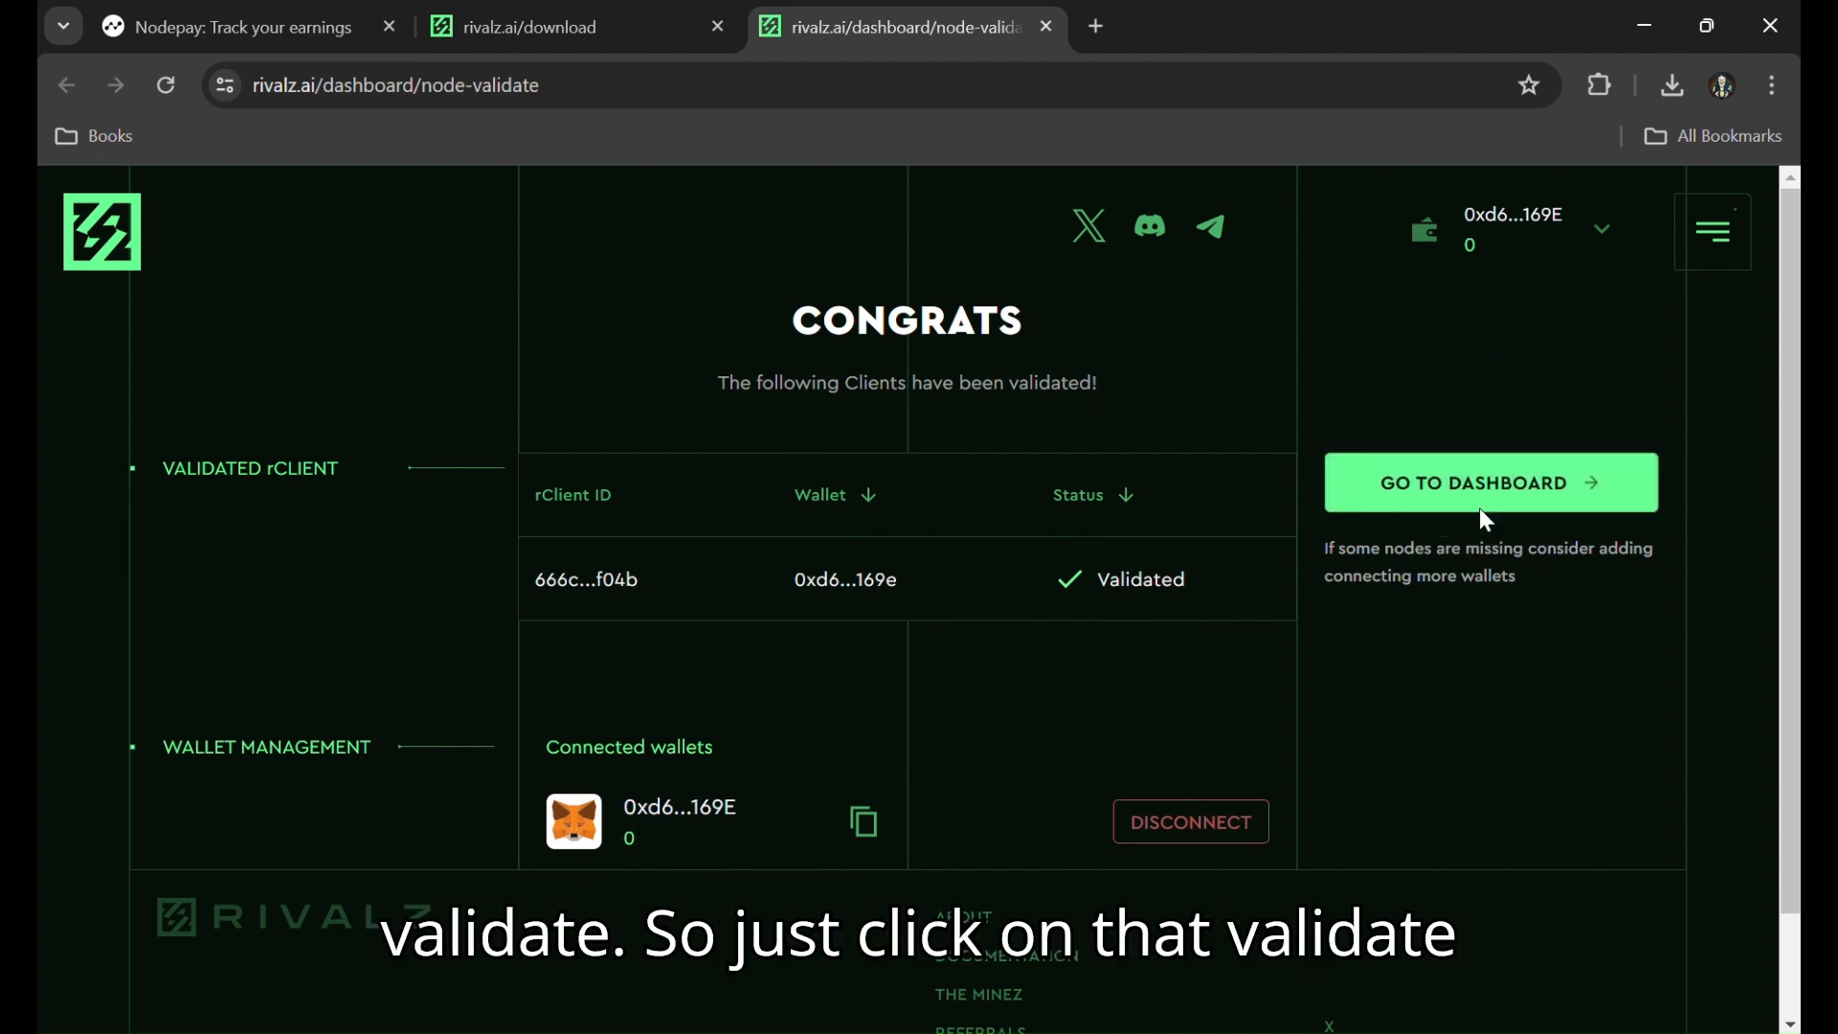
mouse_move(1438, 612)
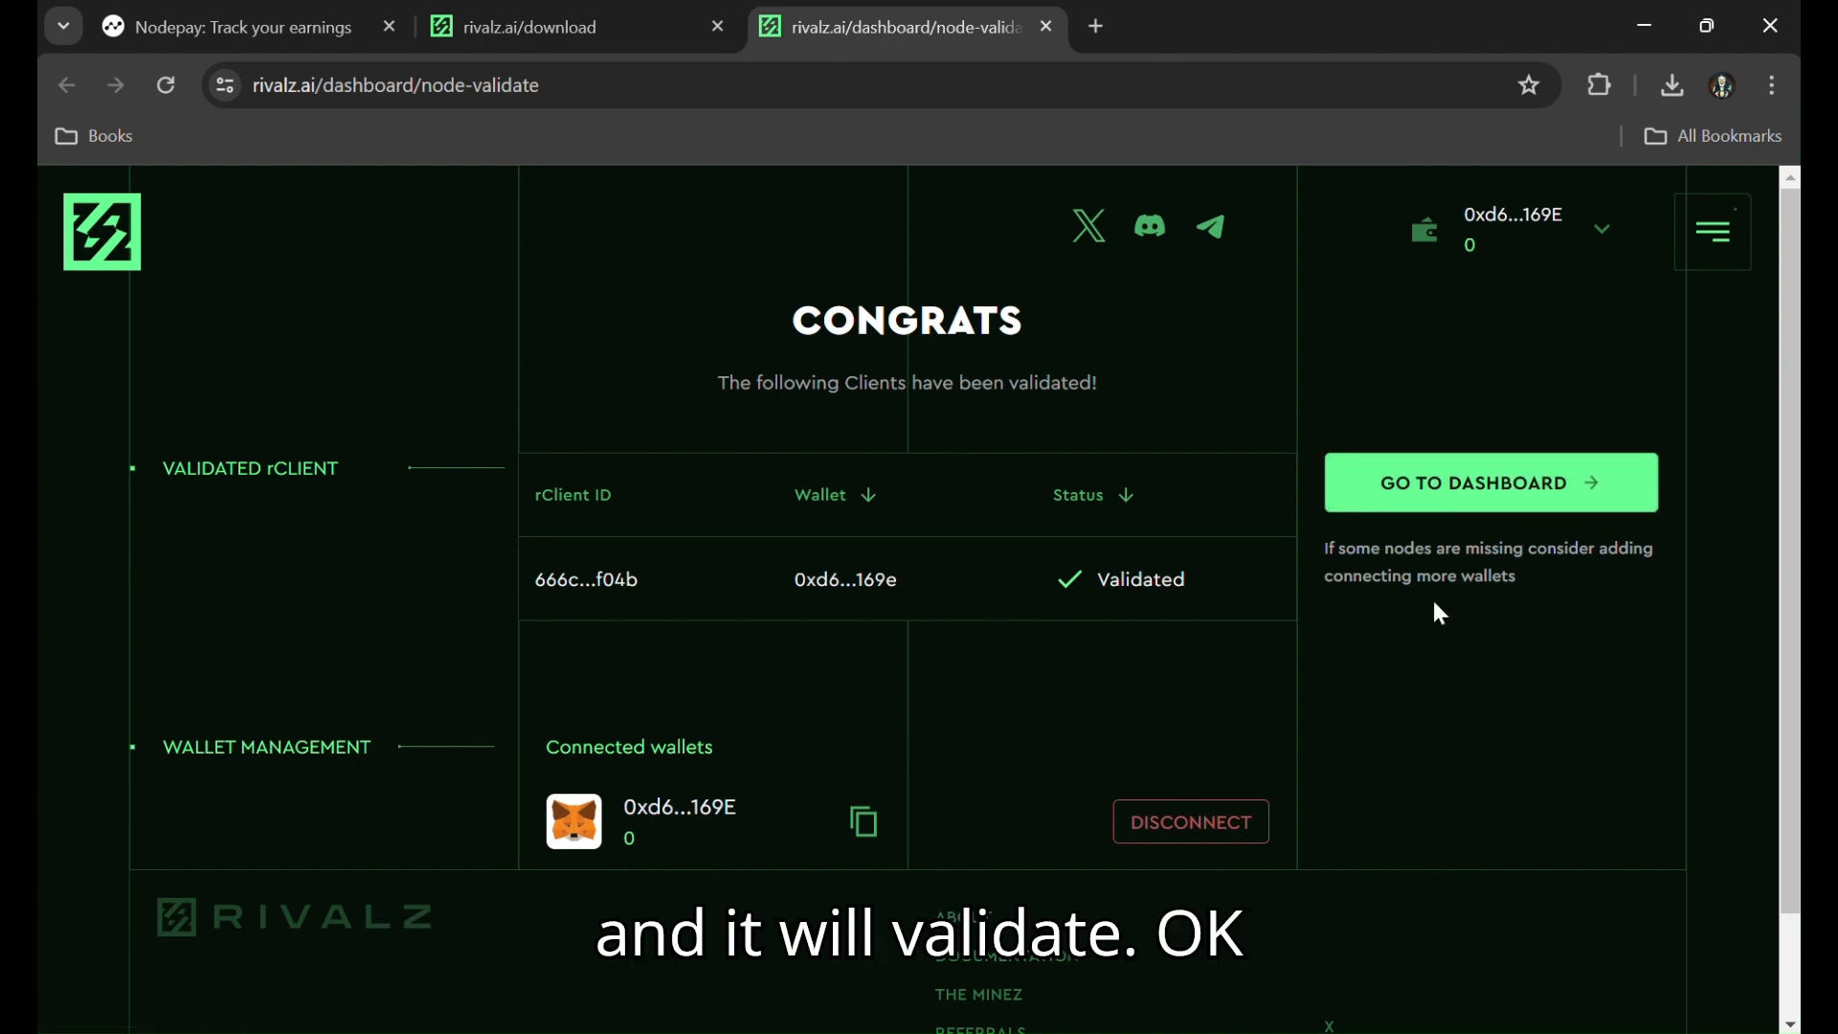
double_click(1138, 579)
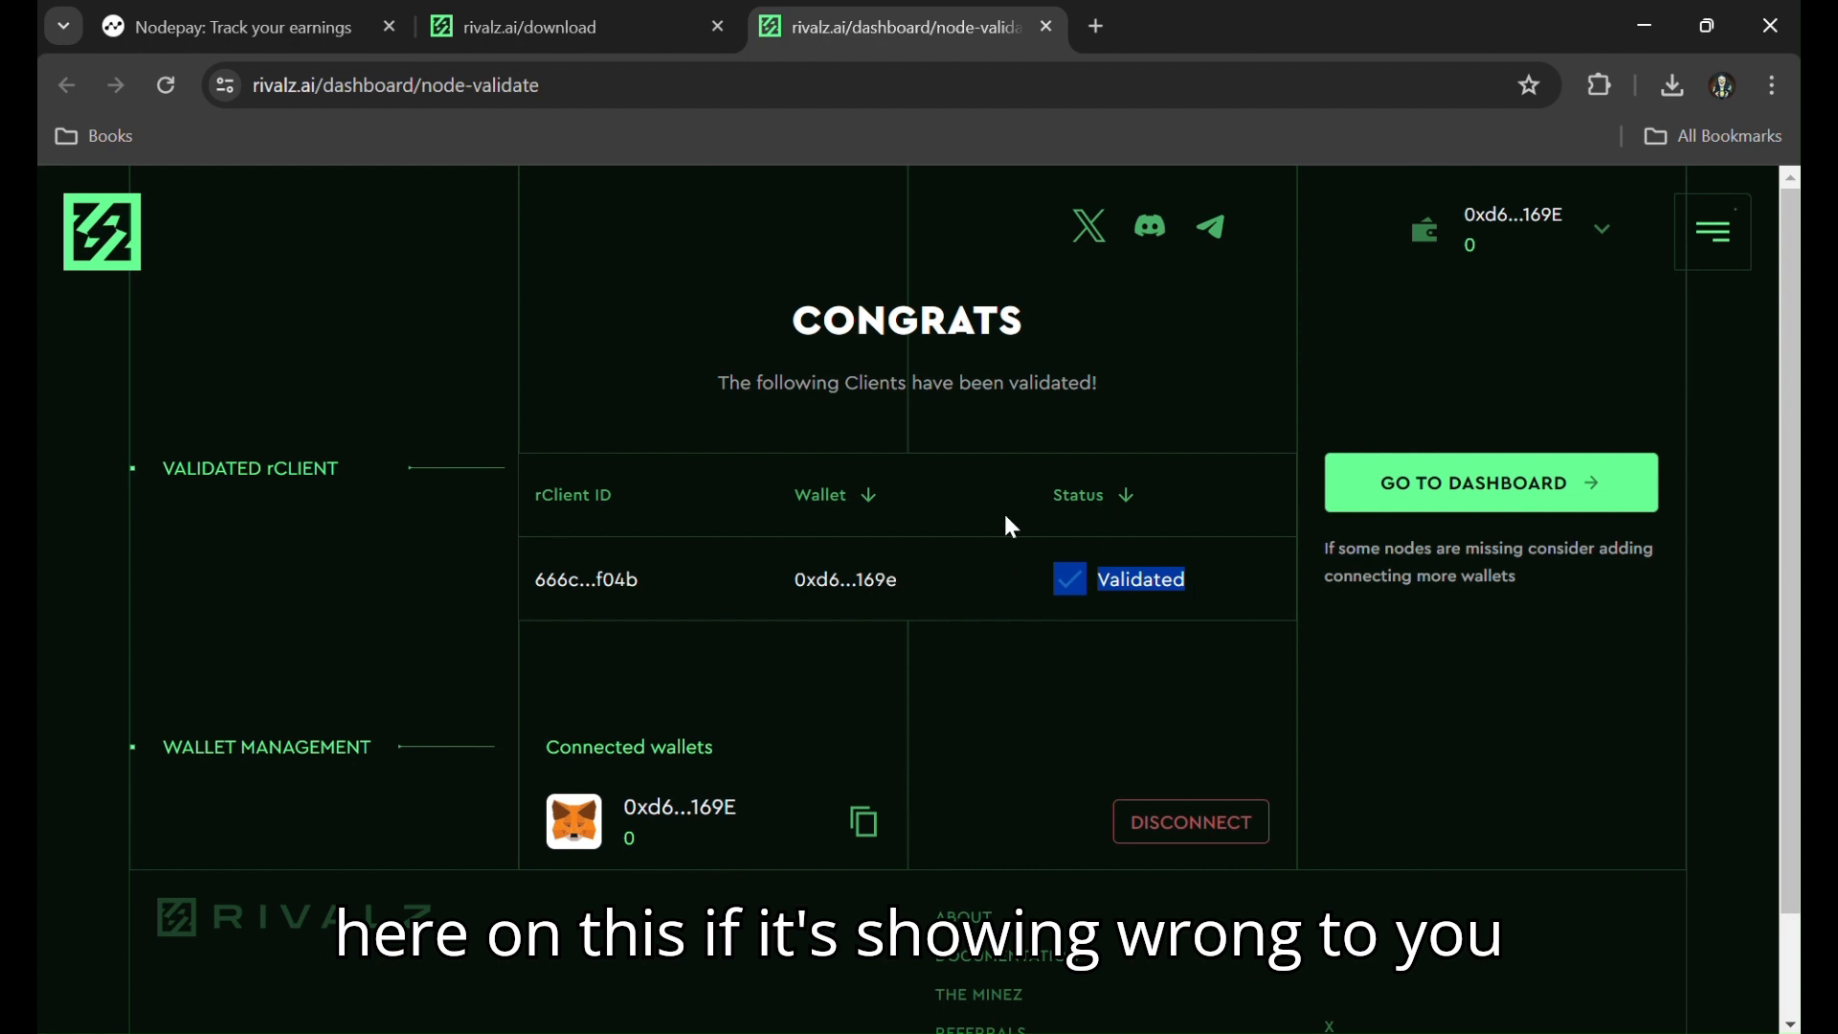
mouse_move(1195, 615)
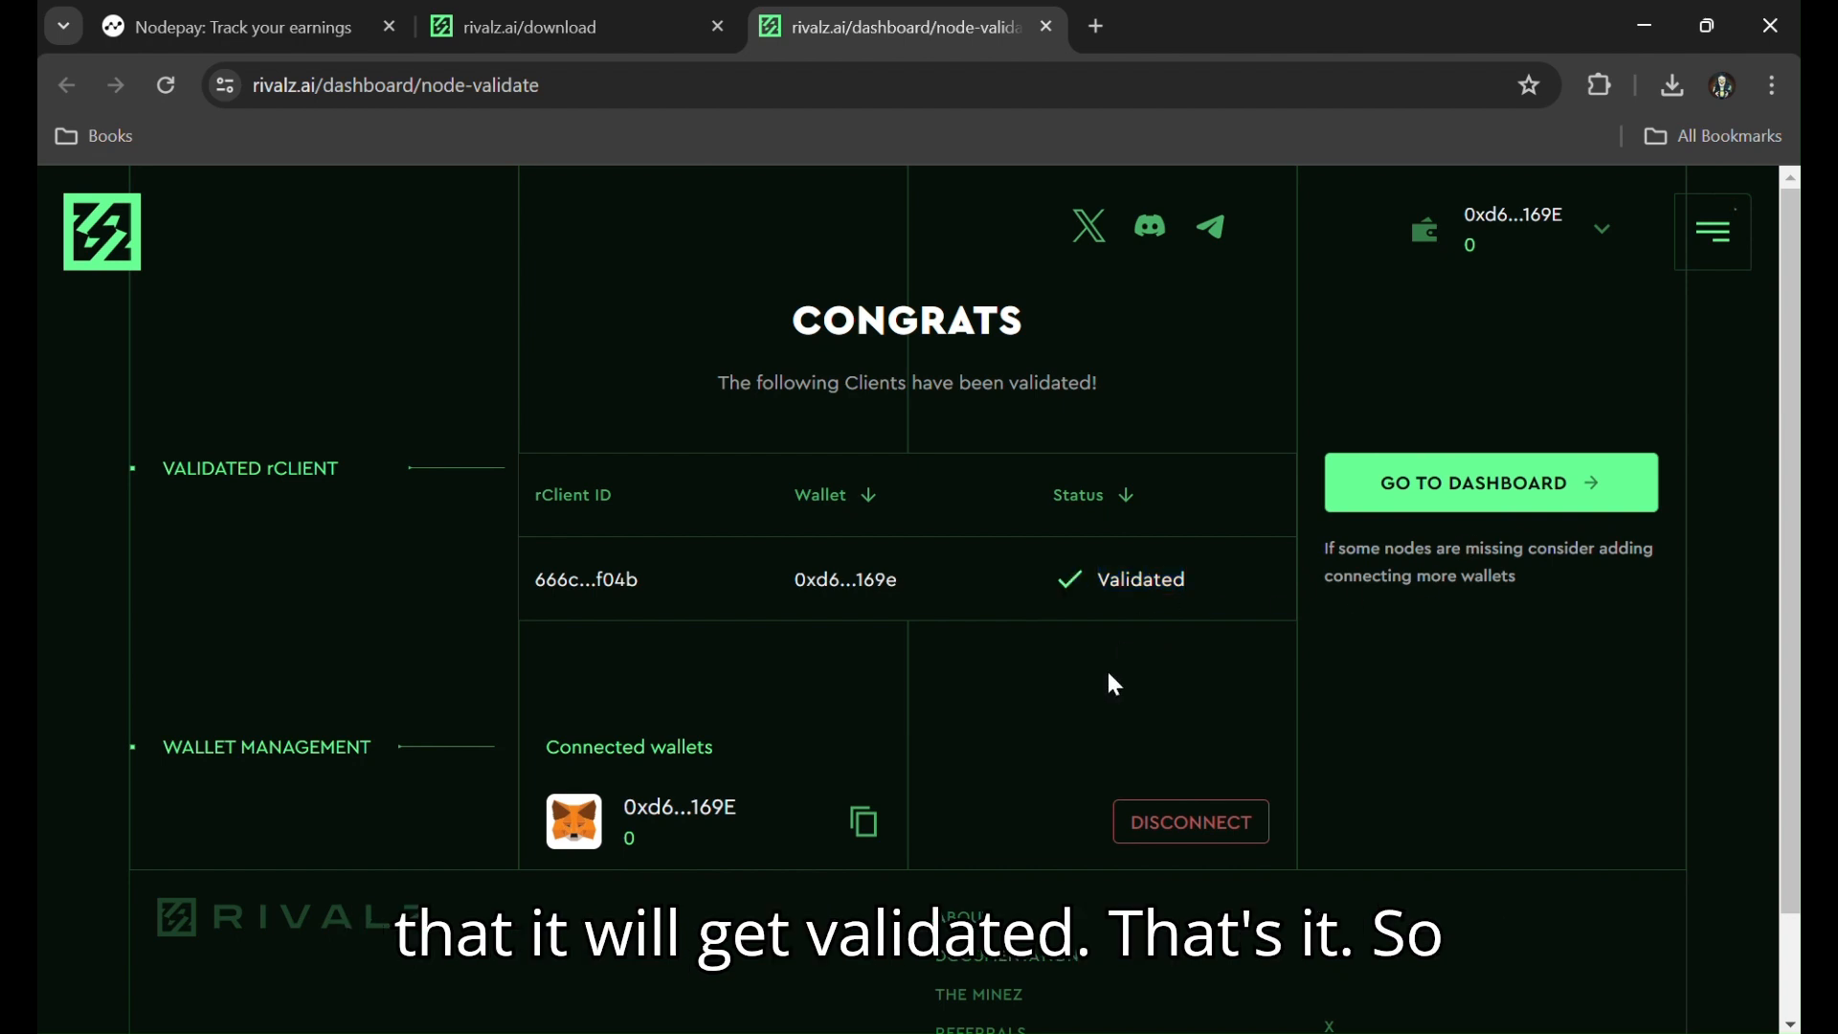
left_click(539, 26)
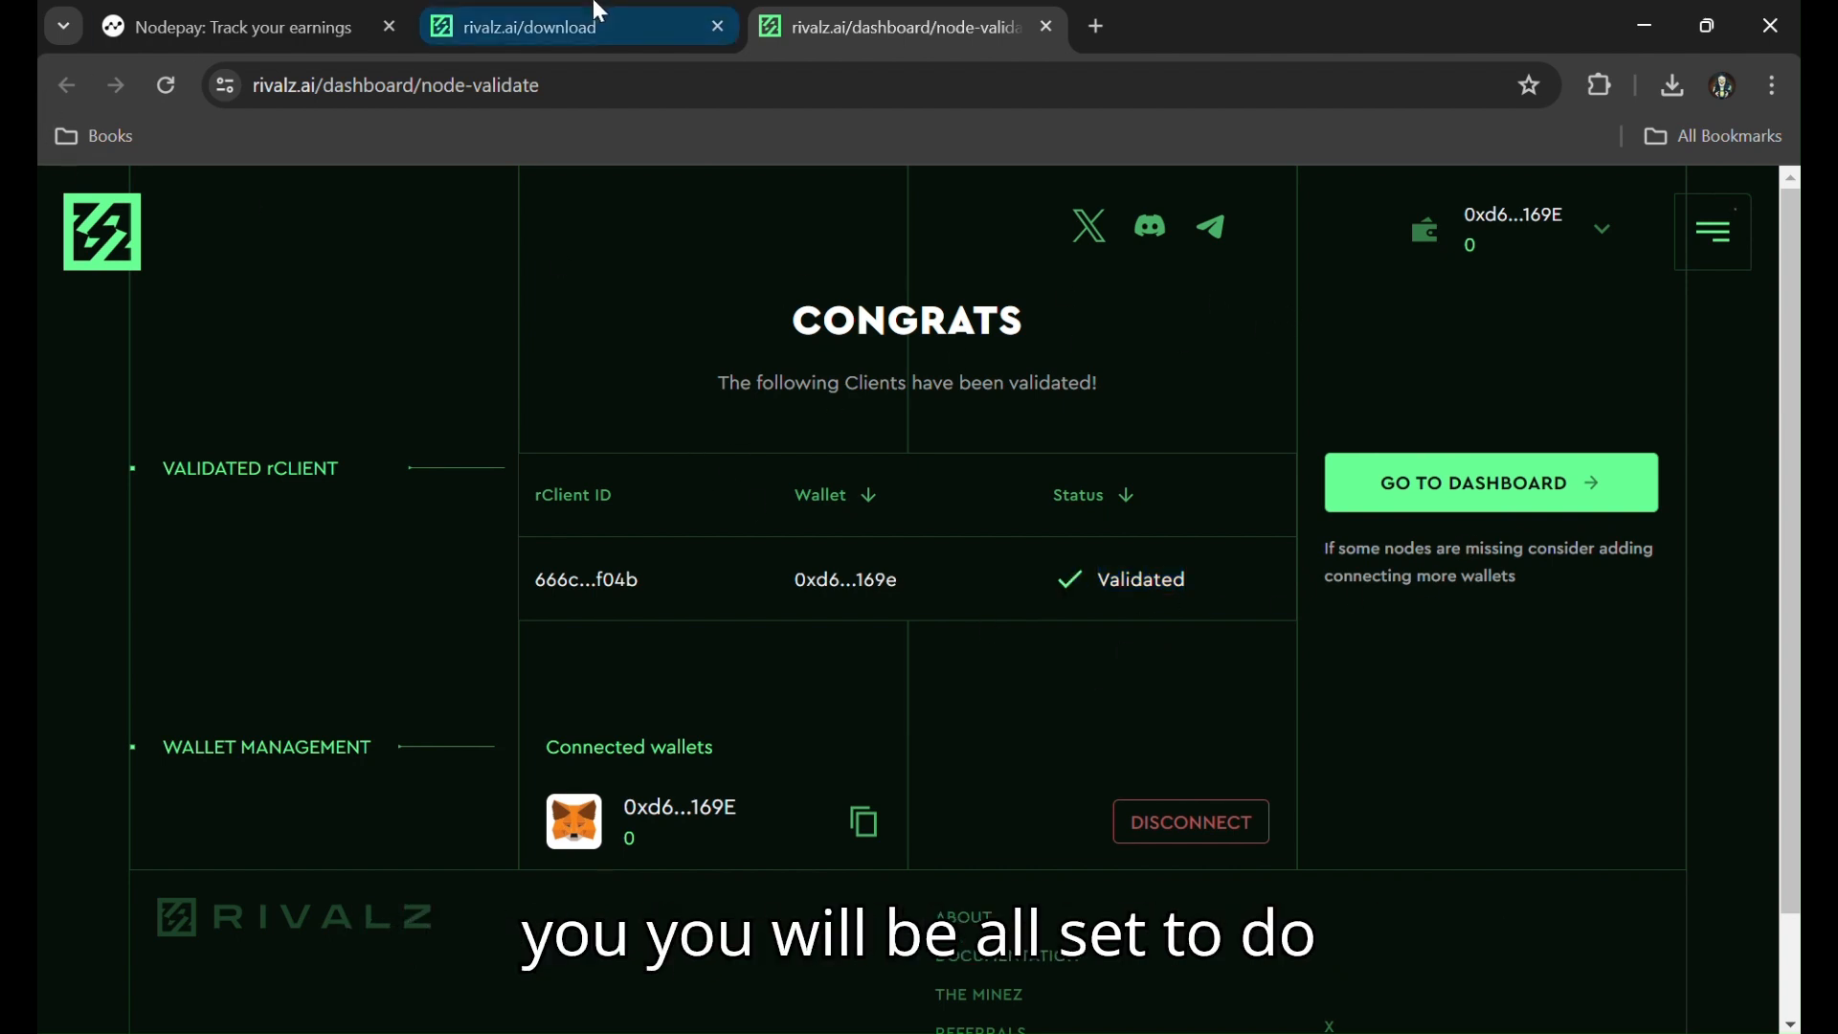
left_click(528, 25)
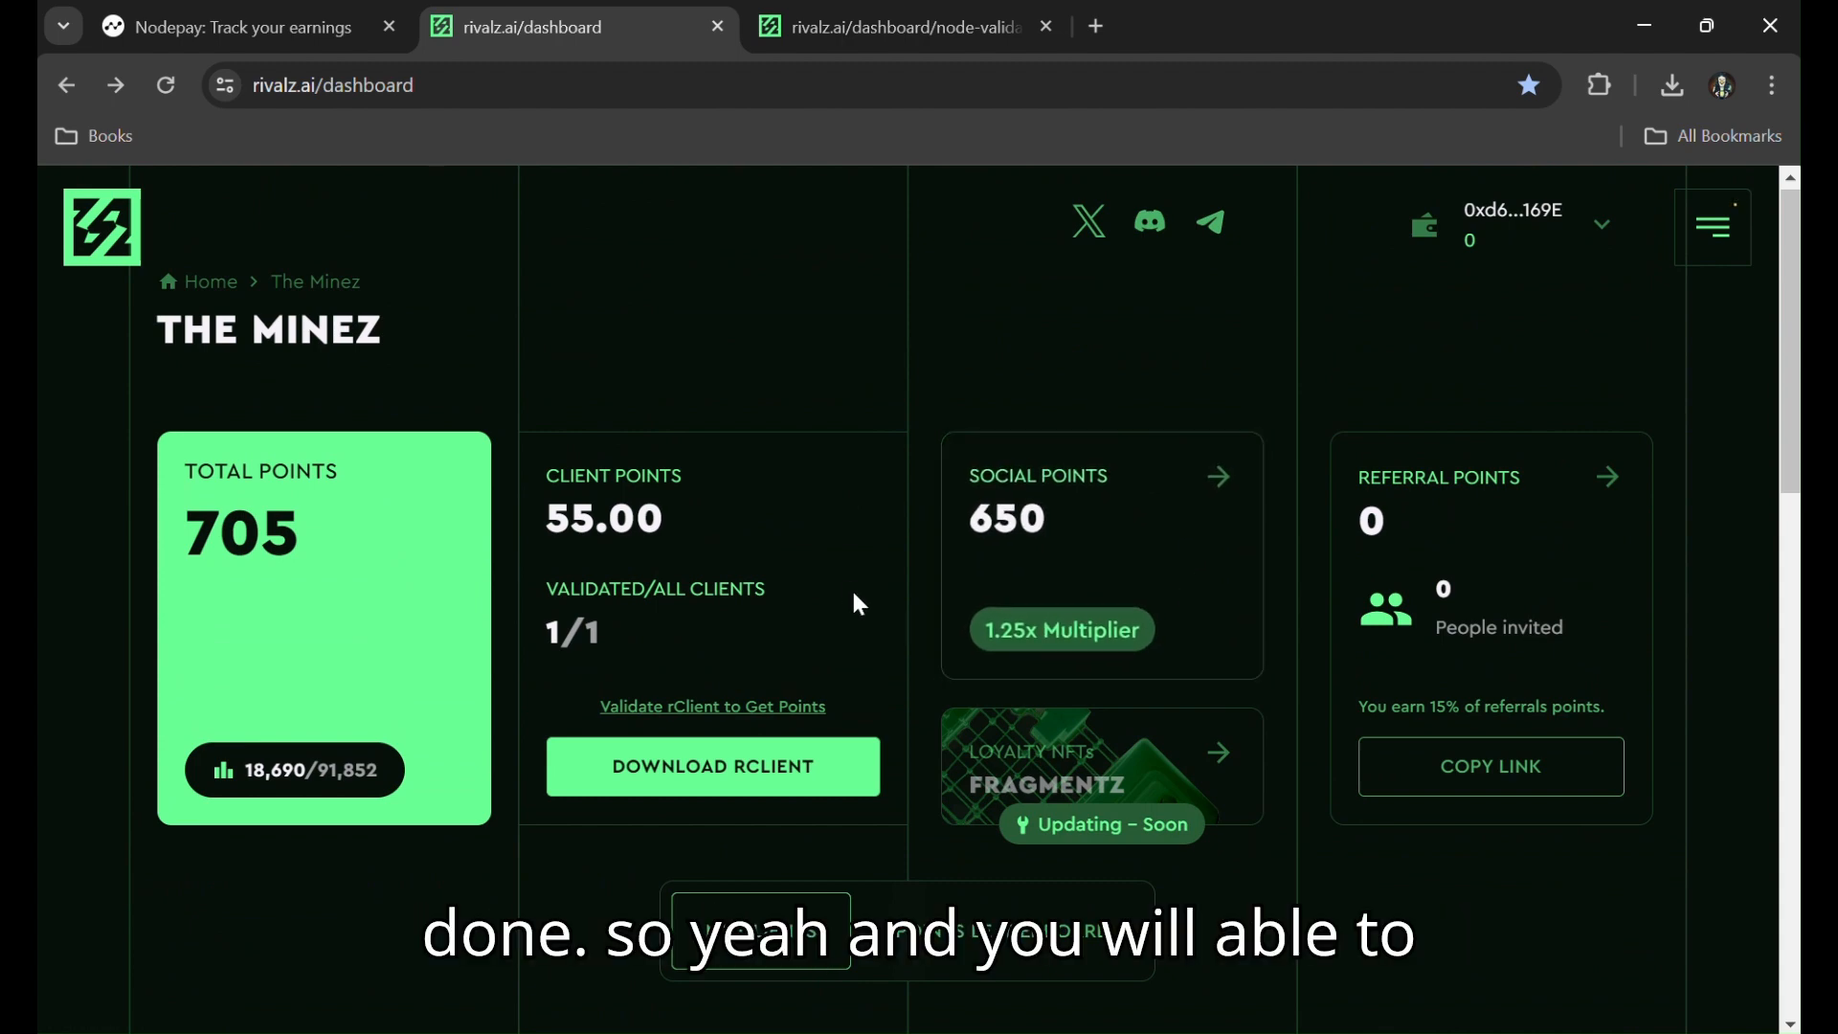
- Scroll to My Clients and highlight the rClient's Validated status
scroll("down", 3)
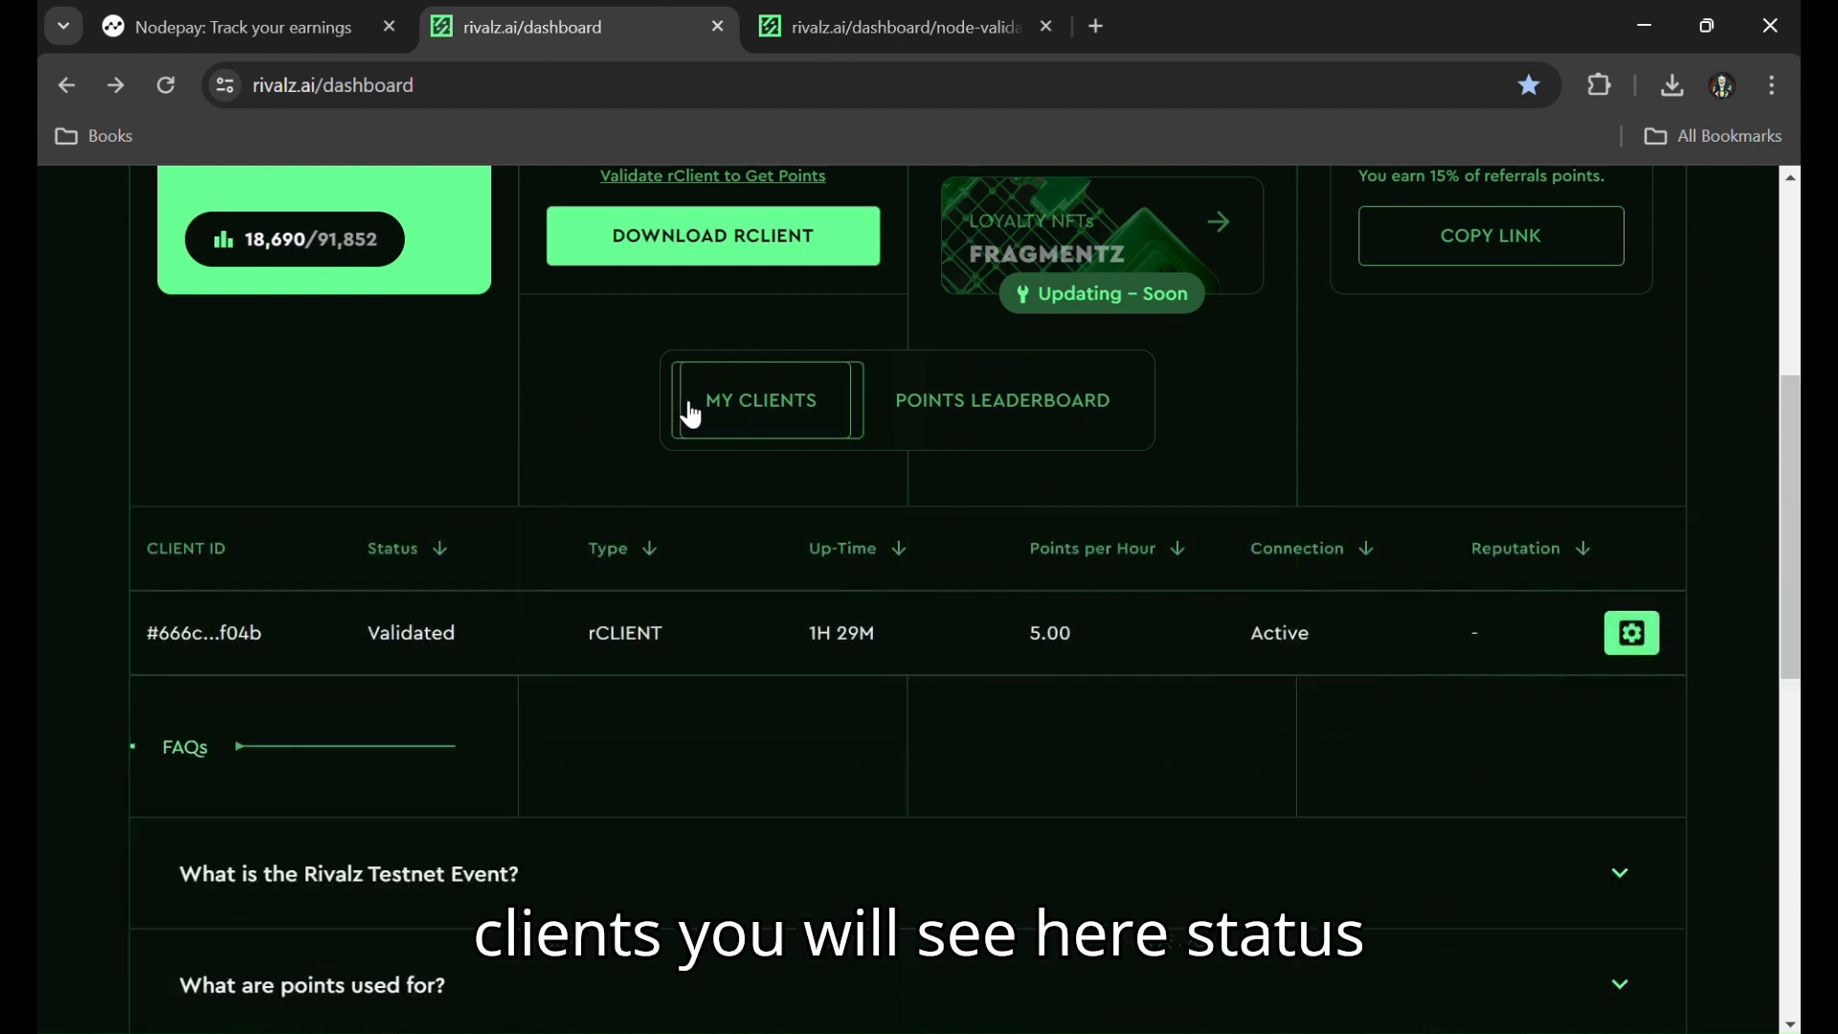
double_click(410, 633)
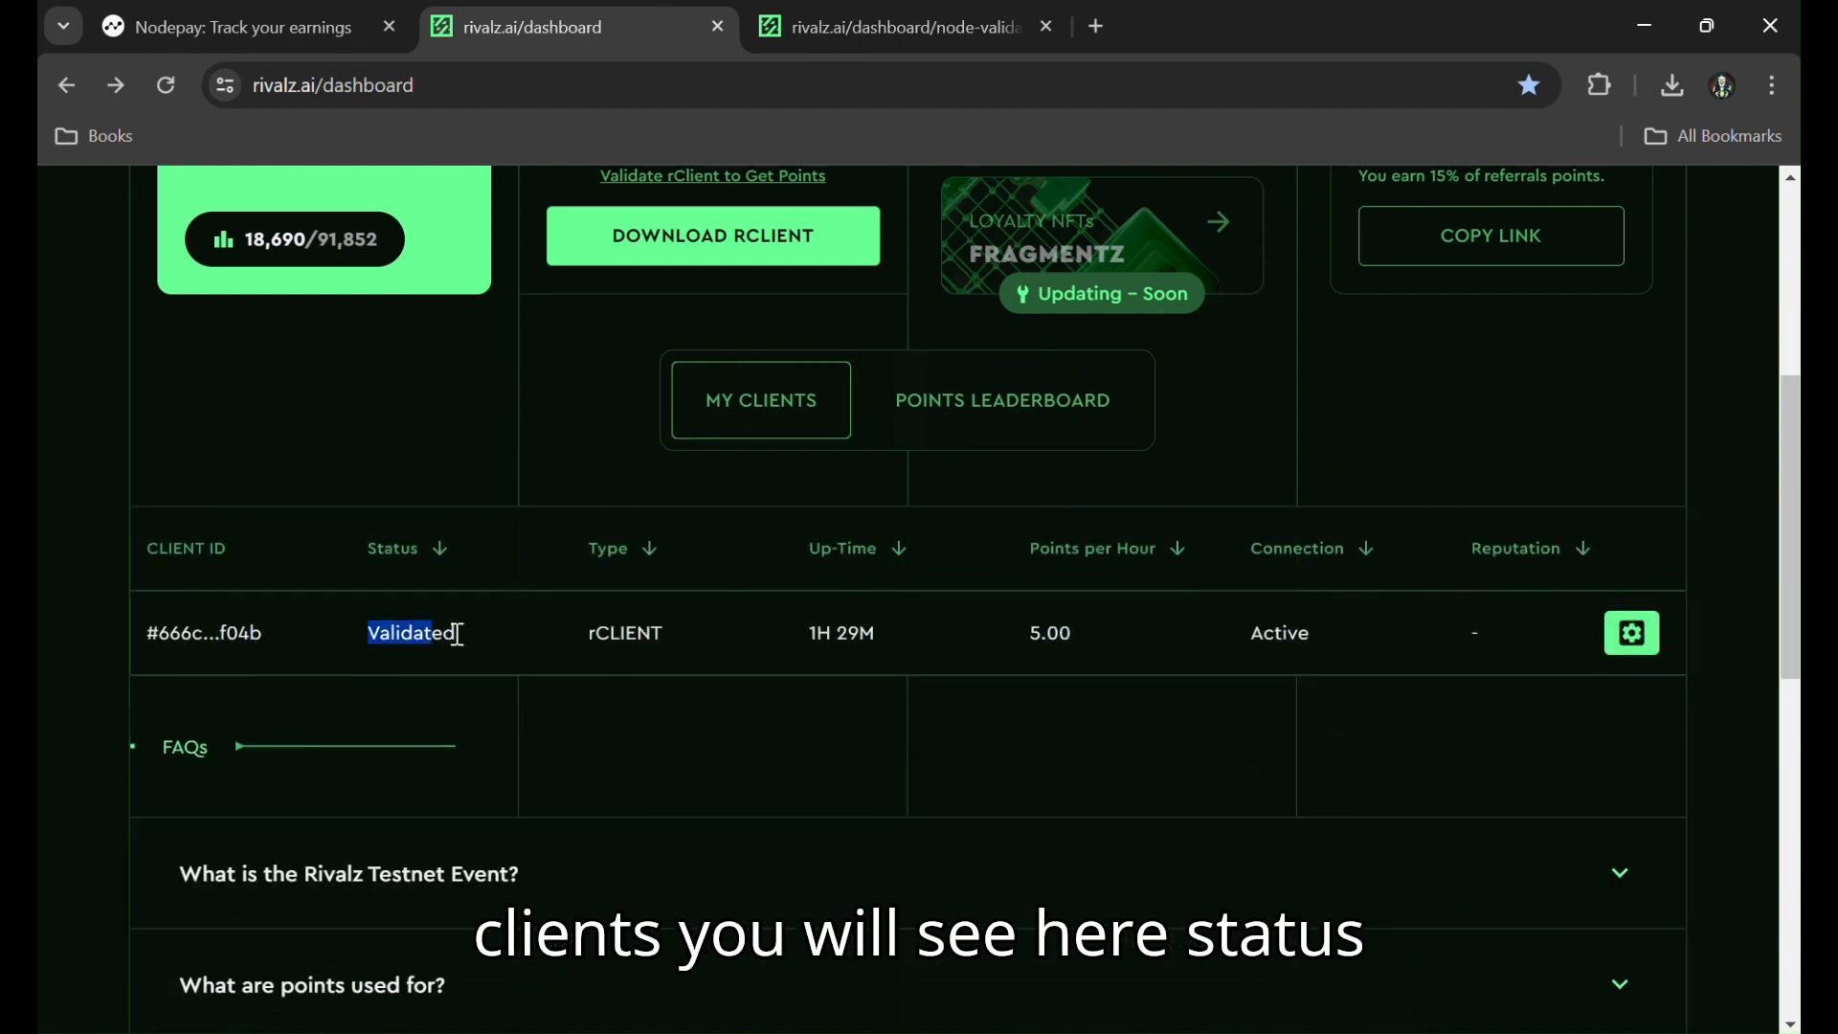